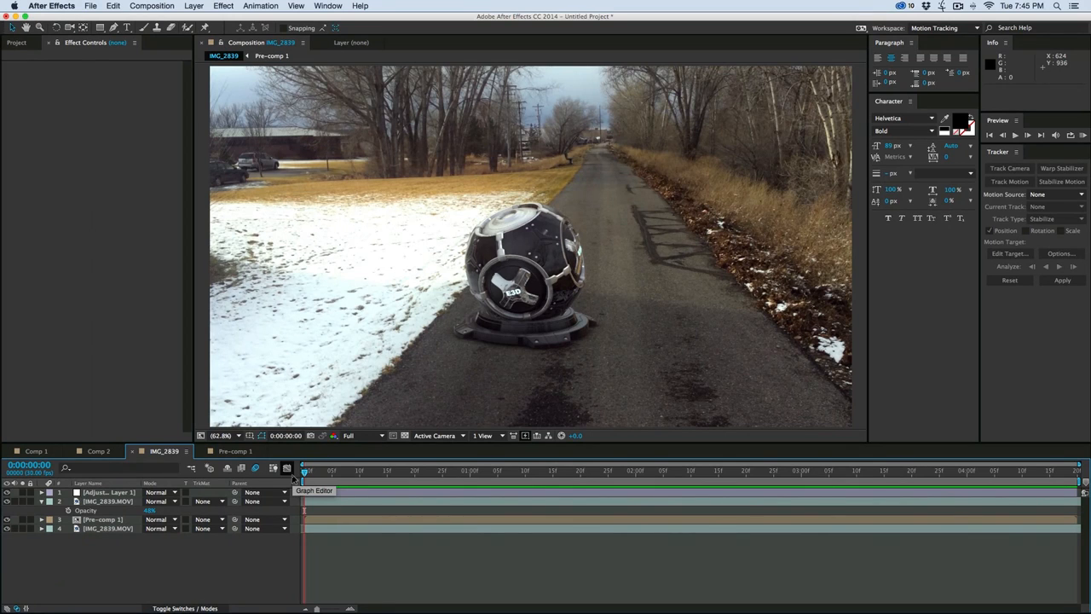
mouse_move(376, 420)
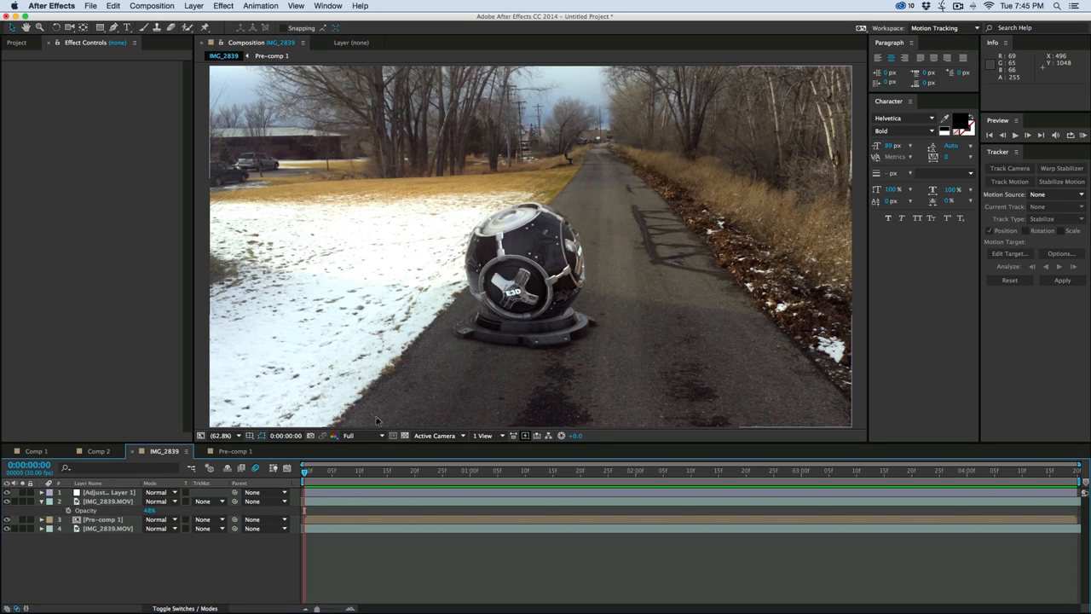
mouse_move(528, 278)
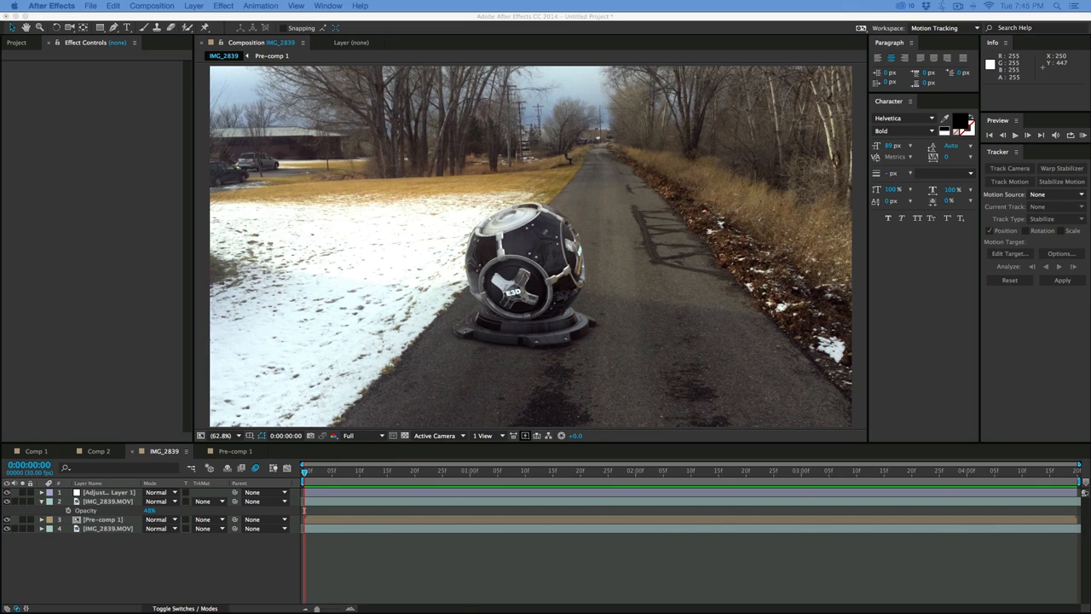
Open the panorama IMG_2841.JPG of the snowy roadside in Preview
click(40, 6)
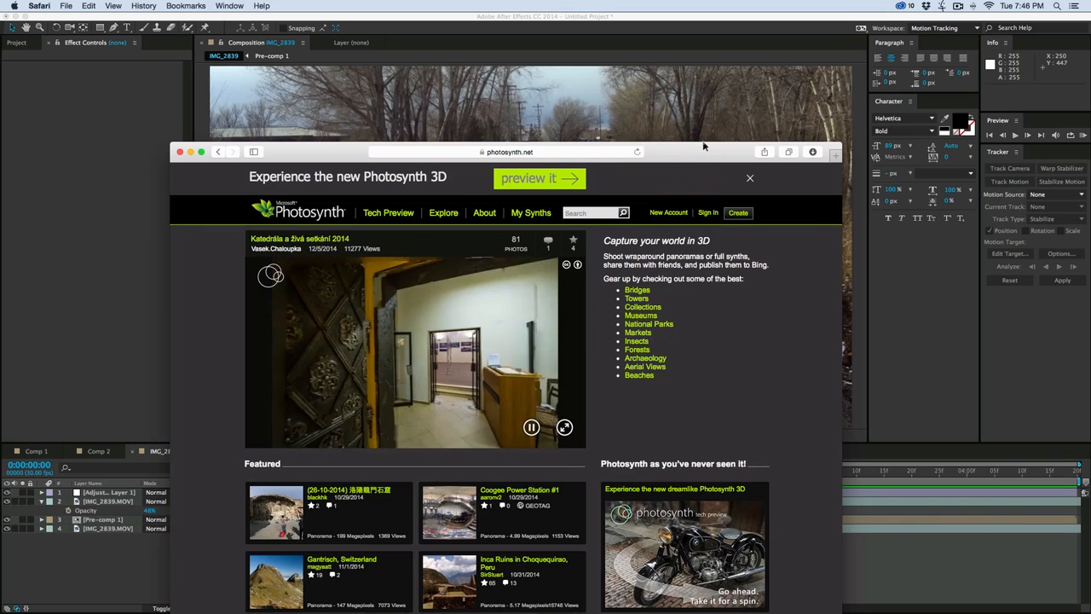
click(179, 152)
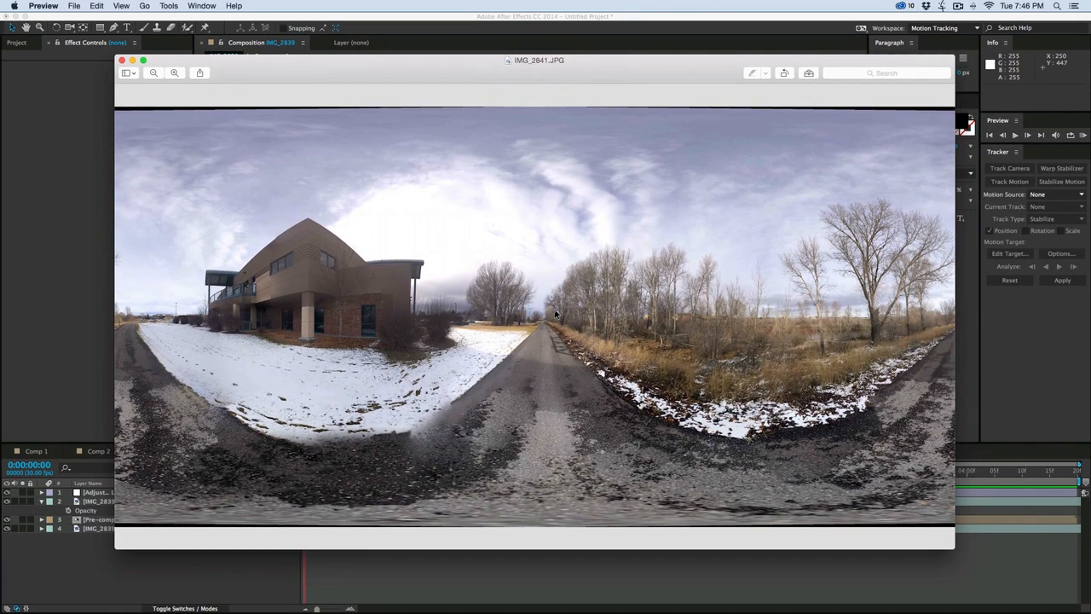
mouse_move(572, 117)
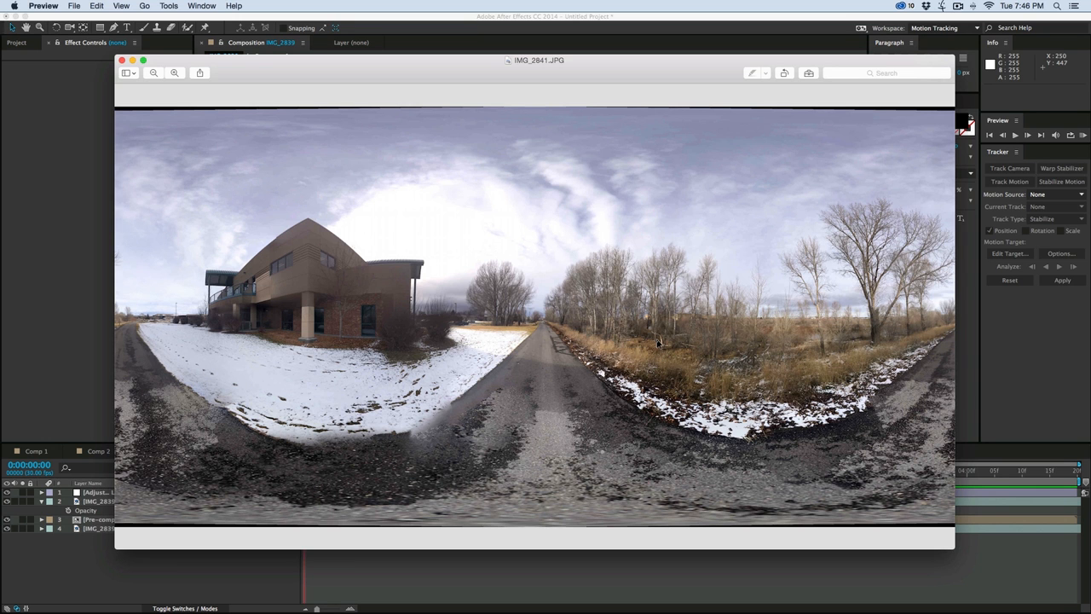
mouse_move(633, 80)
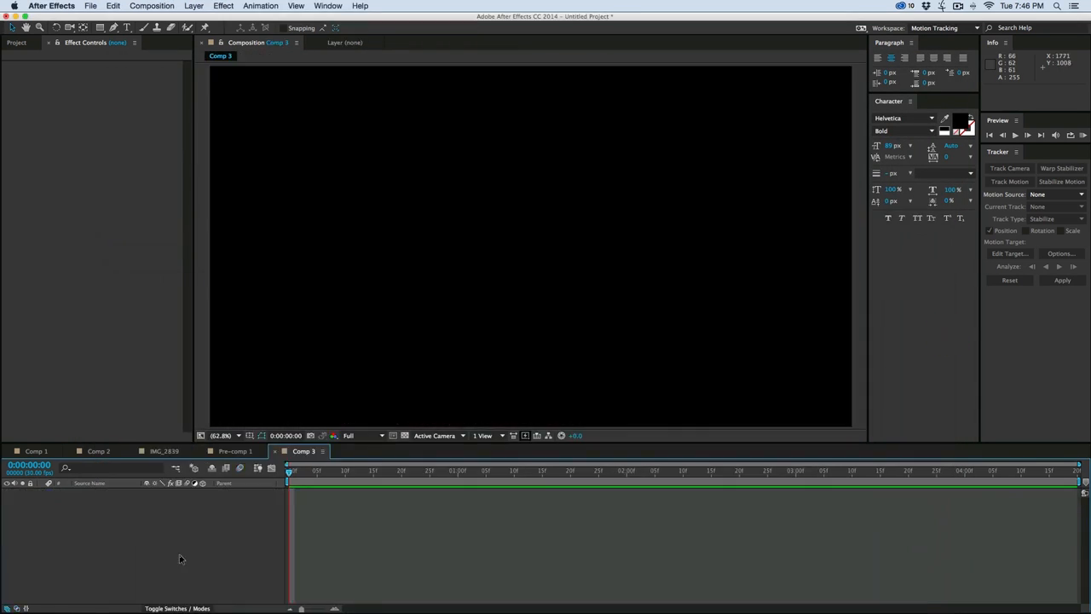
Add IMG_2839.MOV to Comp 3 and pre-compose it as 'footage', moving all attributes
click(15, 42)
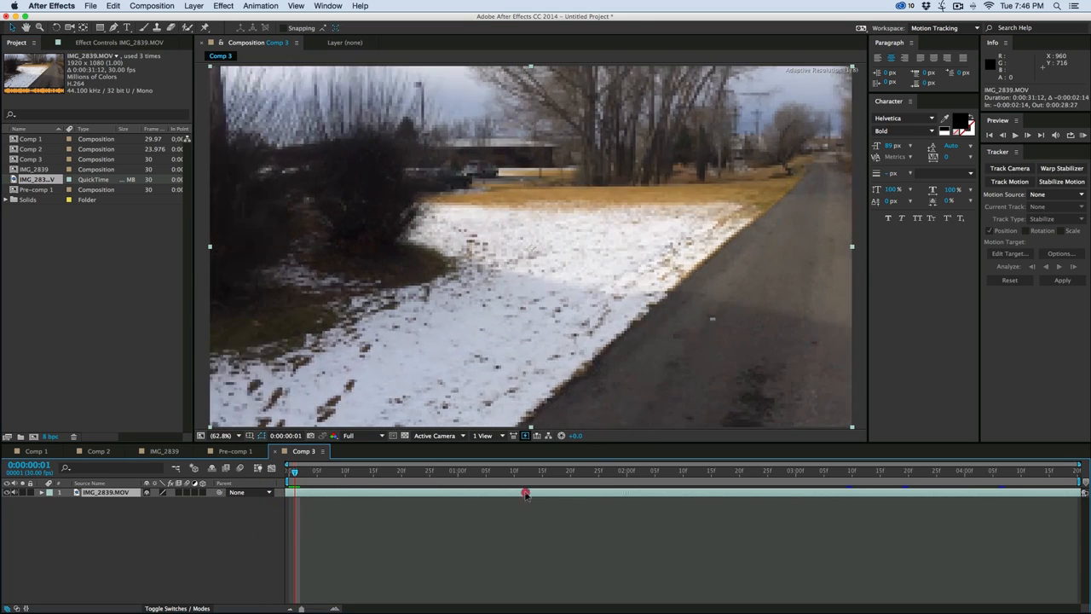
drag(524, 495, 733, 494)
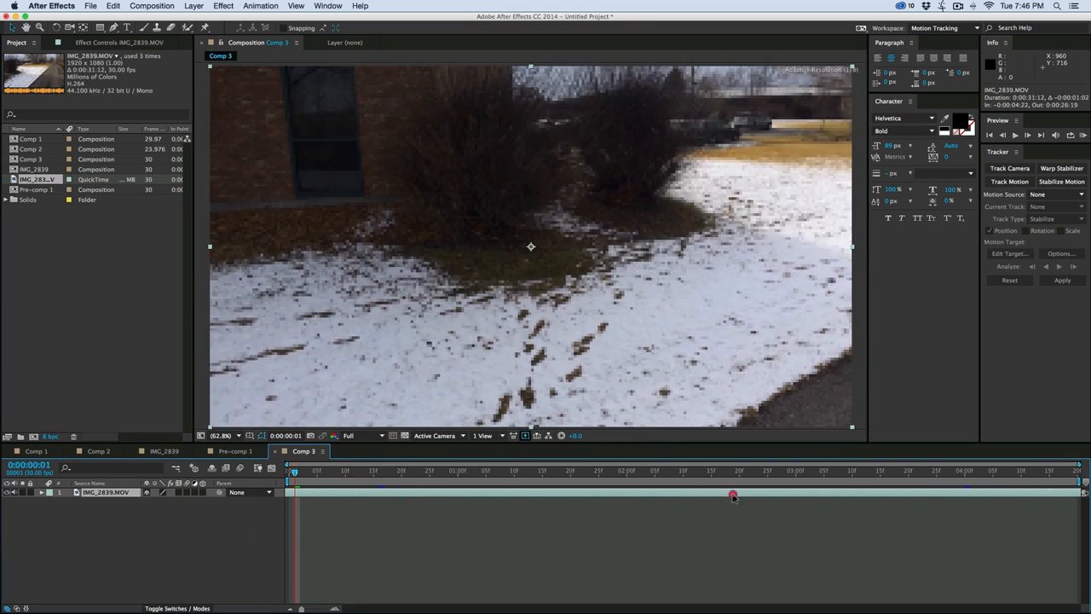
click(345, 470)
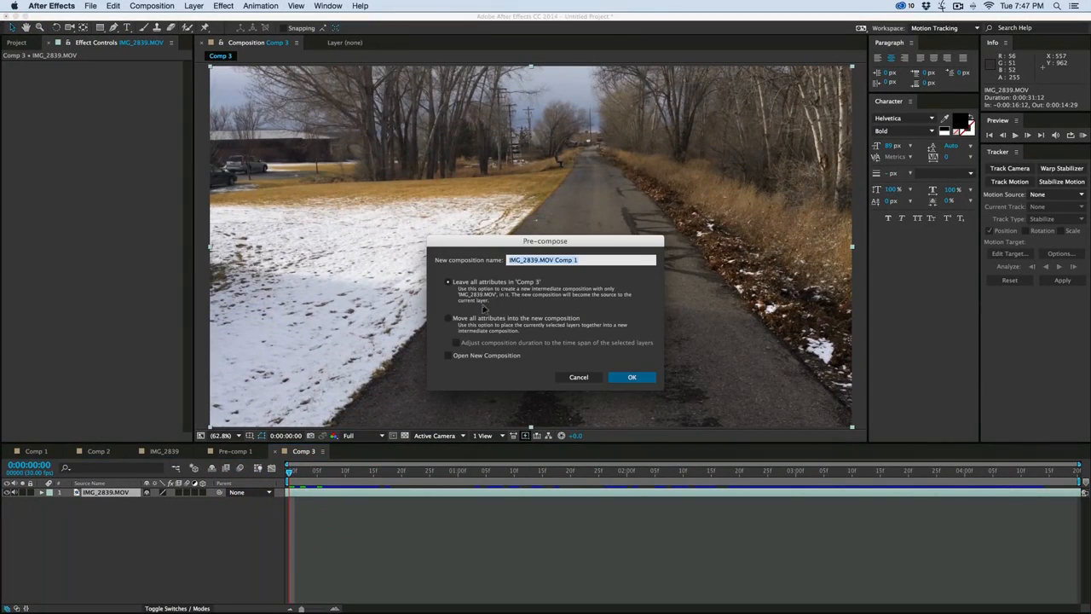
click(449, 318)
text(f)
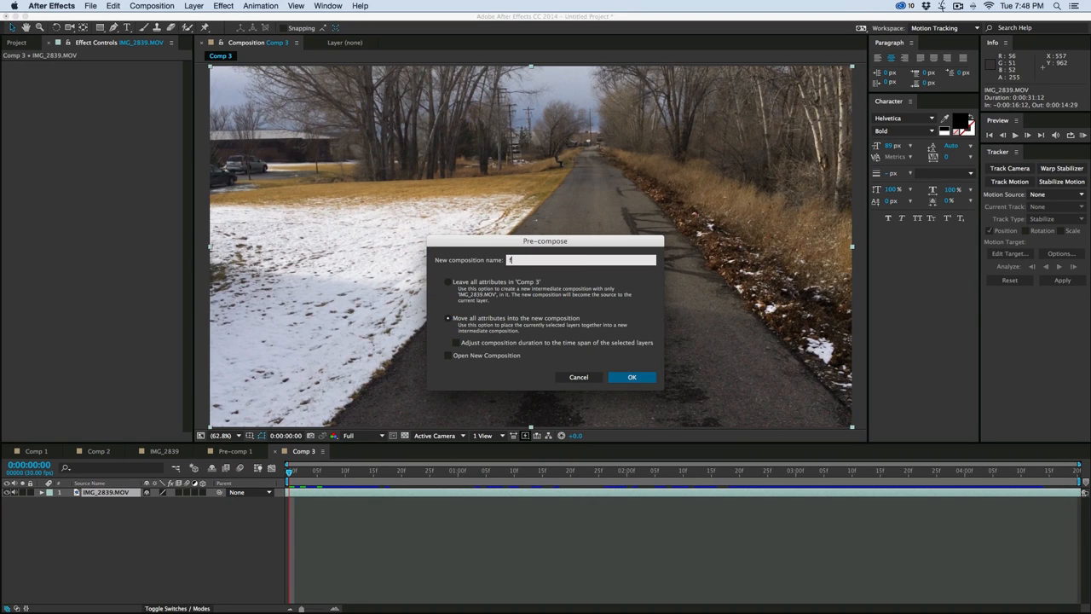
click(631, 377)
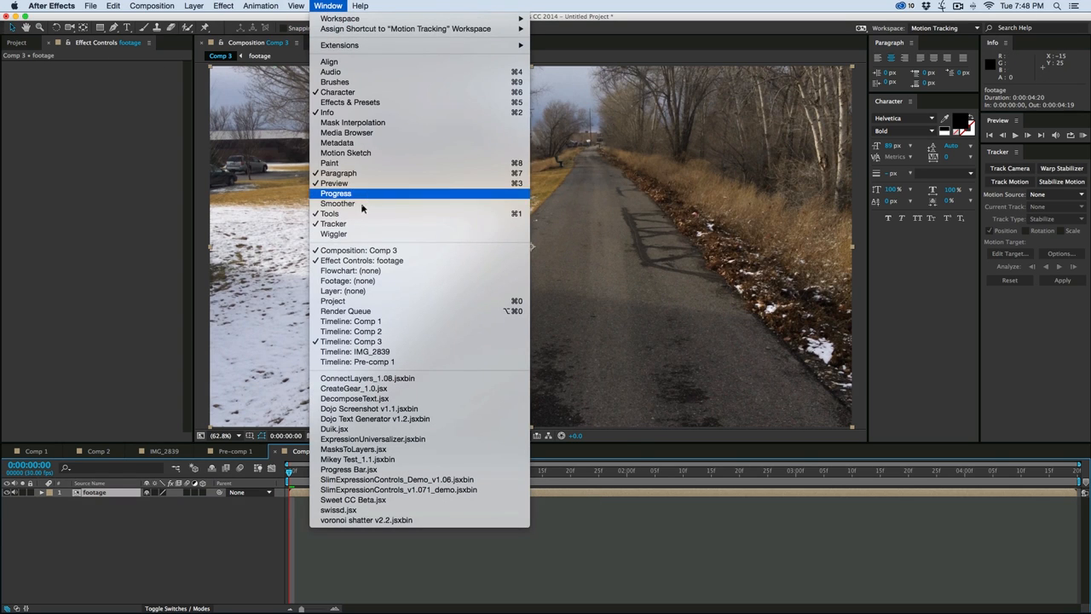
mouse_move(333, 223)
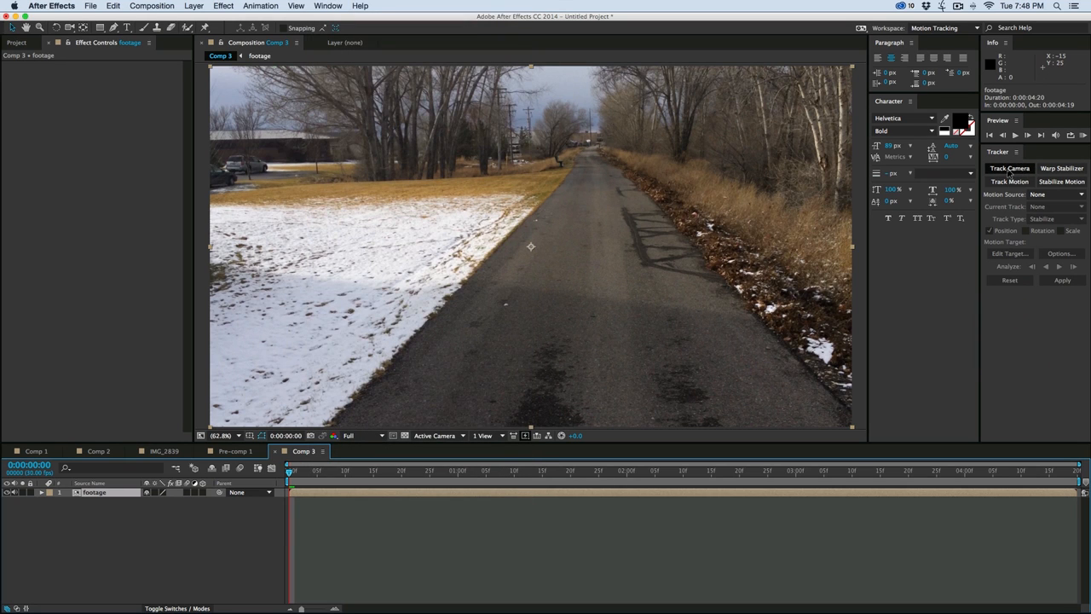
Run Track Camera so the 3D Camera Tracker analyzes and solves the footage
click(1009, 167)
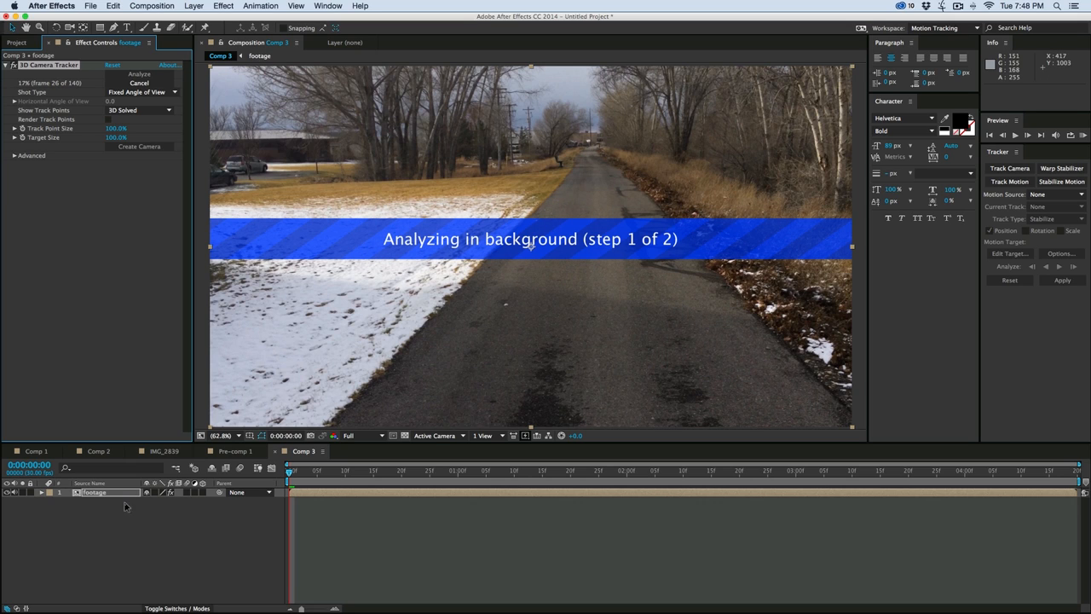
mouse_move(335, 493)
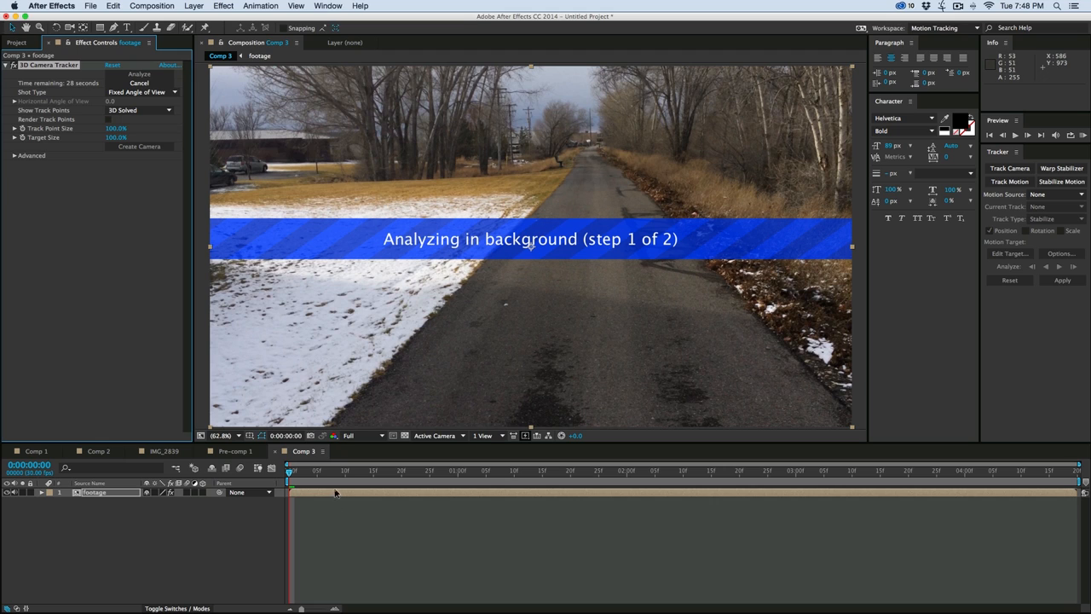
mouse_move(510, 306)
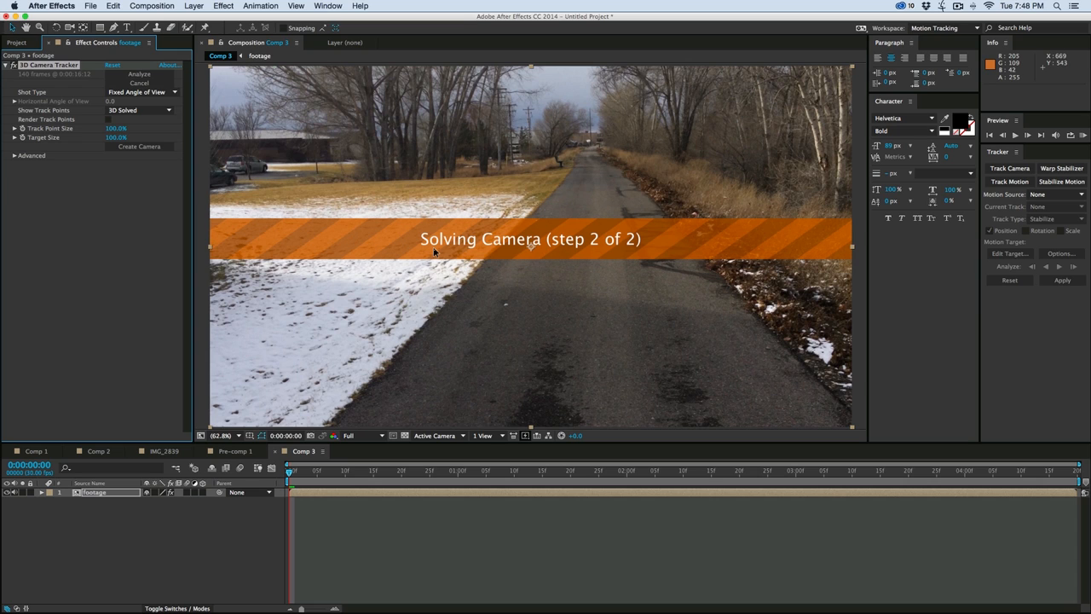
mouse_move(426, 252)
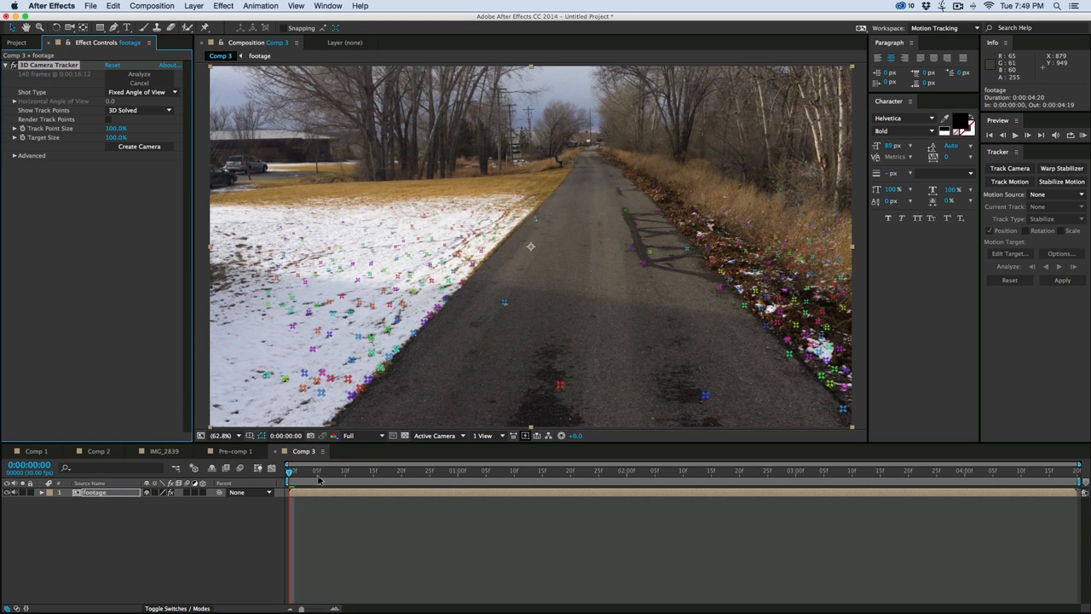
click(775, 492)
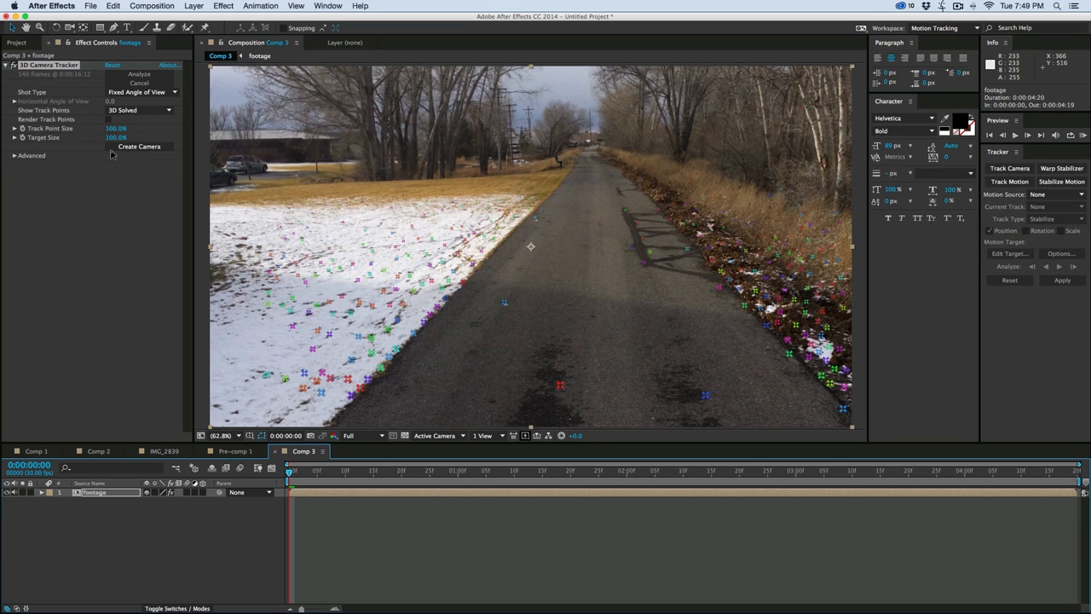
Create a tracked 3D camera and Track Null 1 at the road-edge track points
click(139, 146)
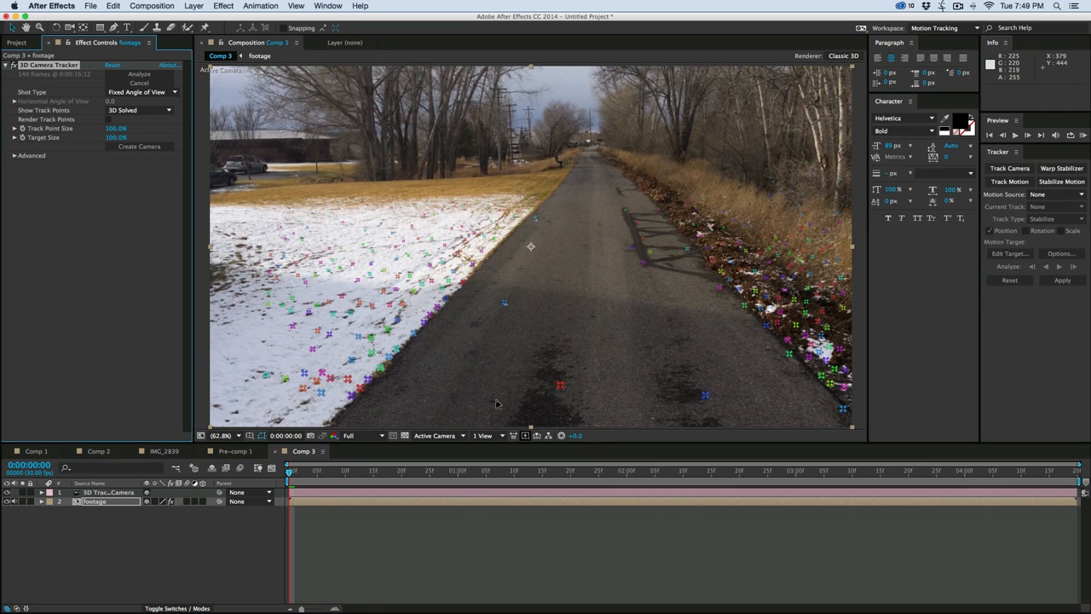
click(138, 146)
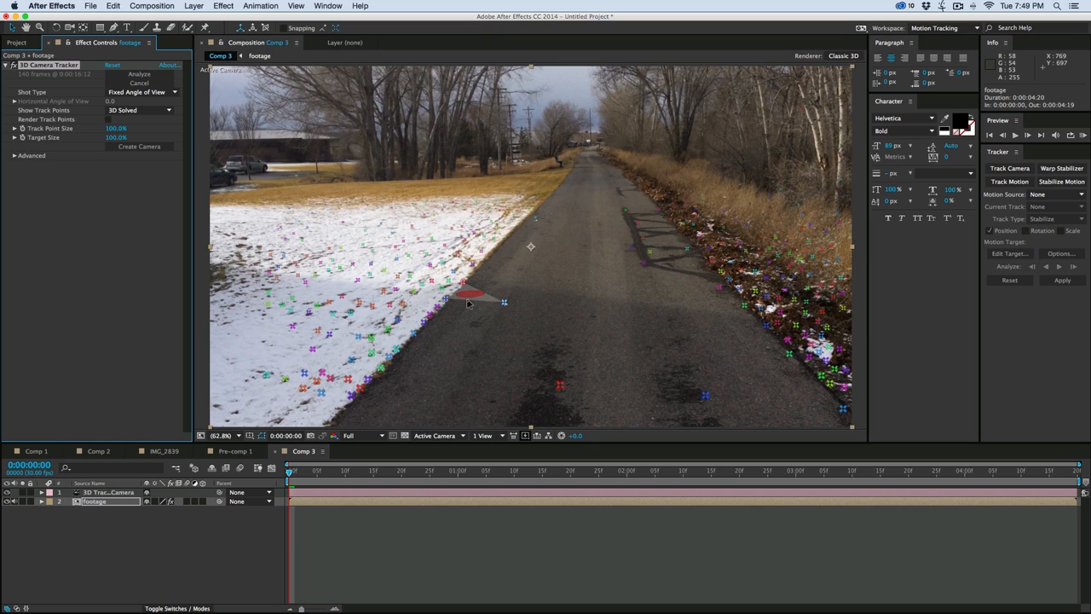
right_click(467, 301)
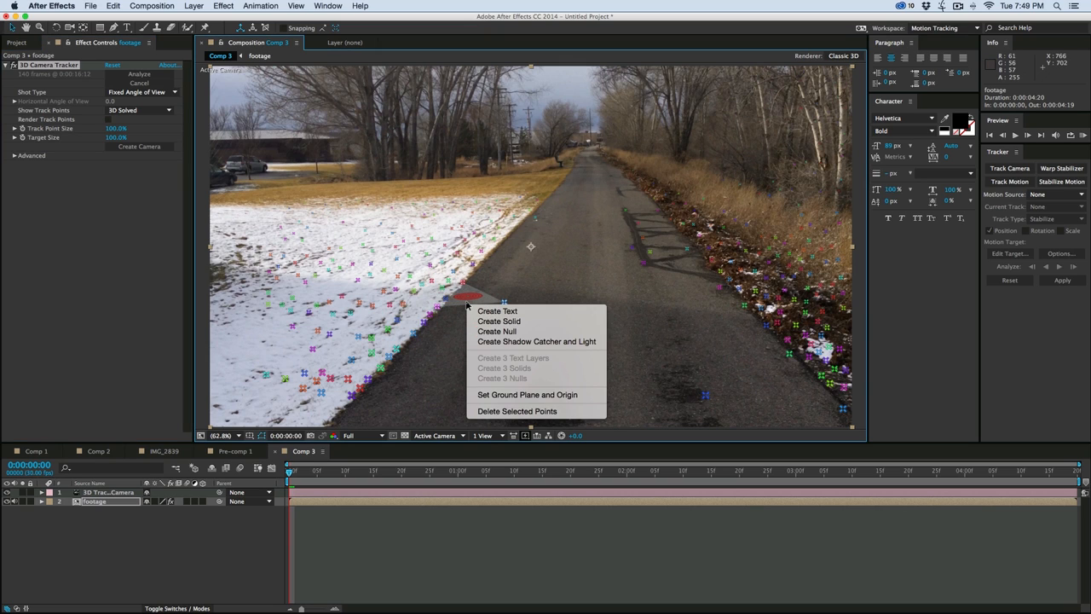
mouse_move(497, 331)
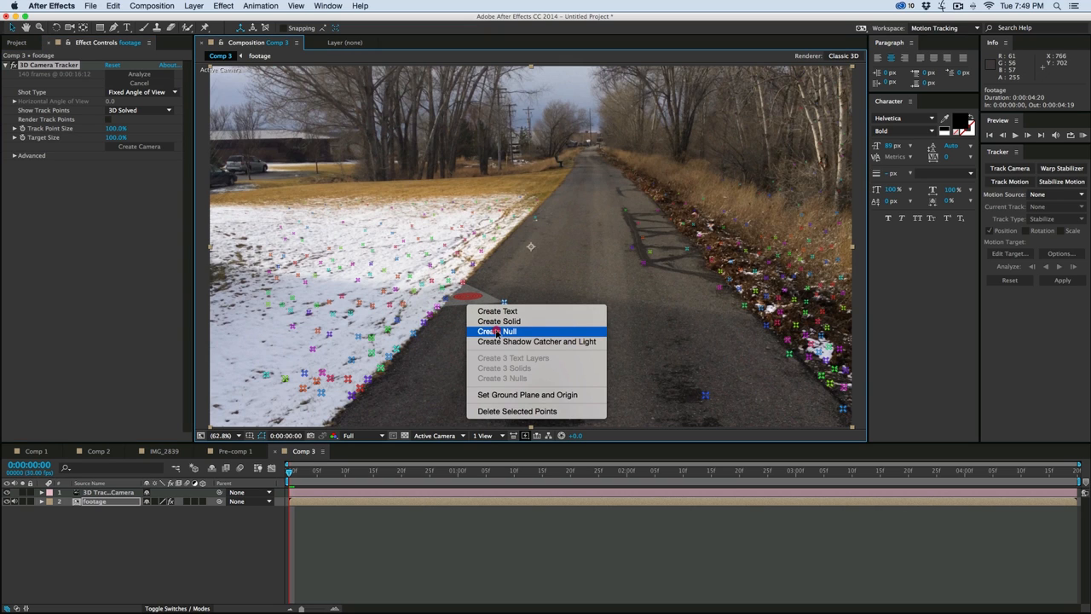
click(497, 330)
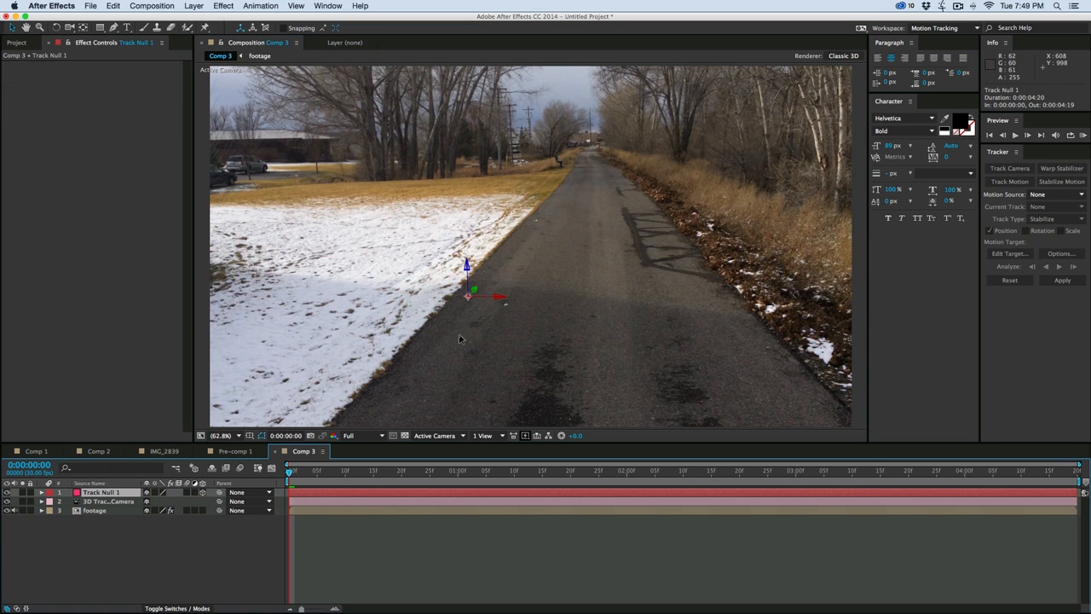
mouse_move(510, 252)
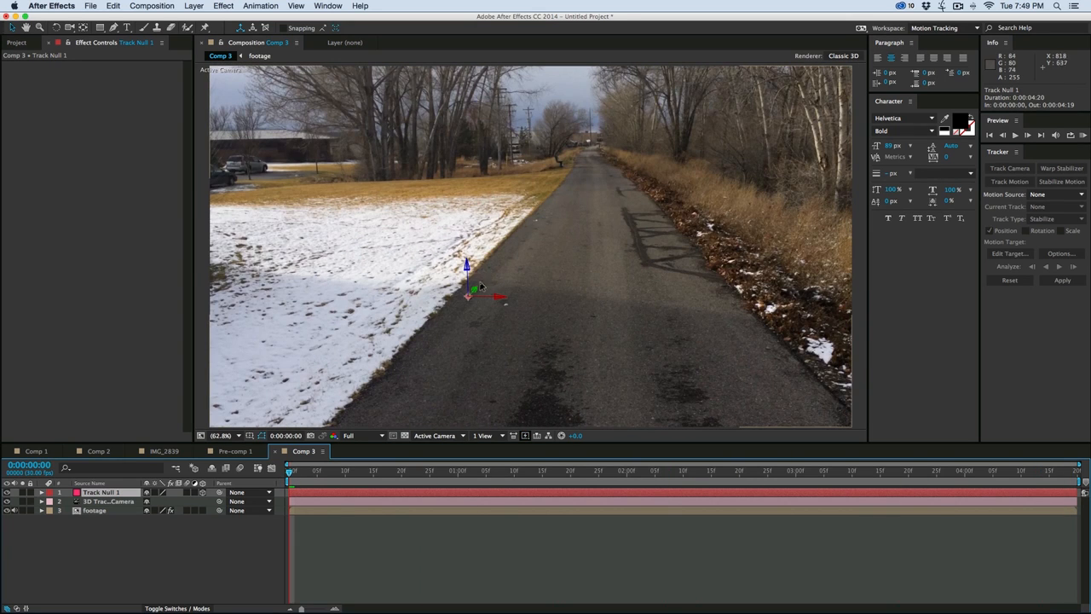
mouse_move(418, 382)
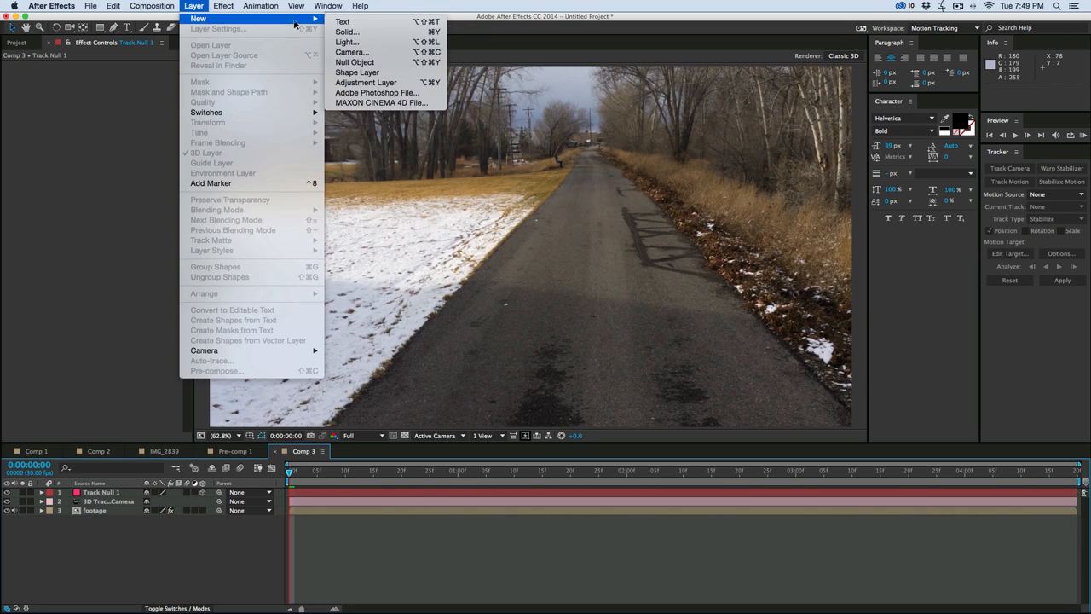
Add an E3D solid with Element and load the chrome trophy model in Scene Setup
click(346, 32)
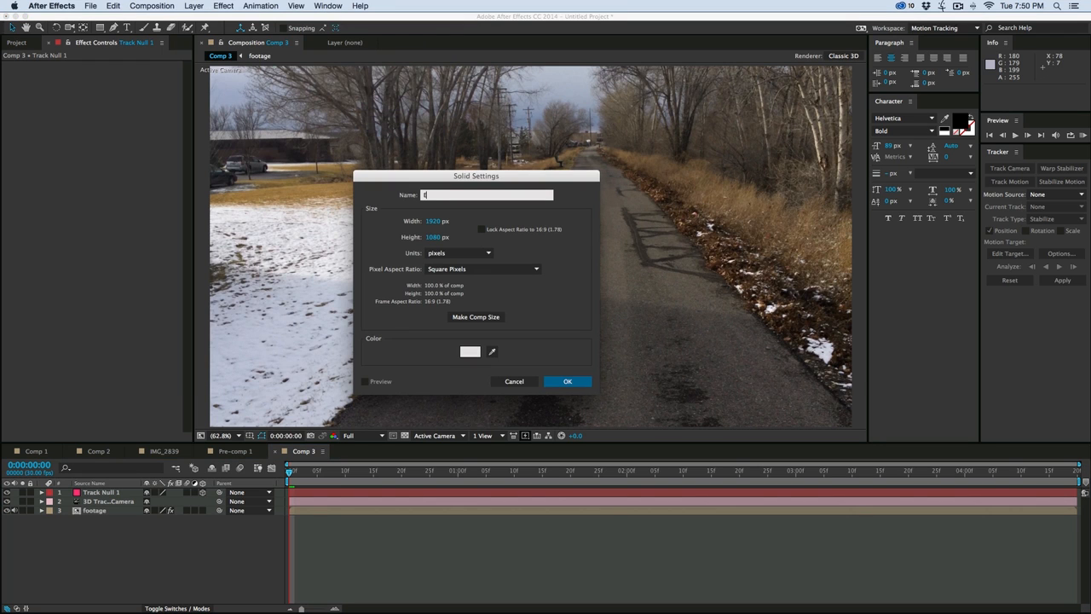
click(223, 6)
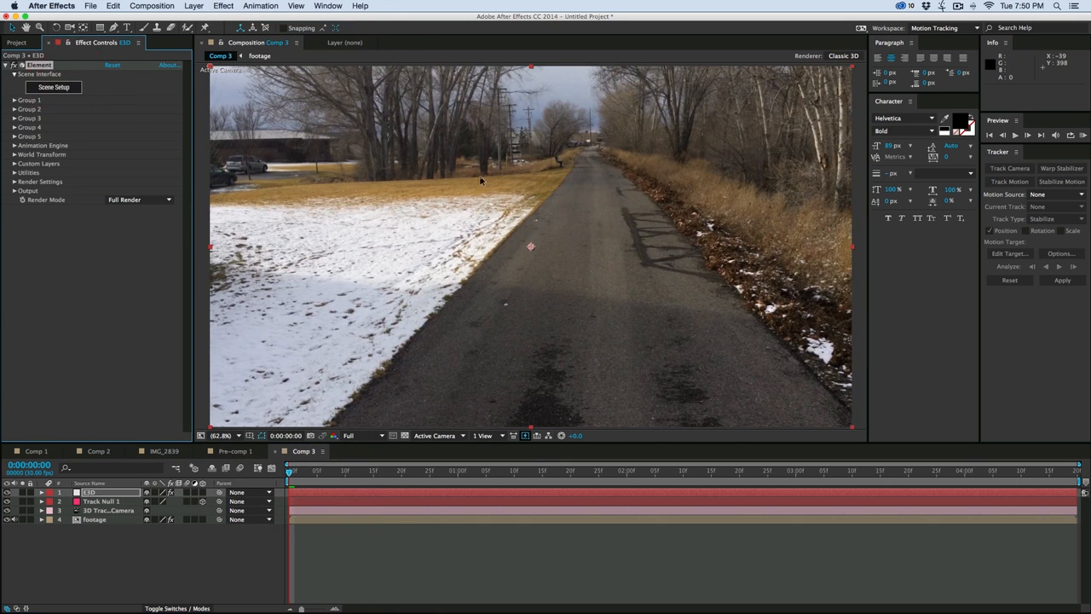
click(52, 87)
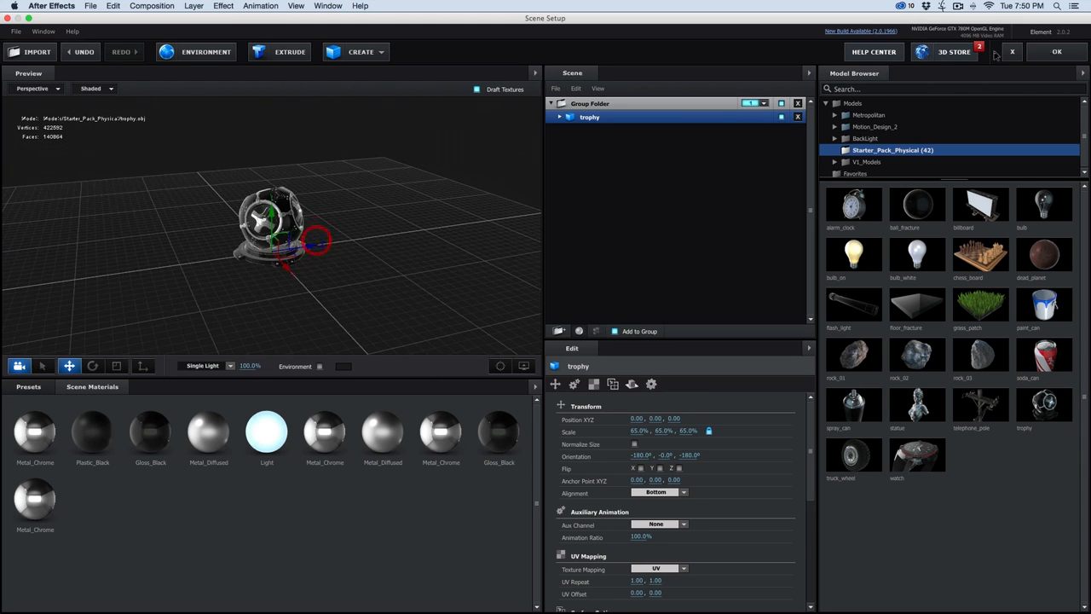
click(1057, 51)
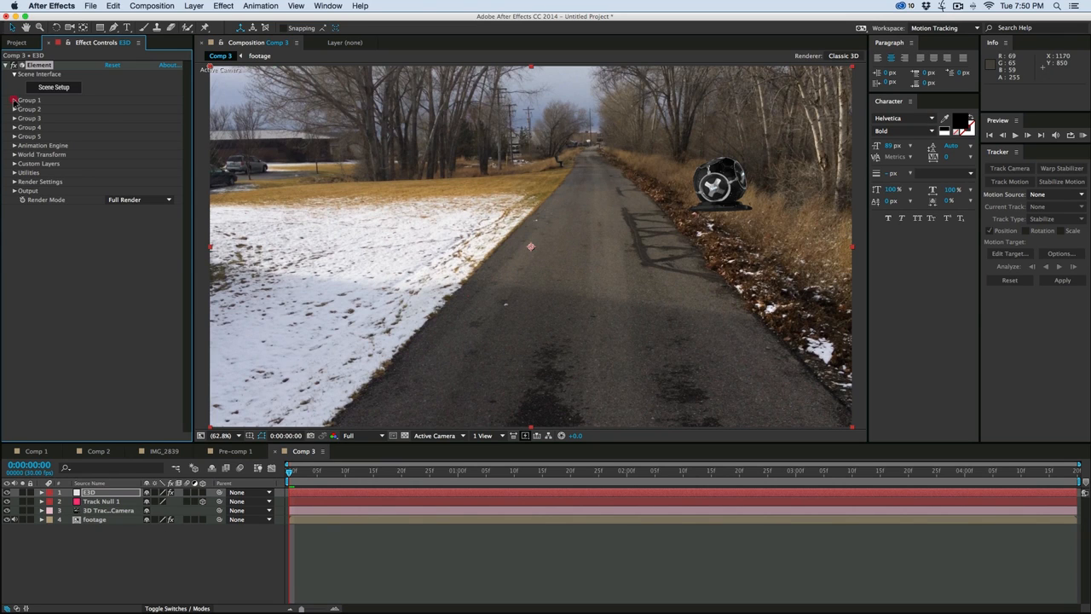
Create Group 1 Null and copy Track Null 1's Position onto it
click(15, 100)
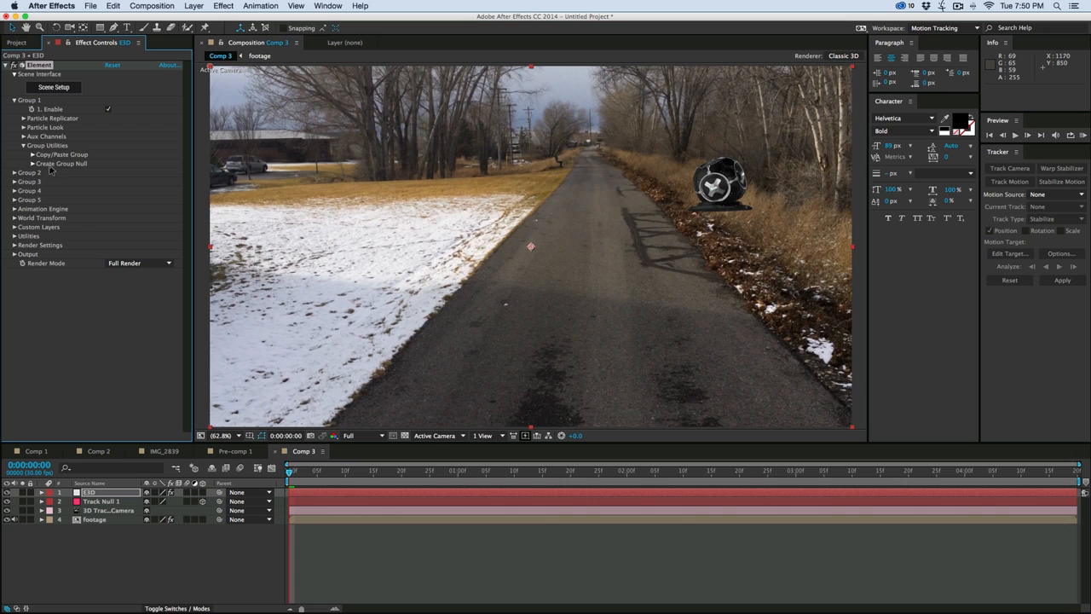
click(62, 163)
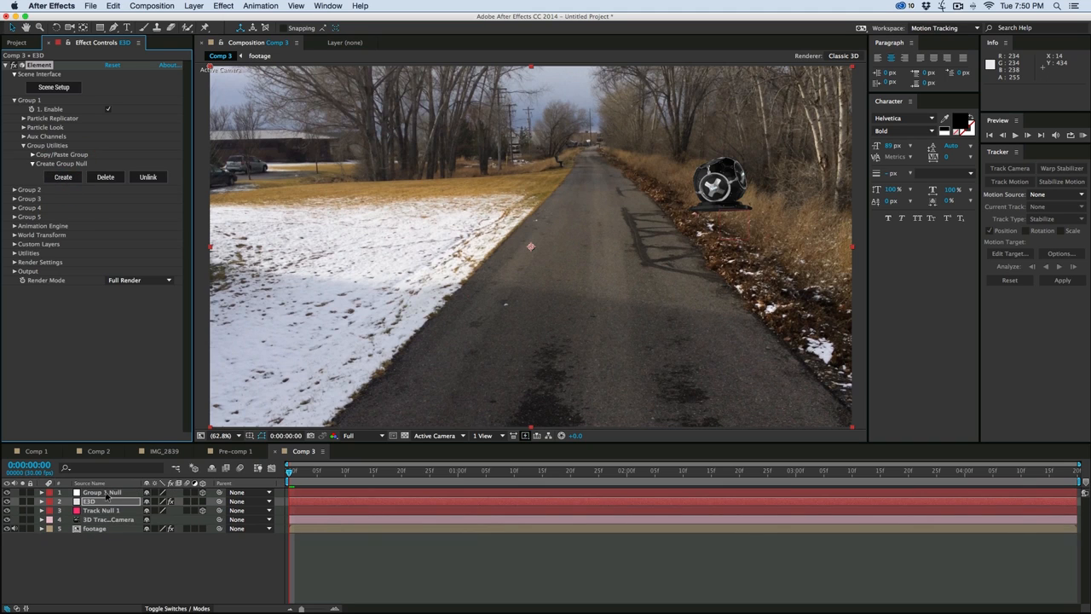
click(103, 492)
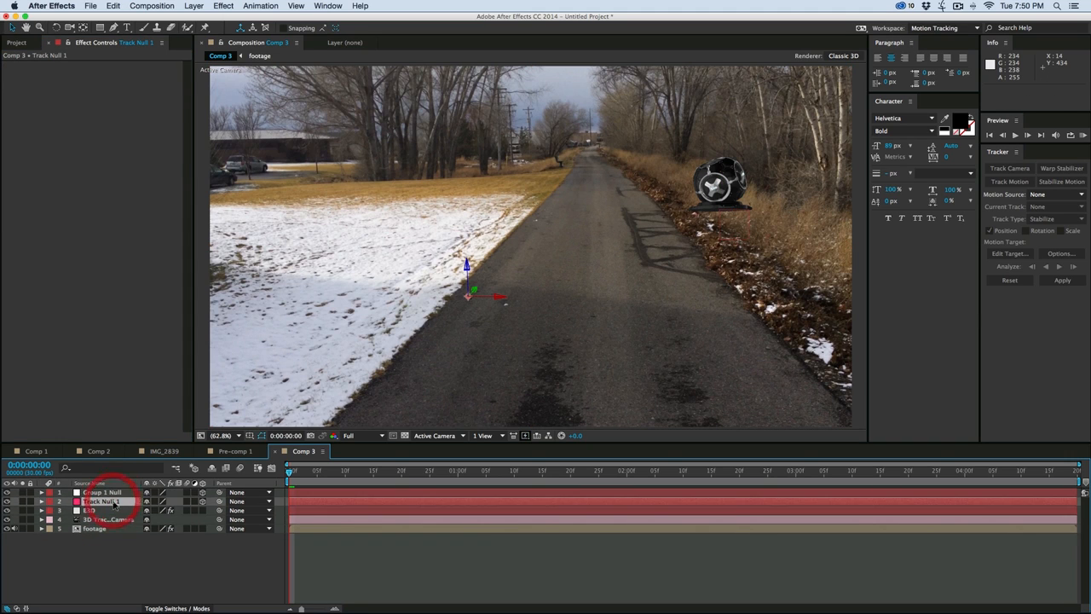
click(41, 501)
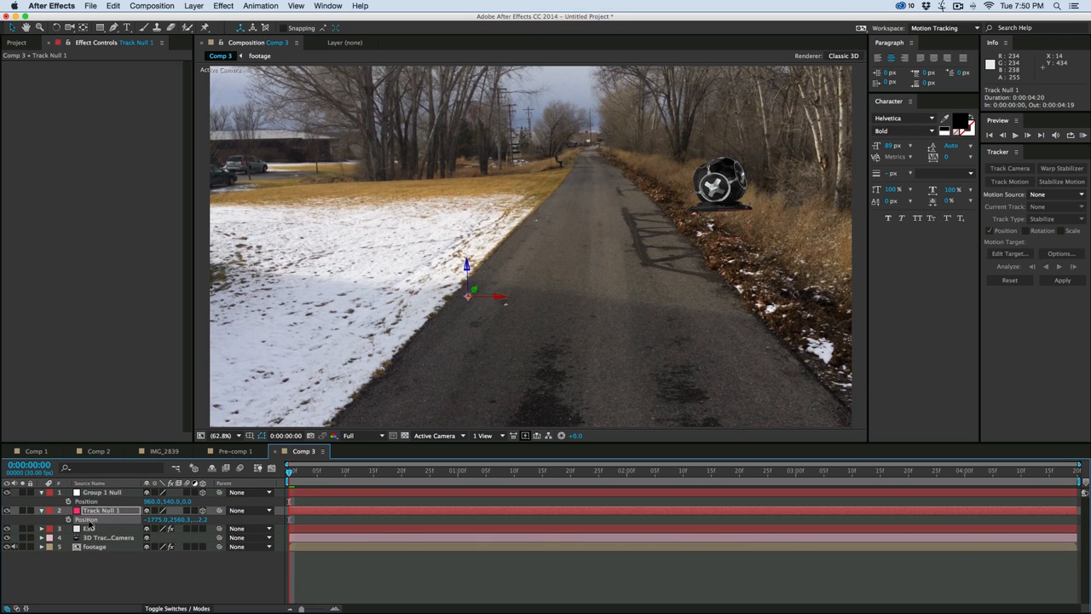
click(102, 492)
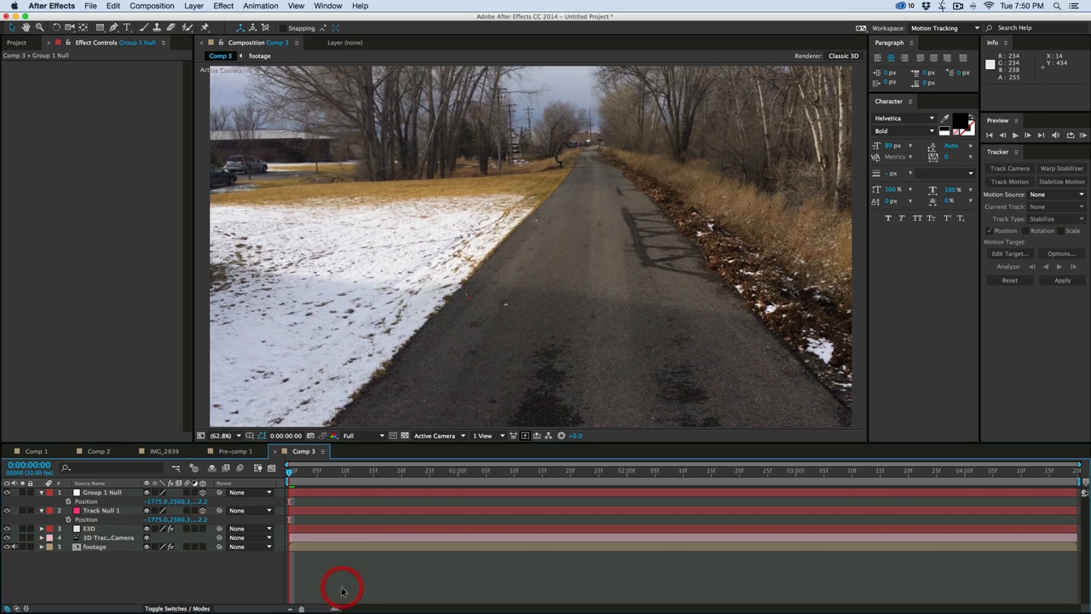
mouse_move(220, 456)
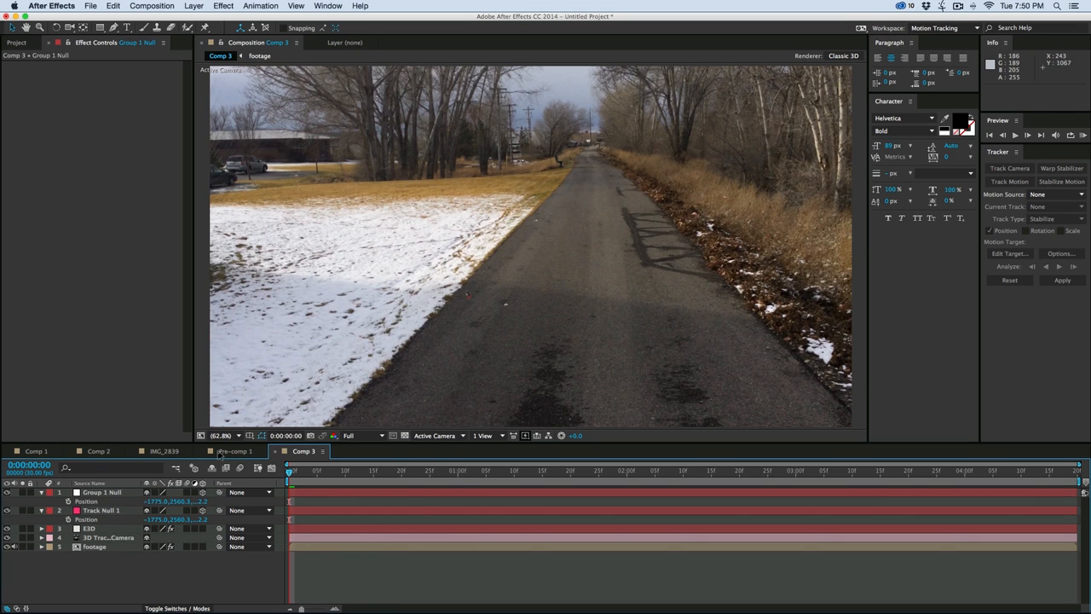
Copy Track Null 1's Orientation onto Group 1 Null and preview the tracked model
click(102, 510)
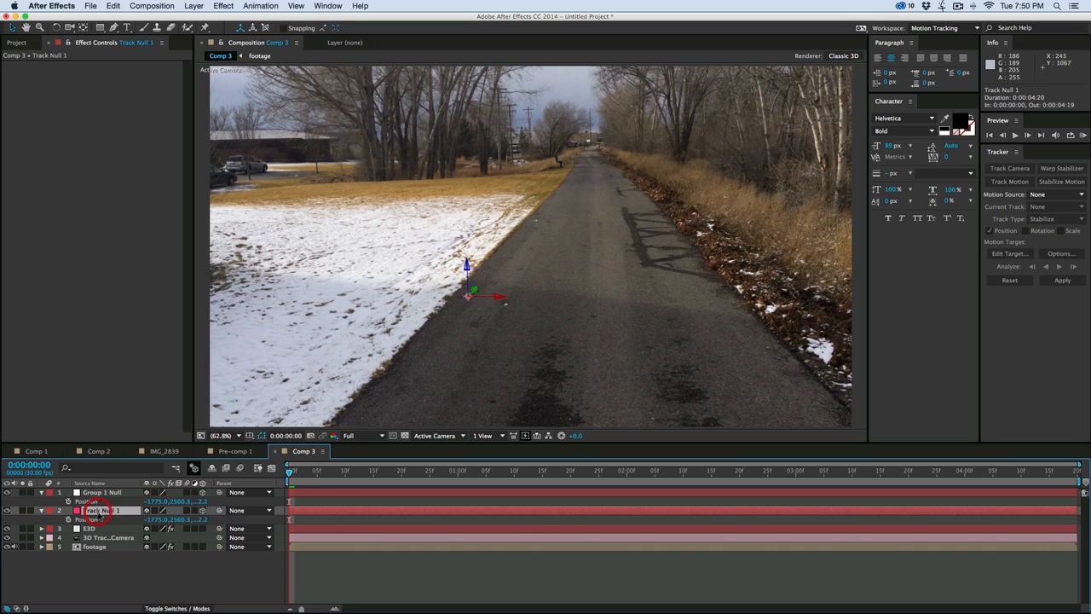
click(68, 509)
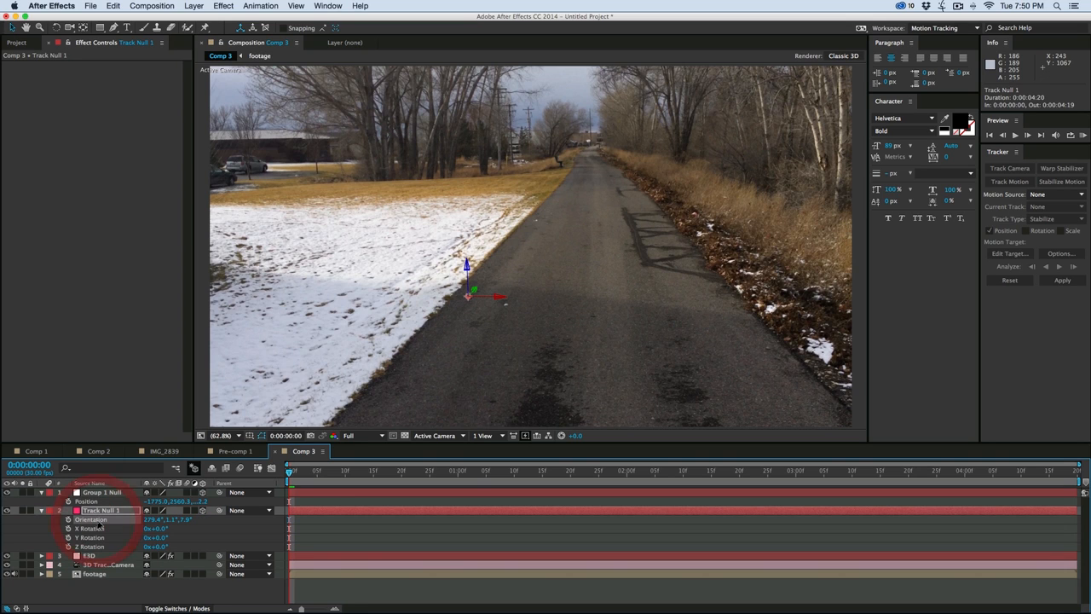
click(101, 492)
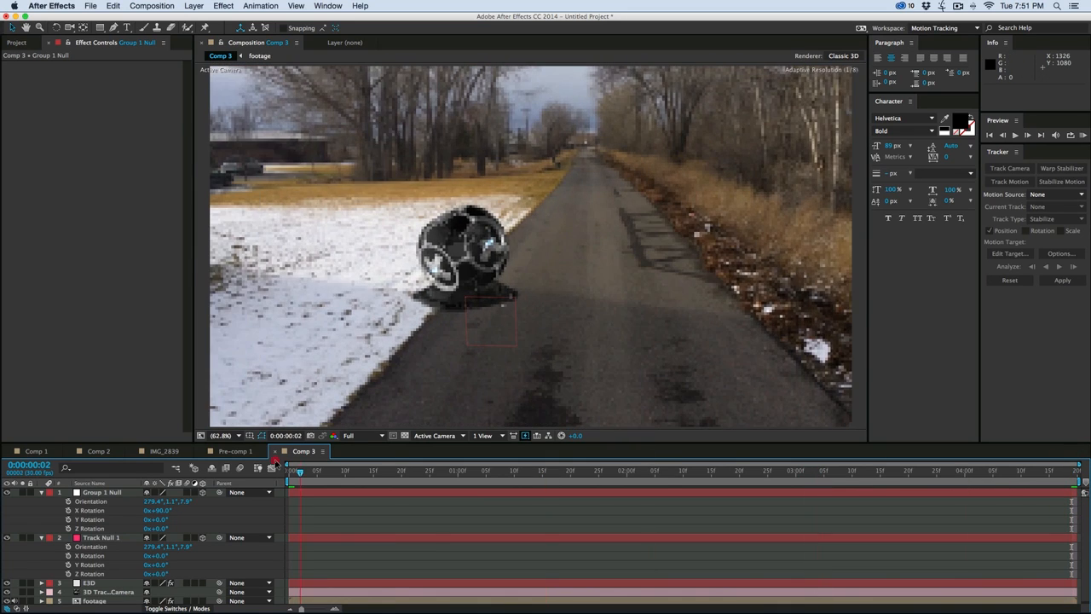
click(88, 582)
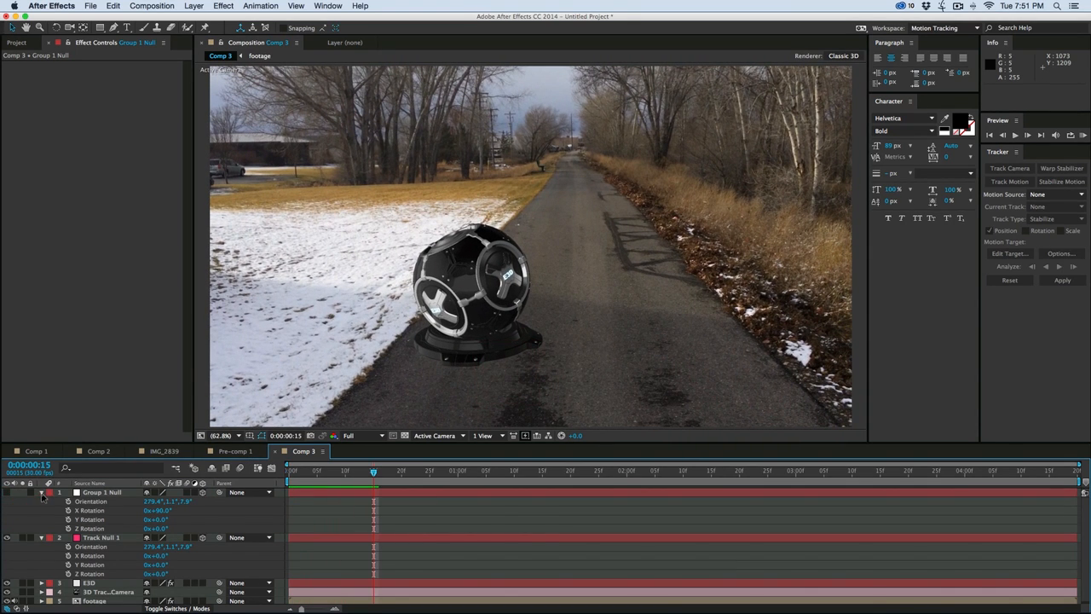
click(41, 492)
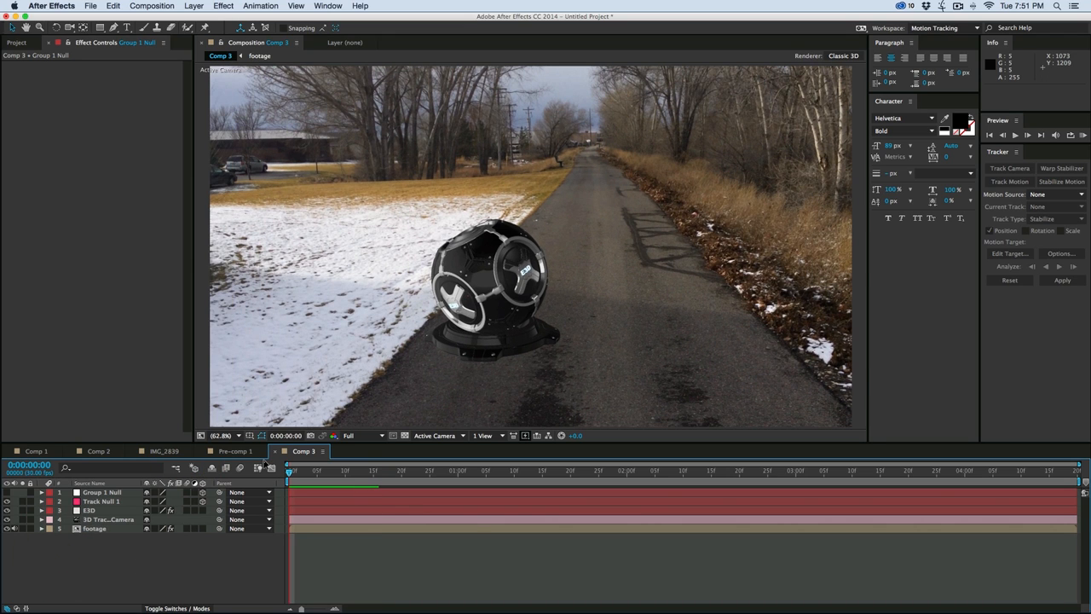
mouse_move(417, 305)
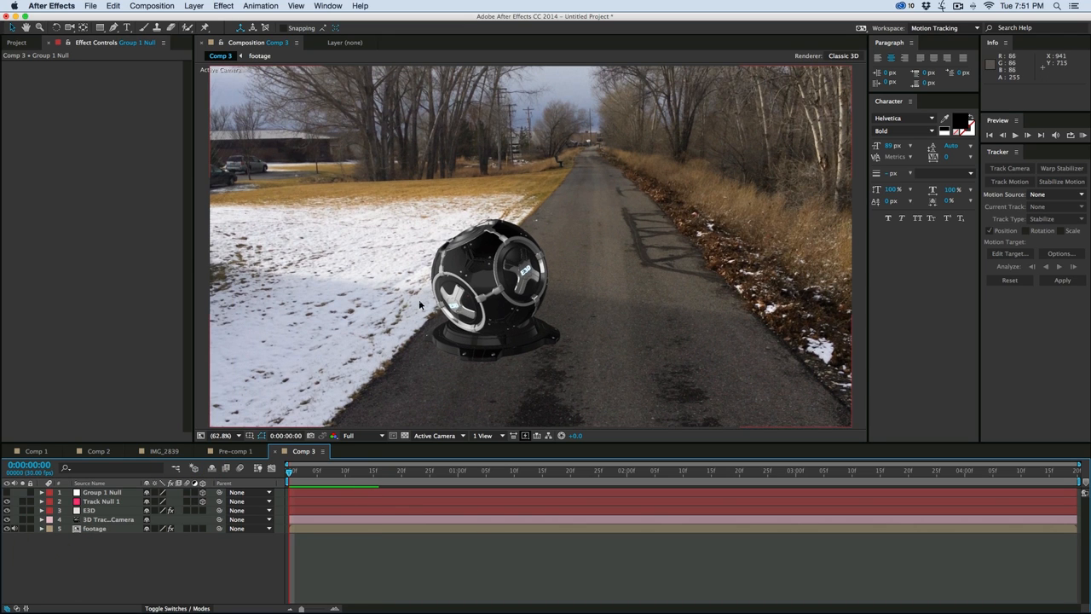
mouse_move(430, 350)
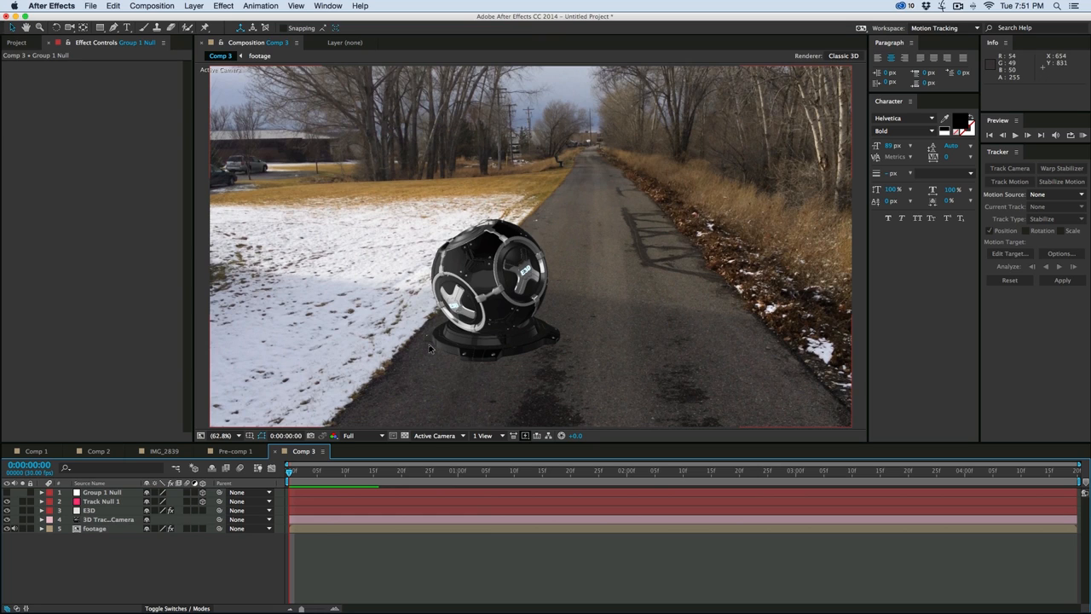
mouse_move(567, 335)
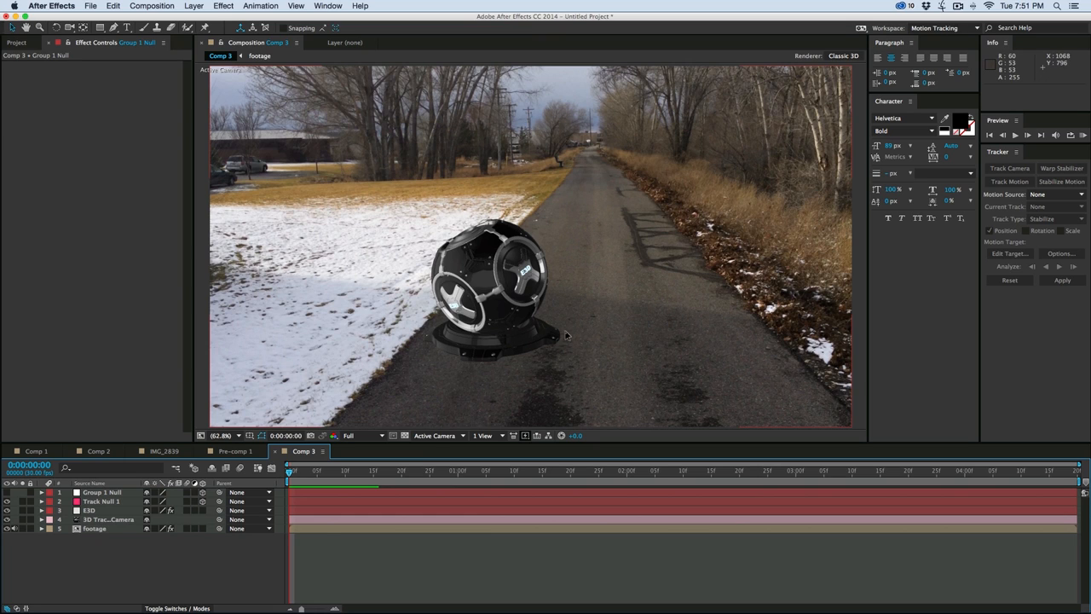
mouse_move(413, 347)
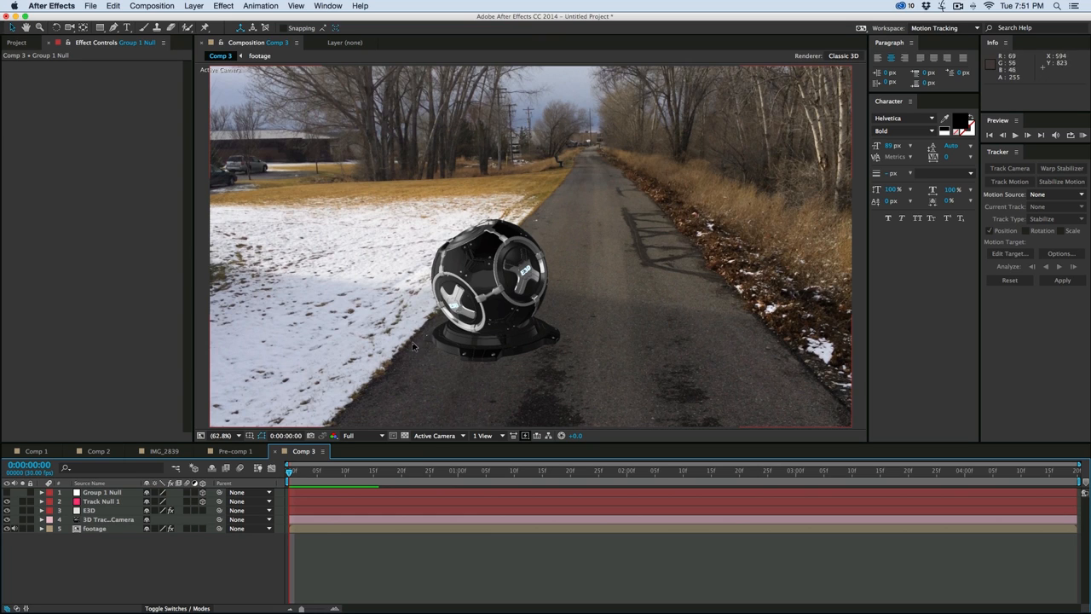
mouse_move(555, 300)
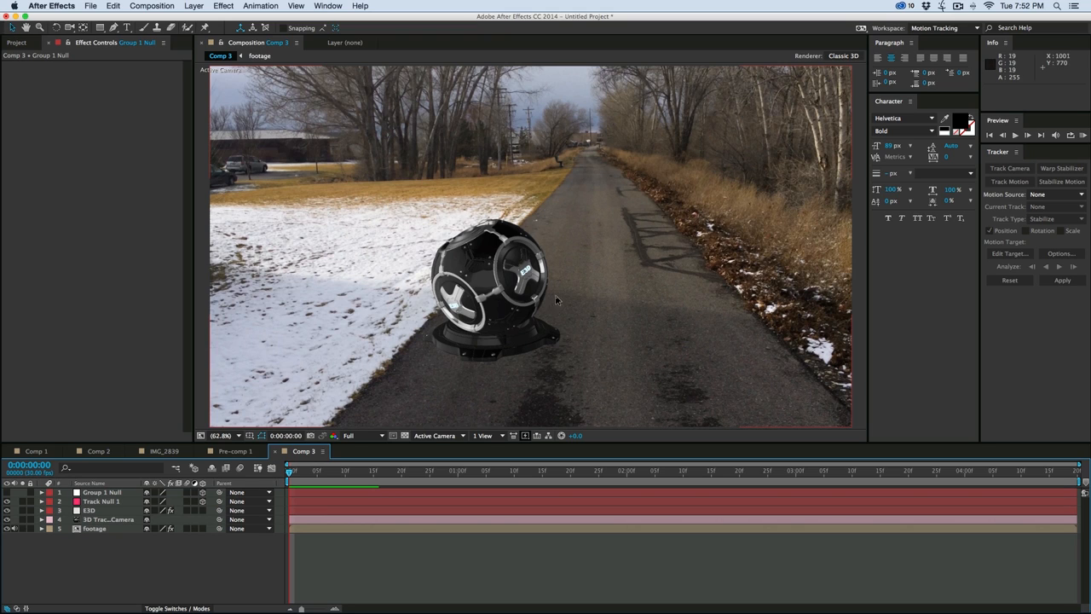
mouse_move(523, 321)
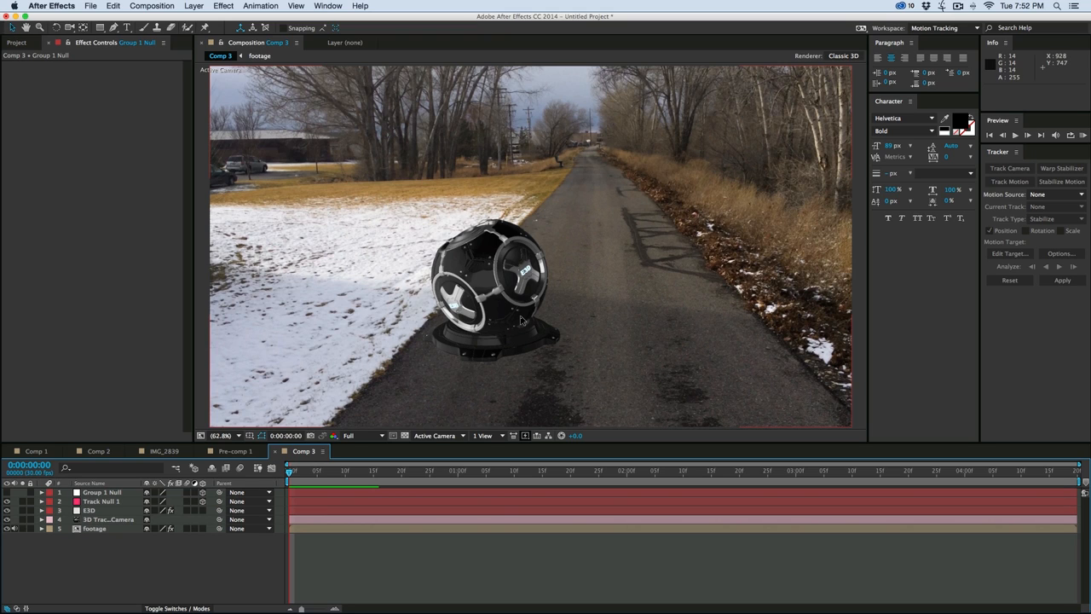
mouse_move(511, 277)
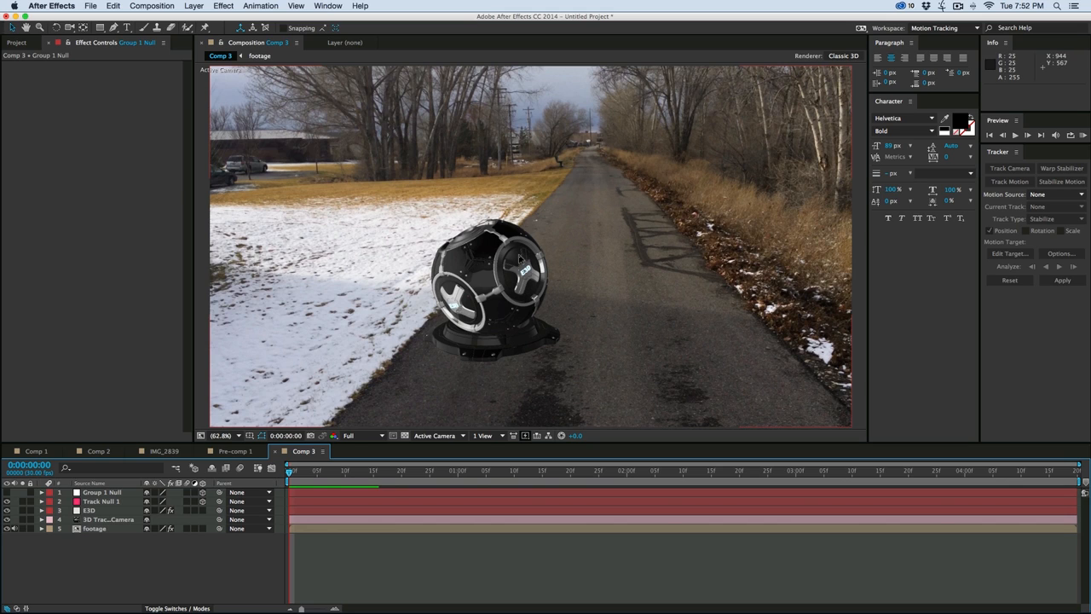
mouse_move(323, 567)
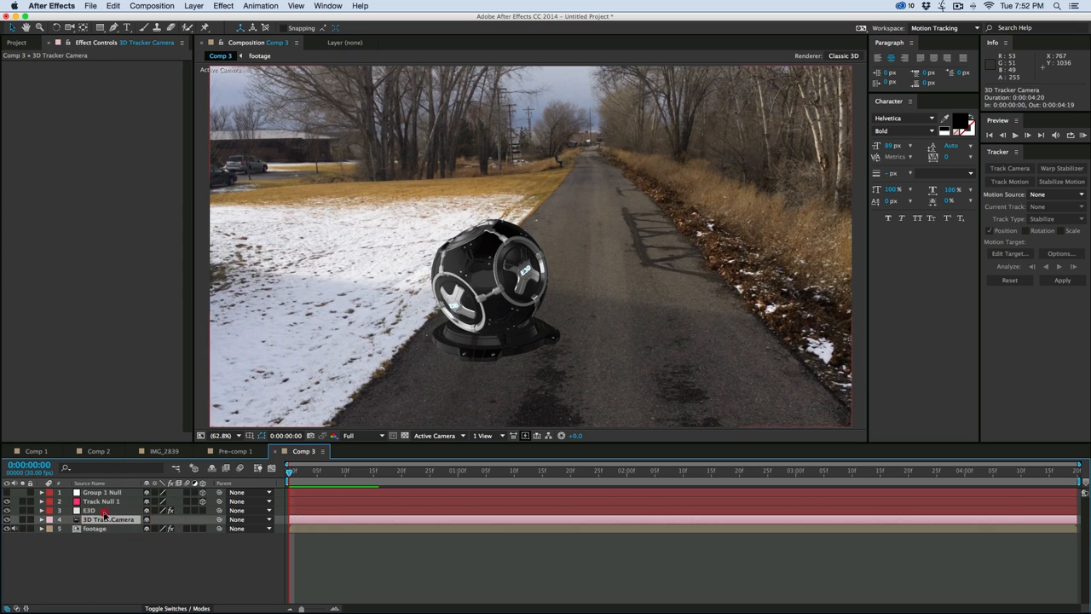
Set Element's environment map to IMG_2841 3.JPG and orbit to inspect reflections
click(89, 510)
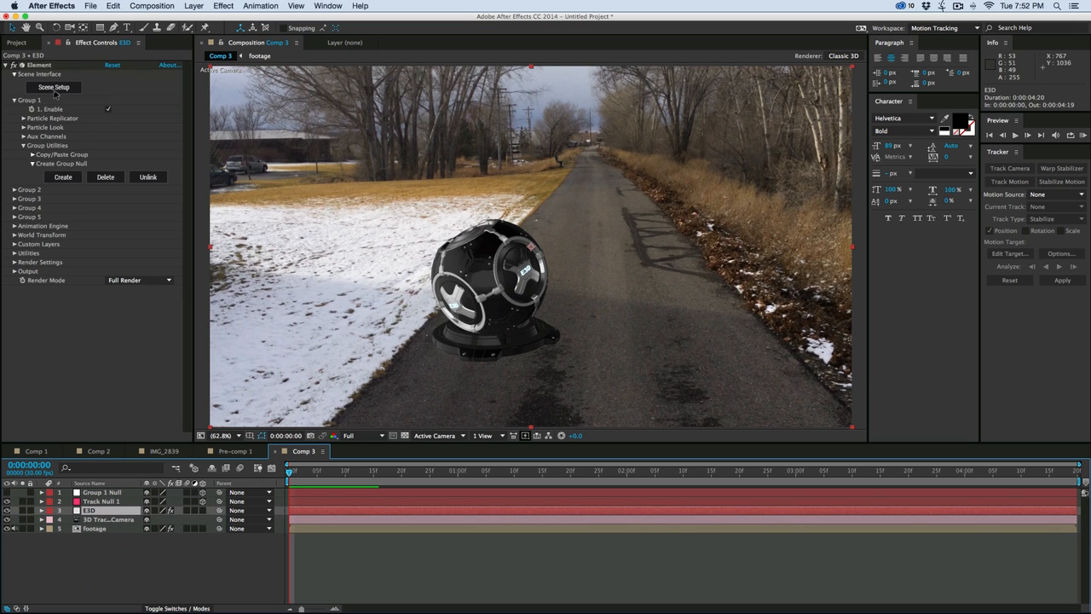
click(54, 87)
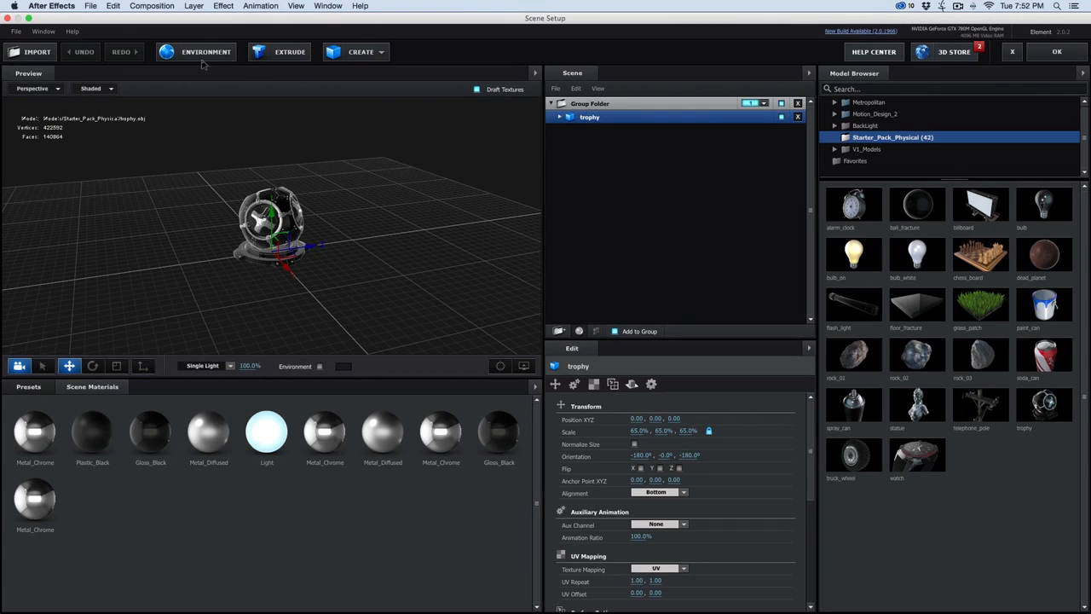
click(205, 51)
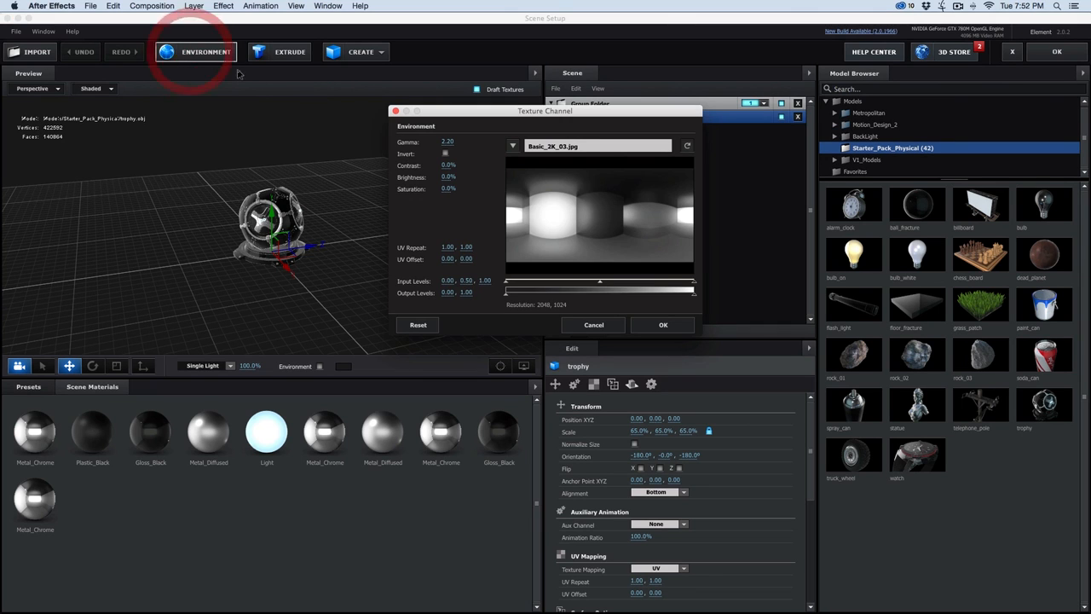
click(687, 146)
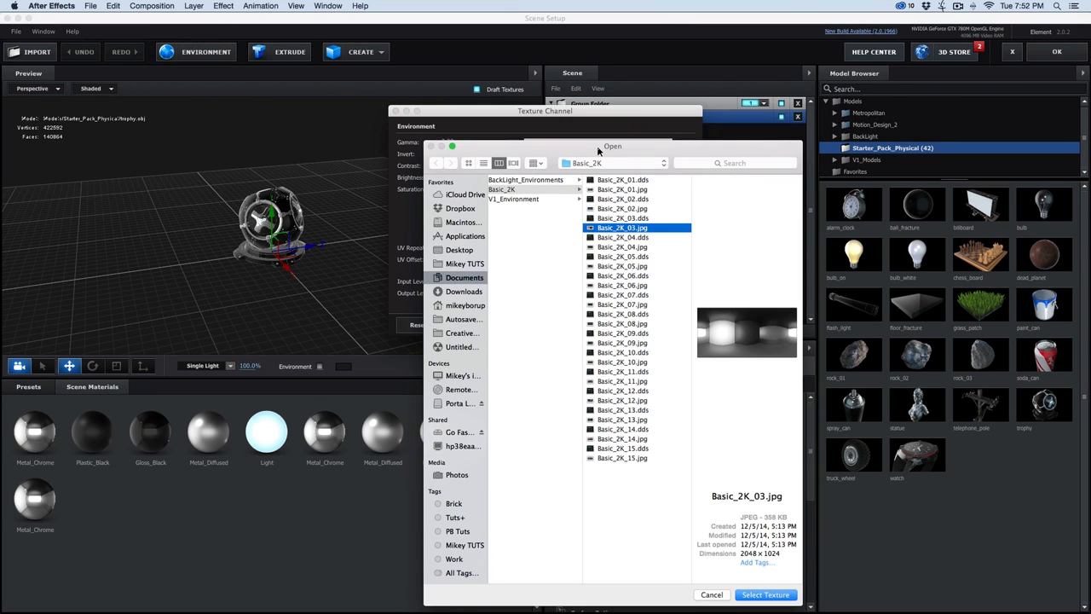
click(764, 594)
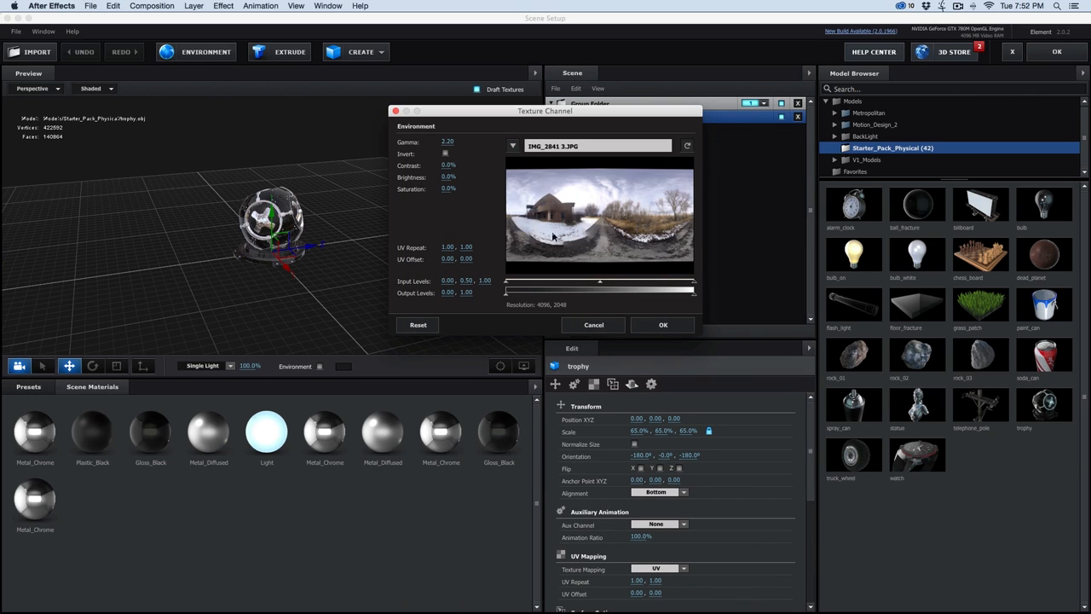
mouse_move(562, 282)
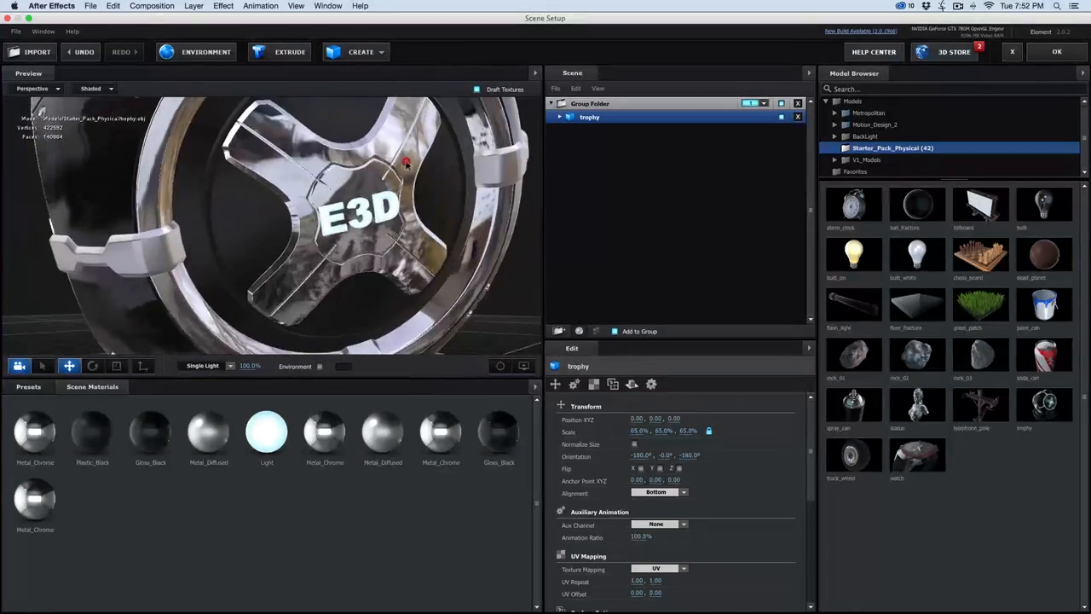
drag(407, 161, 348, 152)
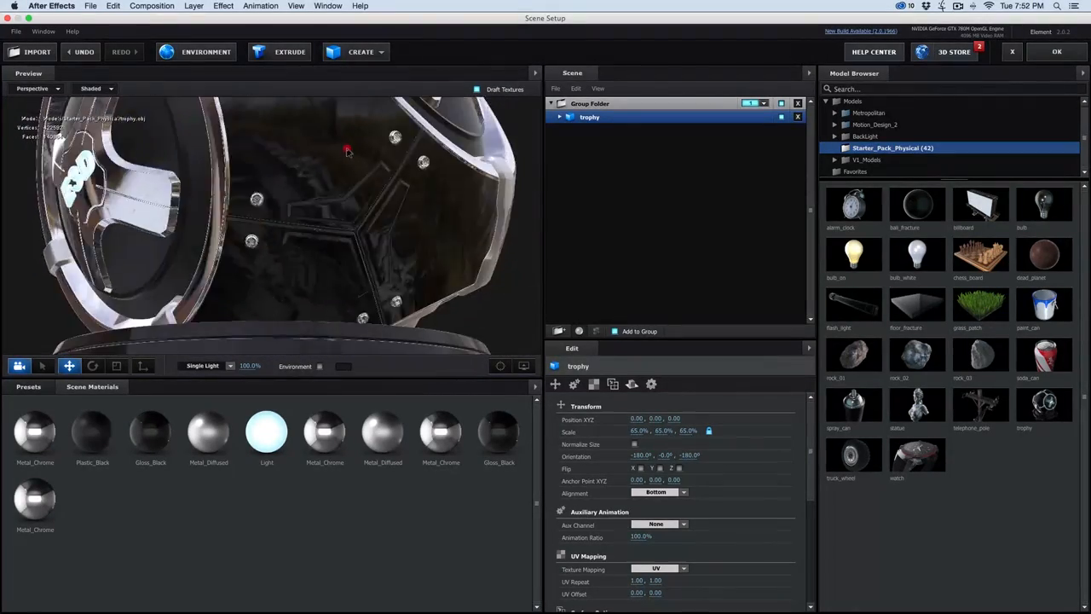
drag(346, 151, 220, 200)
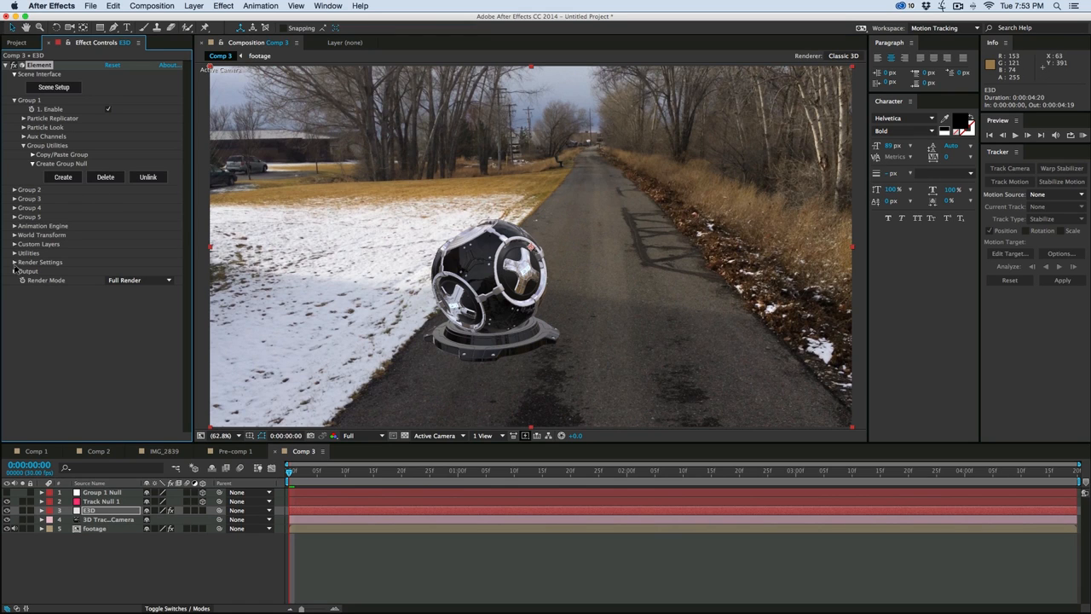
Enable ambient occlusion in Element's Render Settings using SSAO mode
click(15, 261)
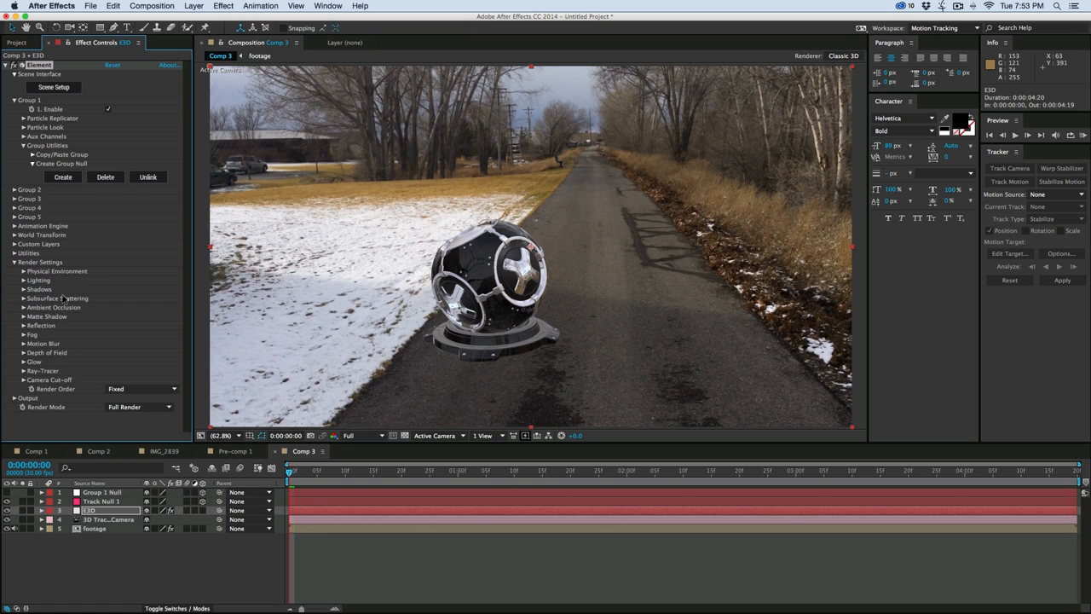
click(26, 307)
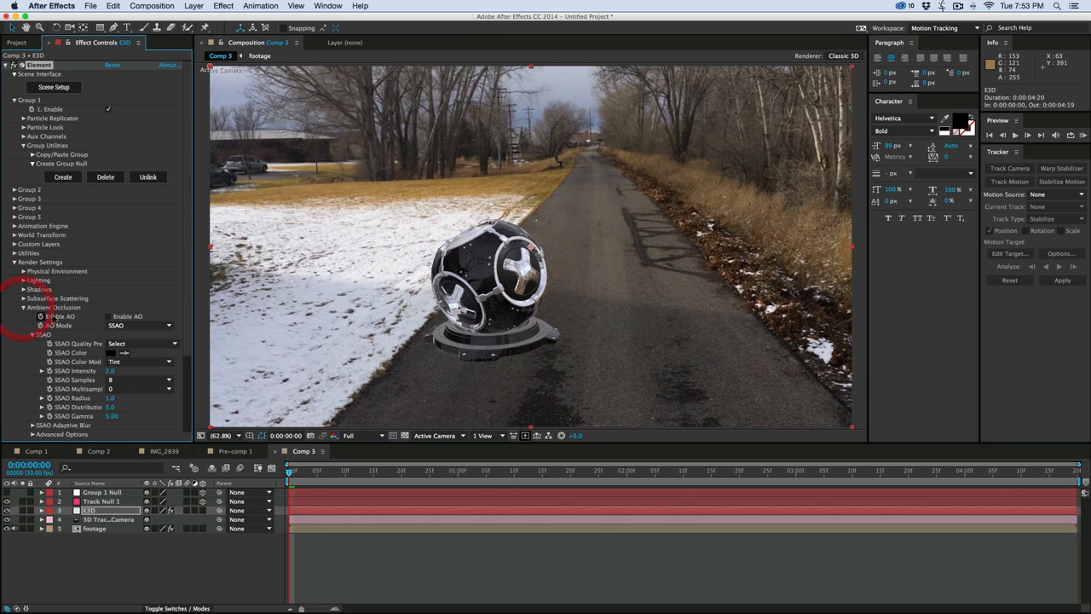
click(107, 317)
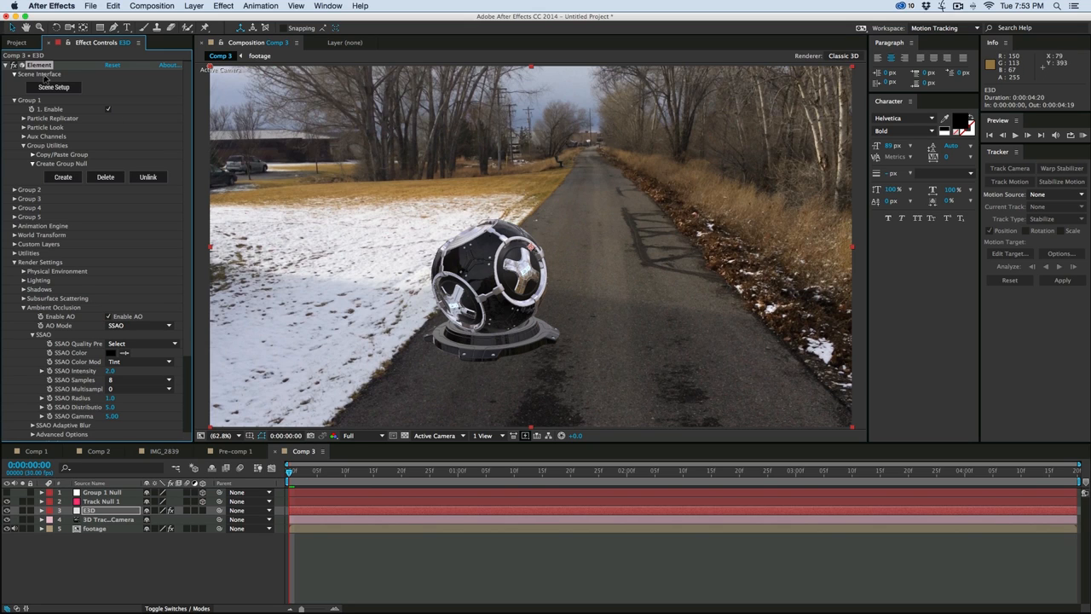
click(54, 86)
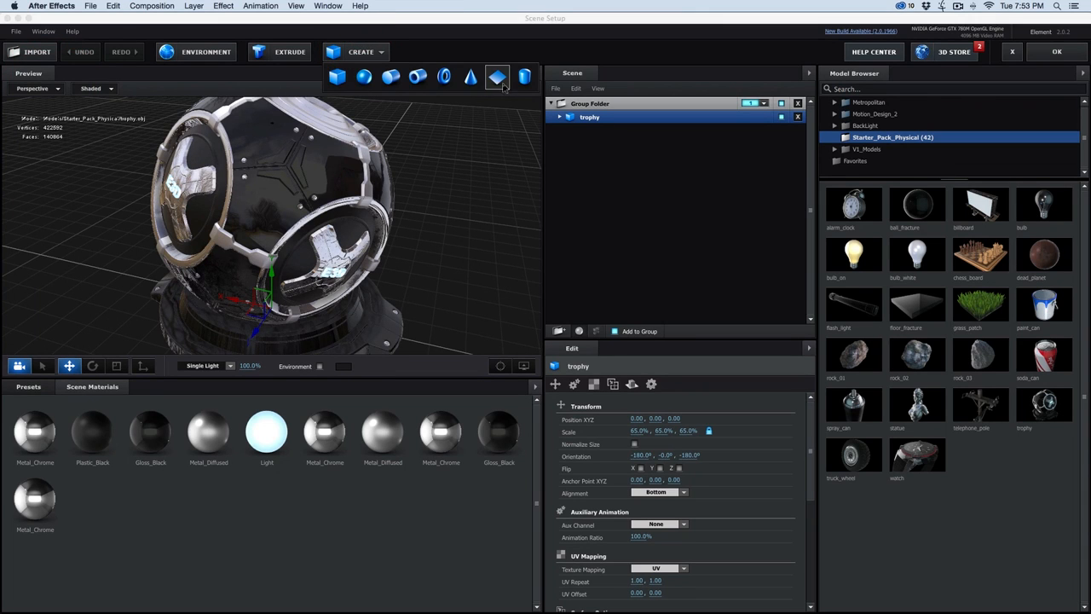
Add a Plane under the trophy, scale it wider, and close Scene Setup
click(497, 77)
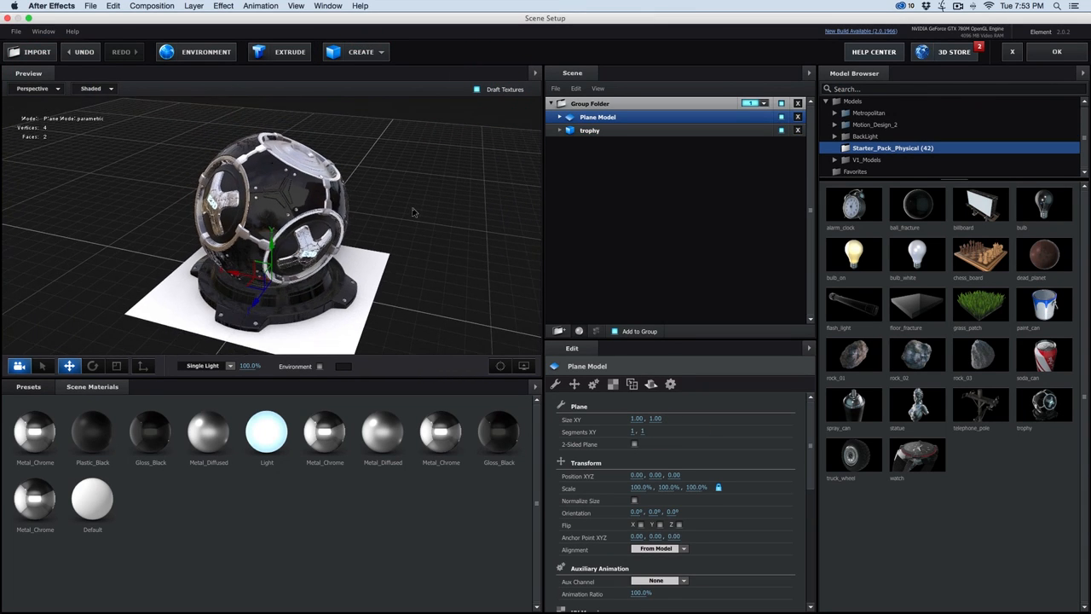
click(117, 365)
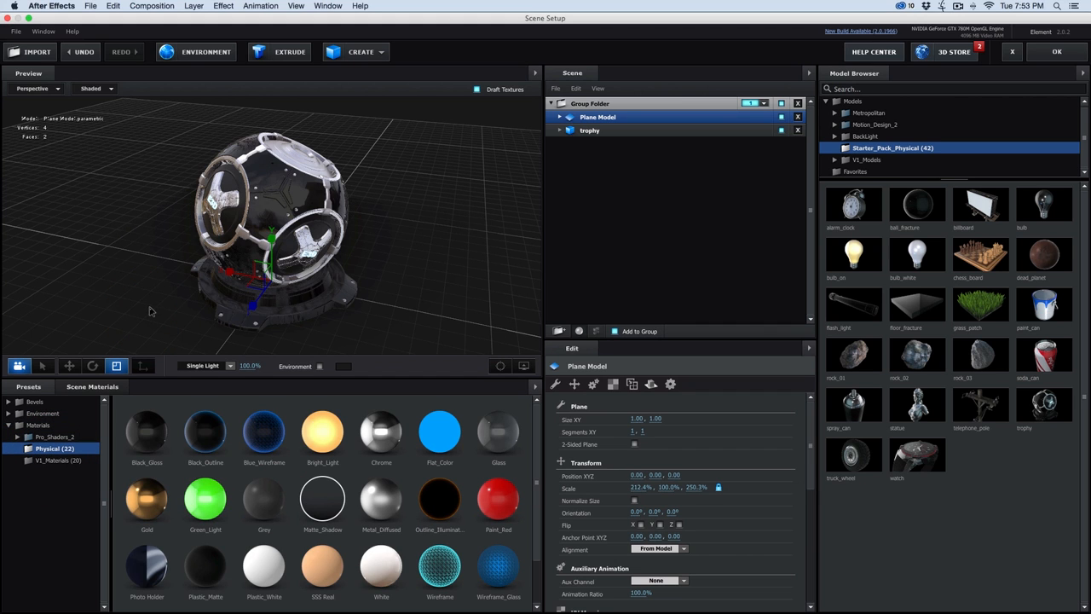
click(1056, 51)
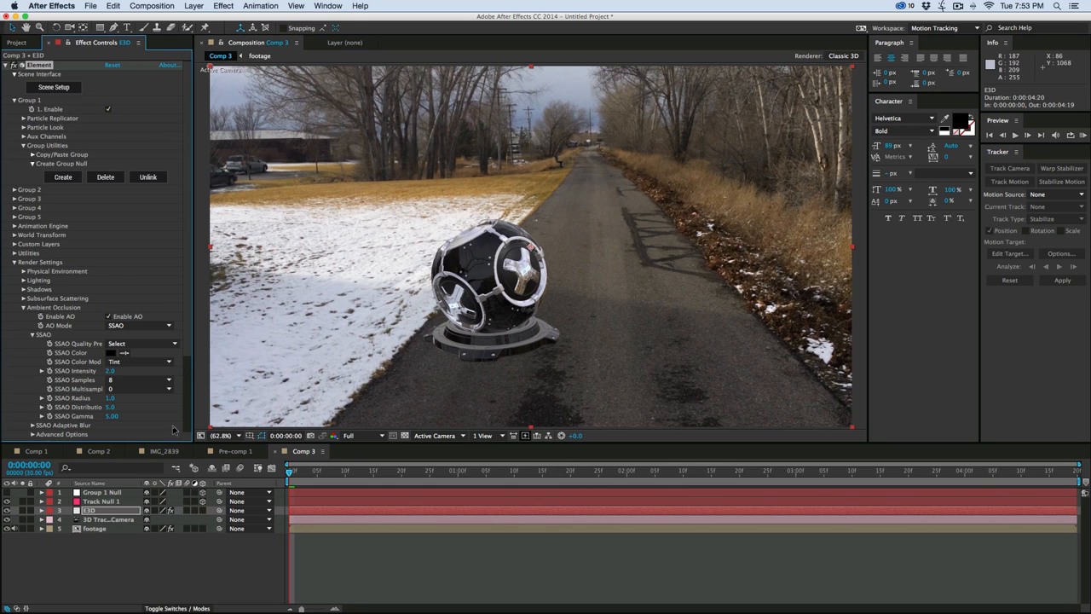
mouse_move(118, 374)
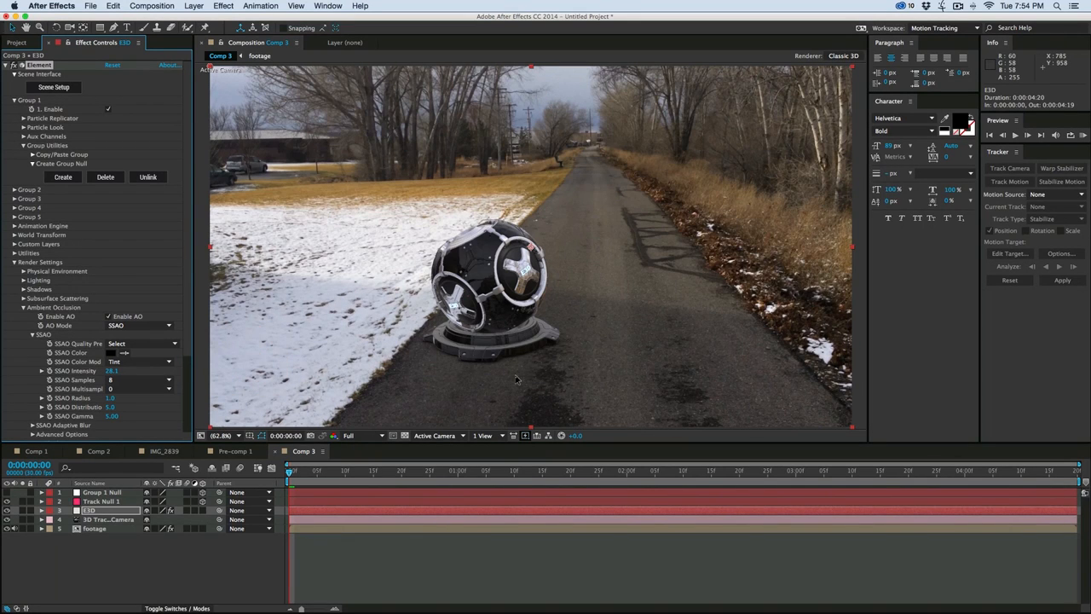
mouse_move(59, 94)
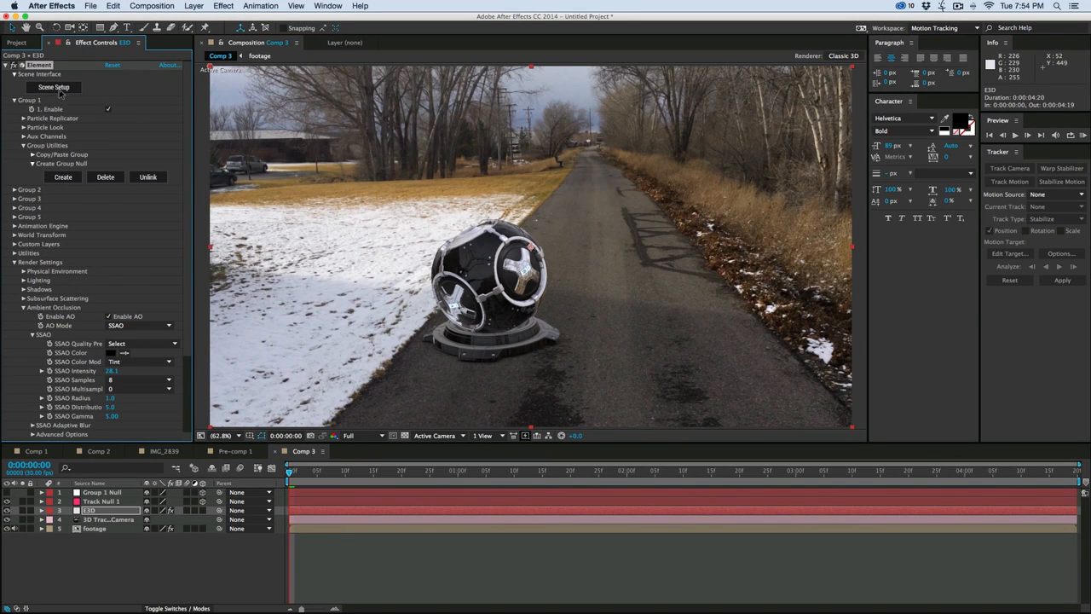
Raise SSAO Intensity to 28.1 and play back the composition
click(53, 87)
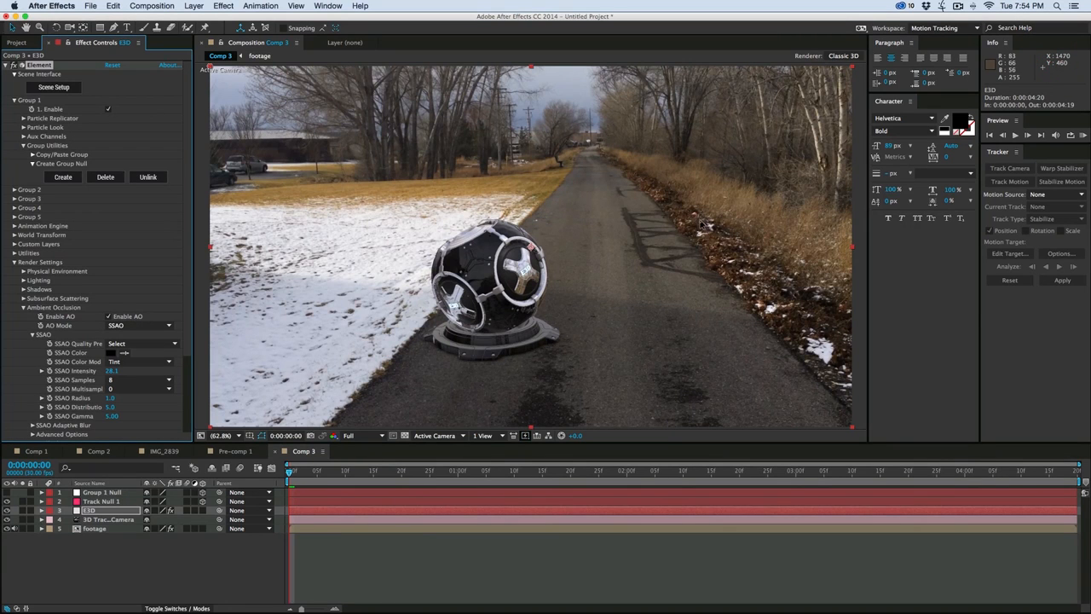
click(222, 435)
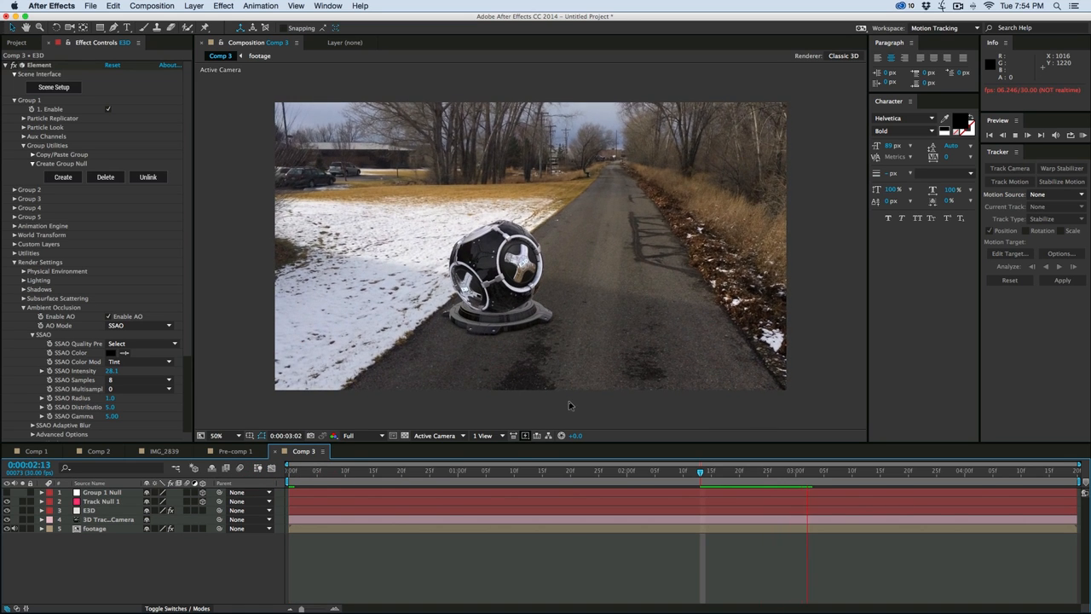
Stop the preview and set Element's Custom Text and Masks Path Layer 1 to the AE text layer
click(407, 469)
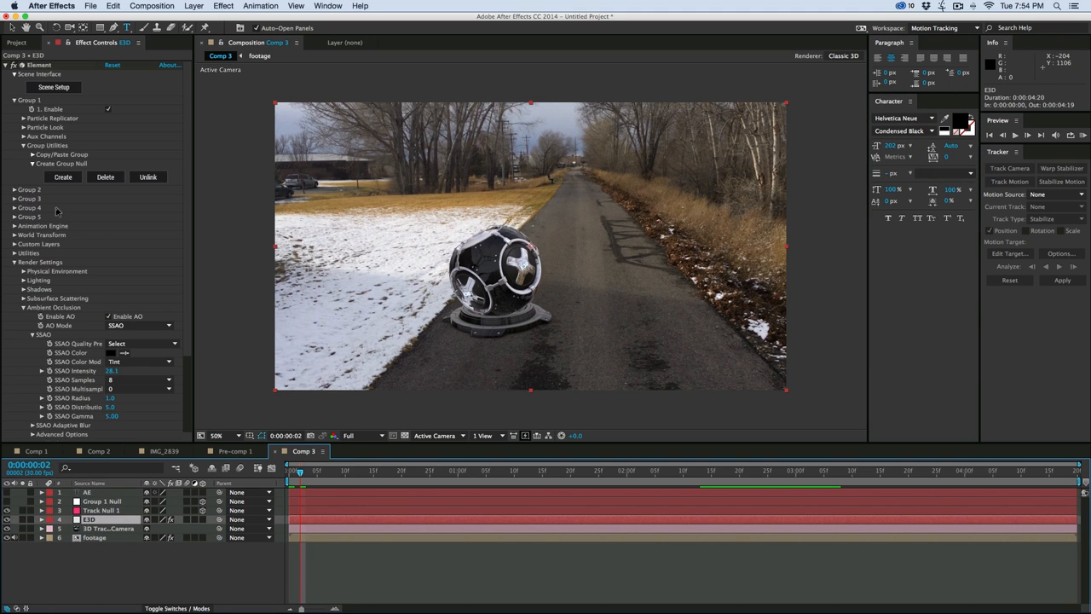
click(16, 242)
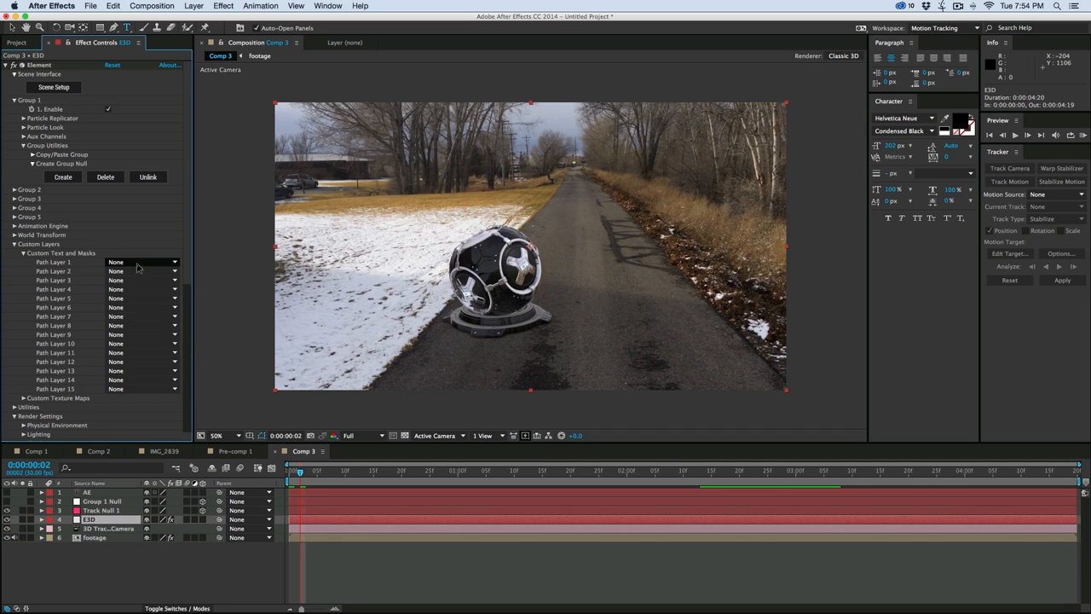
click(141, 261)
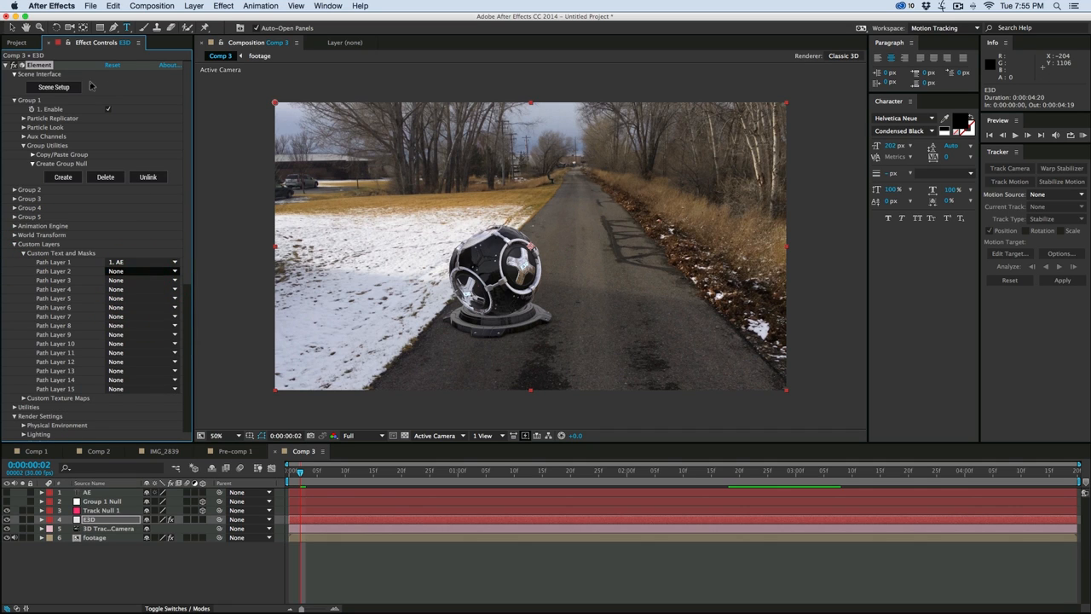
In Scene Setup, hide the trophy and extrude the AE path text into 3D letters
click(53, 86)
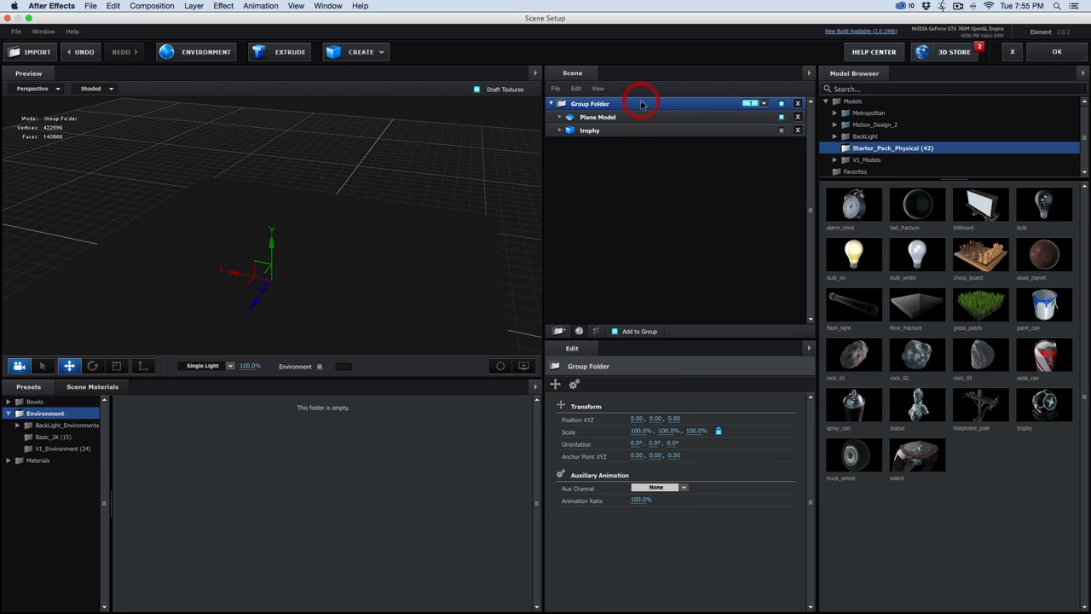
click(289, 52)
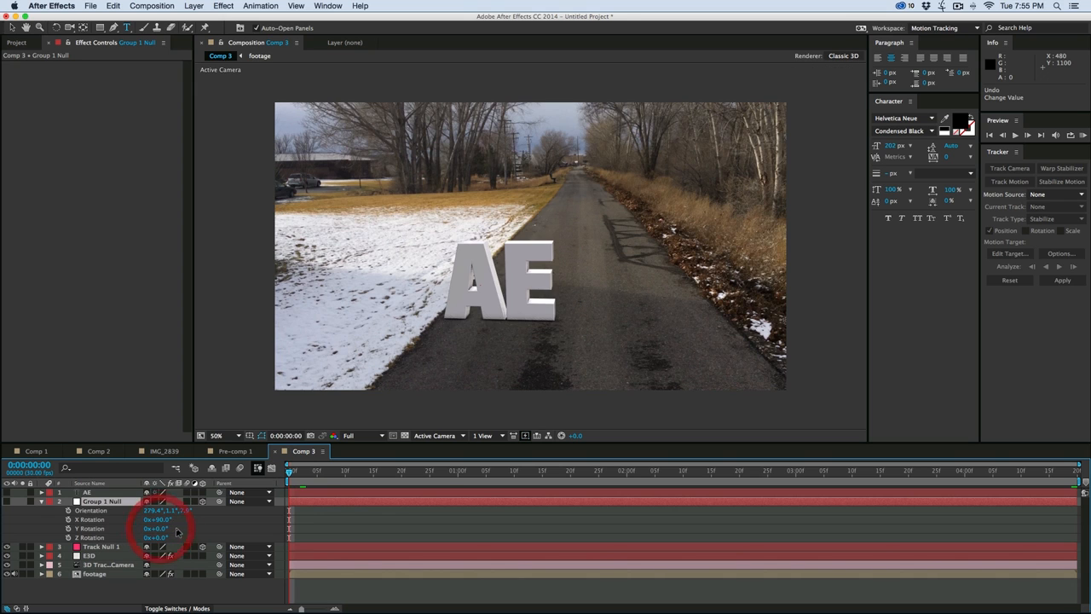
Rotate Group 1 Null to X 95° and Y -21°, then reopen Scene Setup on the E3D layer
drag(156, 528, 156, 527)
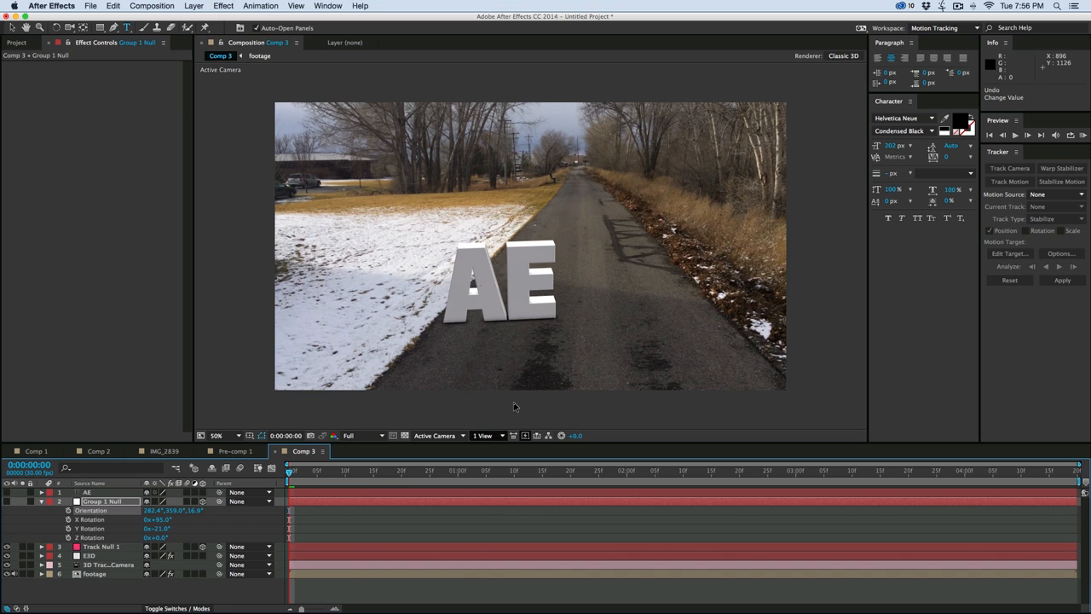
mouse_move(503, 373)
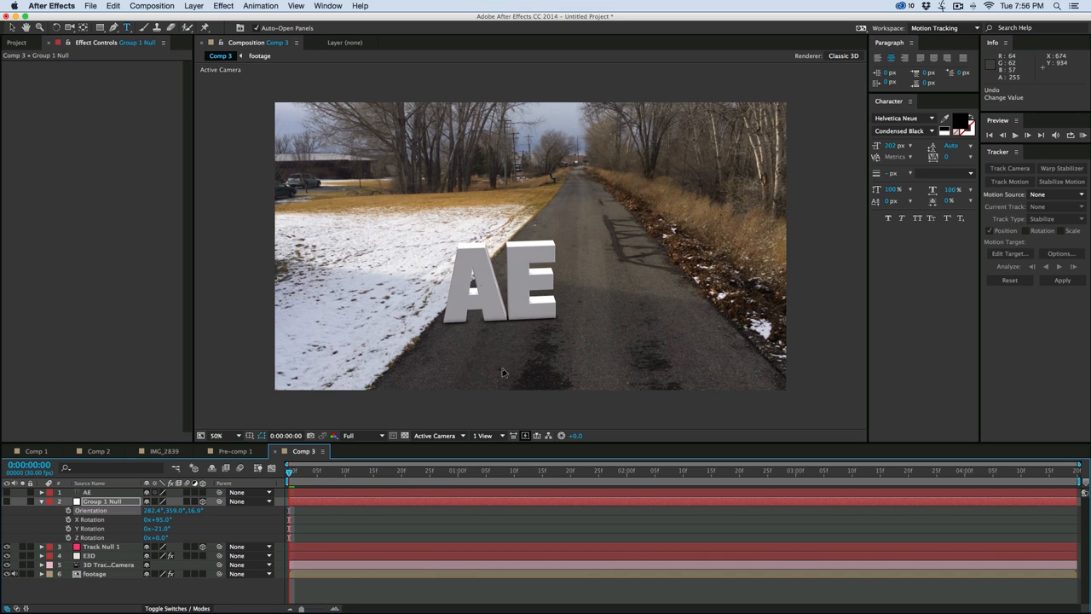
click(88, 555)
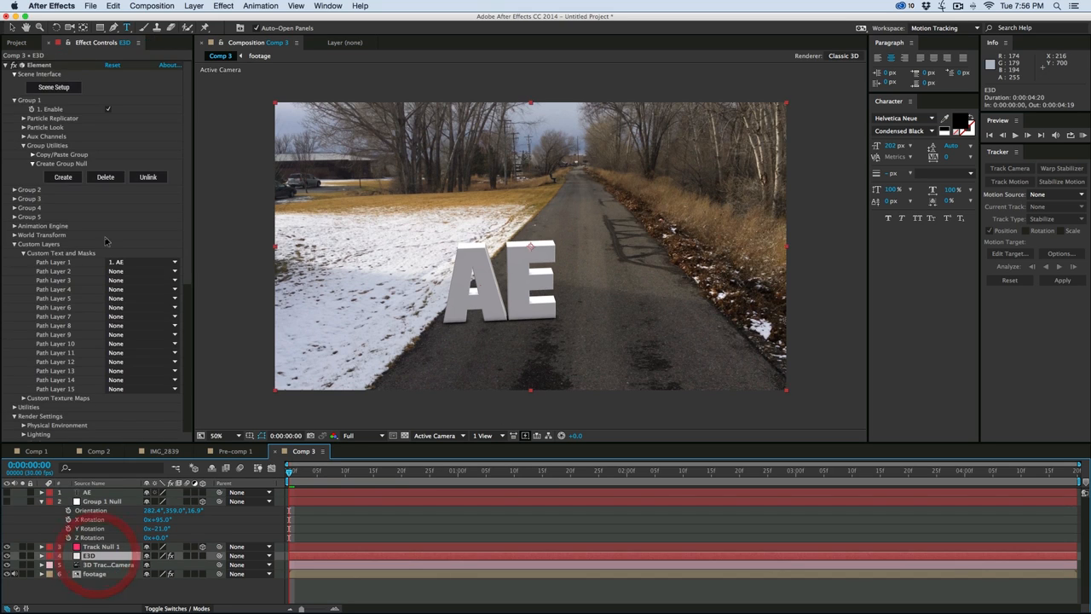
click(53, 86)
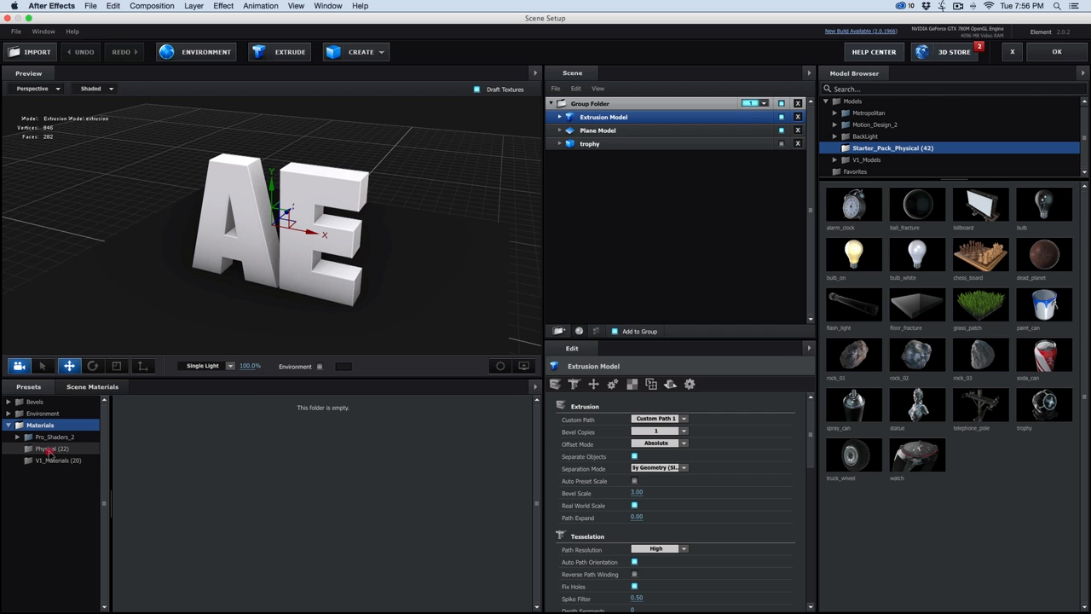
Browse Presets > Materials > Physical to apply Chrome to the AE extrusion
click(53, 448)
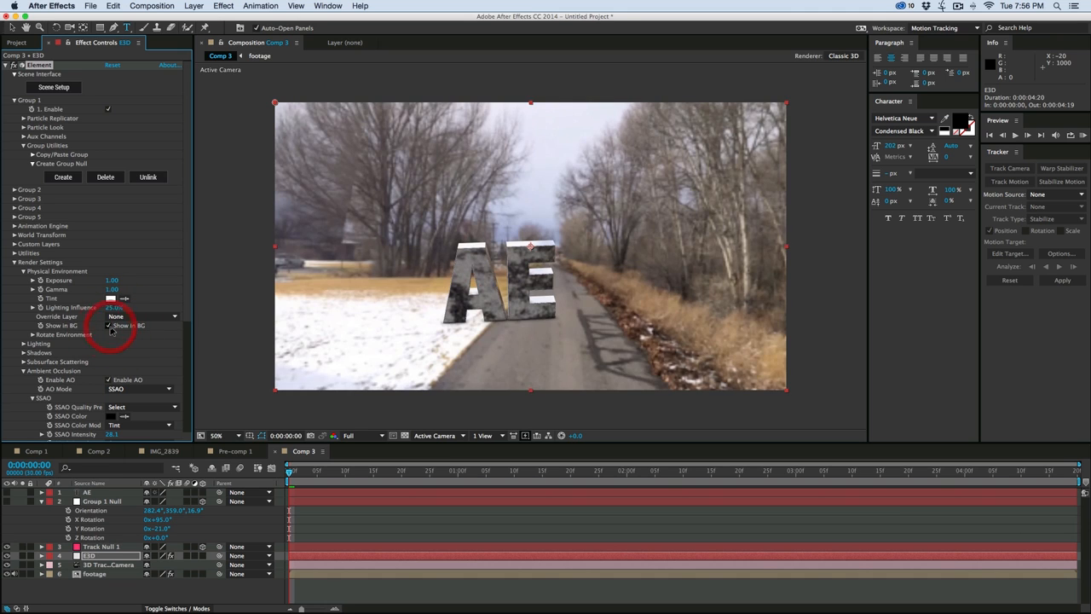
Rotate the reflection environment to X 11°, Y 2°, Z -5°, hide the background, and reopen Scene Setup
click(108, 325)
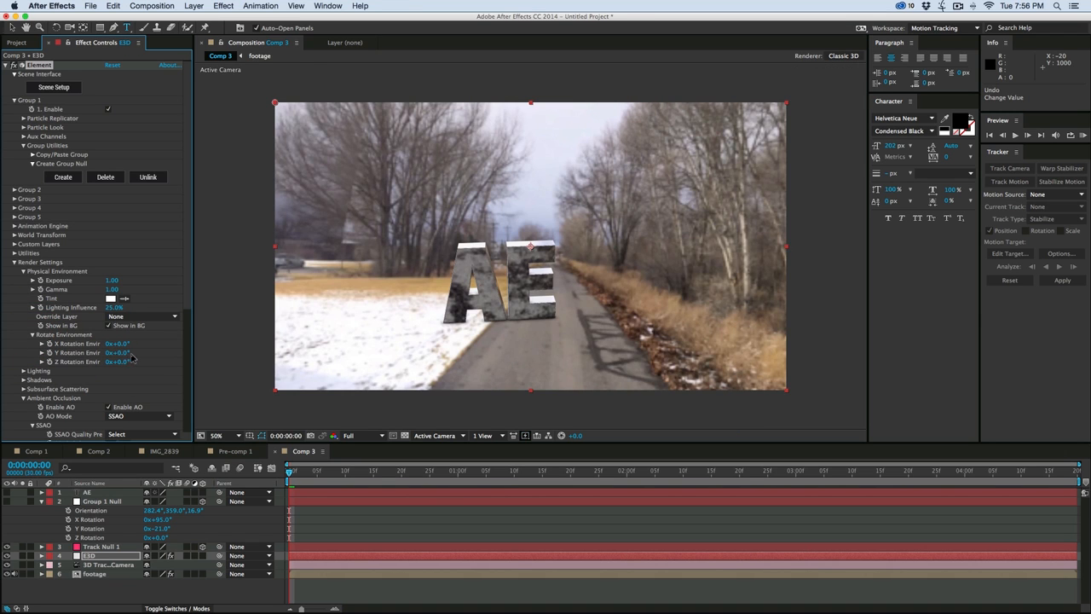
drag(115, 344, 107, 344)
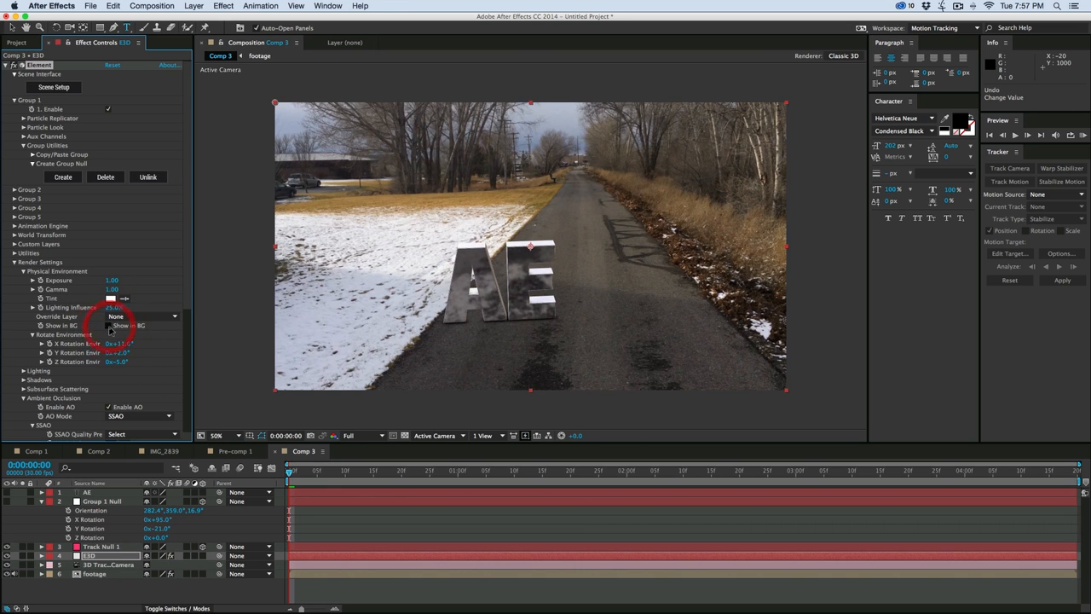
click(54, 87)
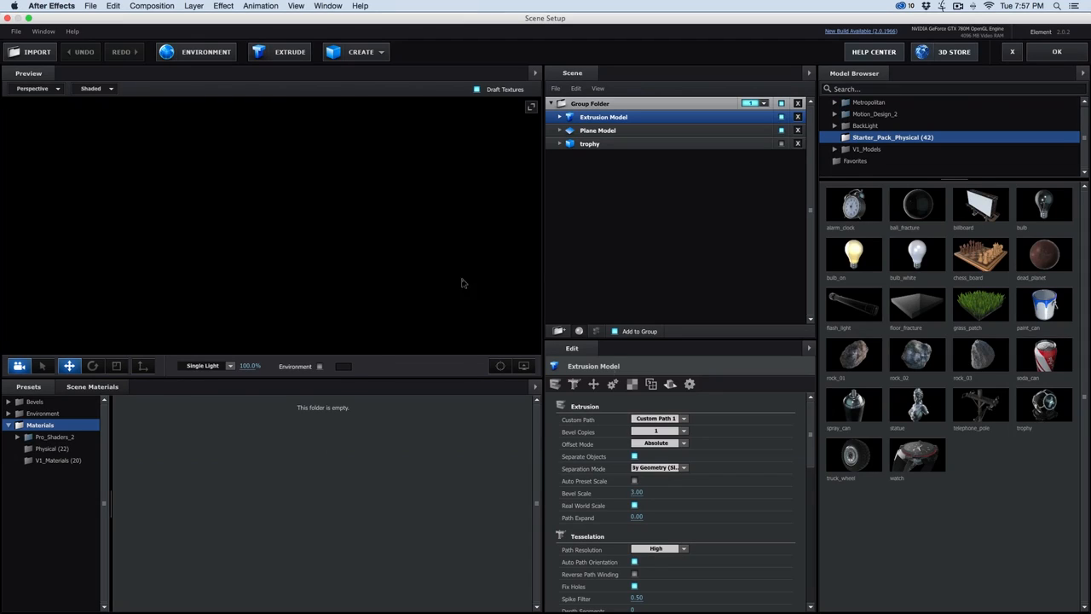
Select the extrusion's Chrome material, drop Glossiness to 77%, and close Scene Setup
click(559, 116)
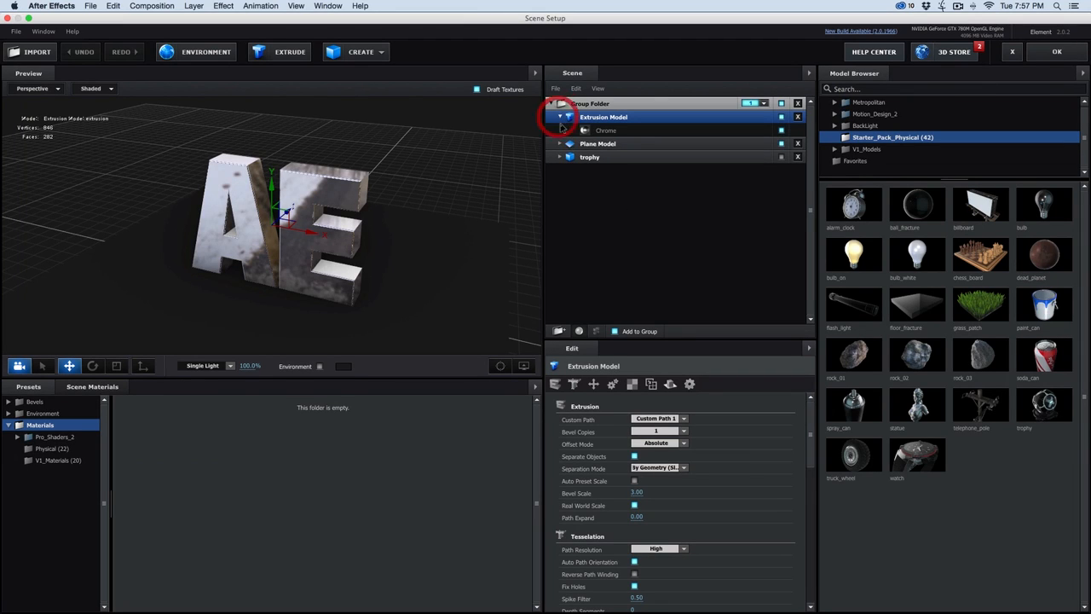
click(605, 130)
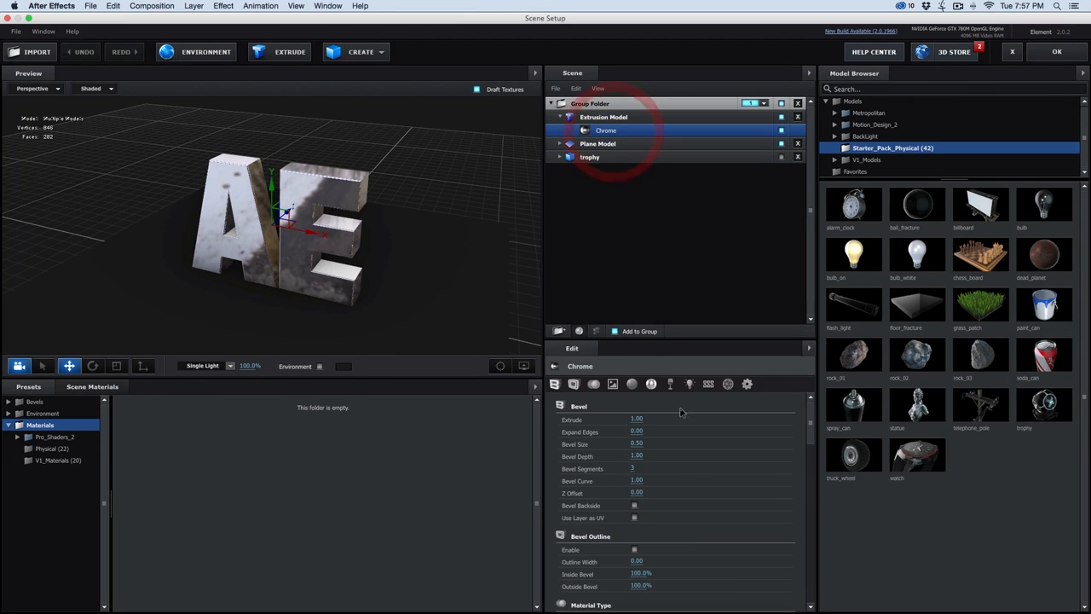
scroll(down, 3)
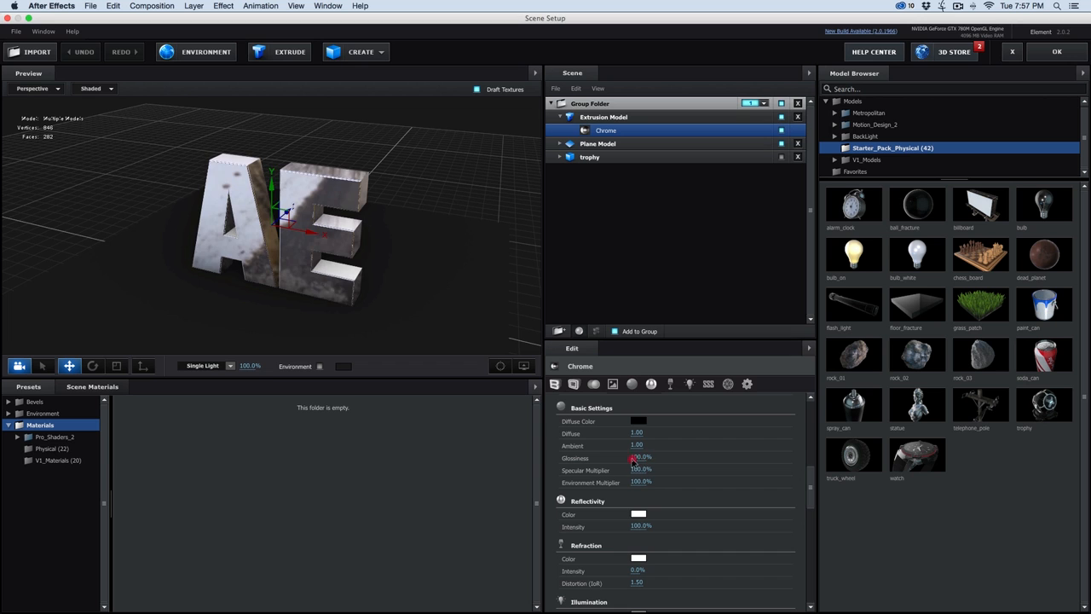
drag(643, 458, 627, 457)
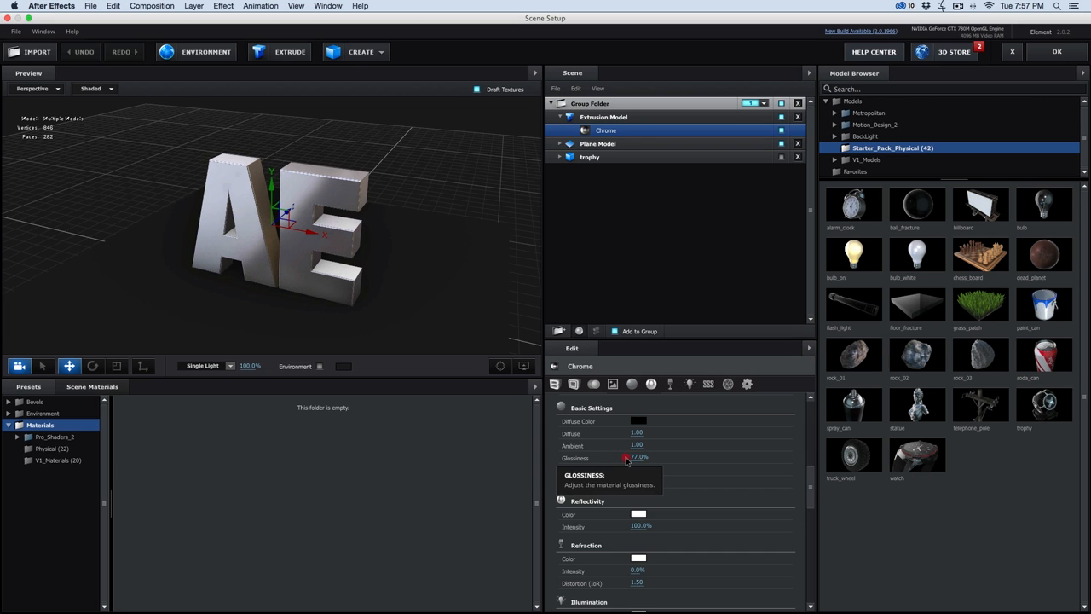
click(1057, 52)
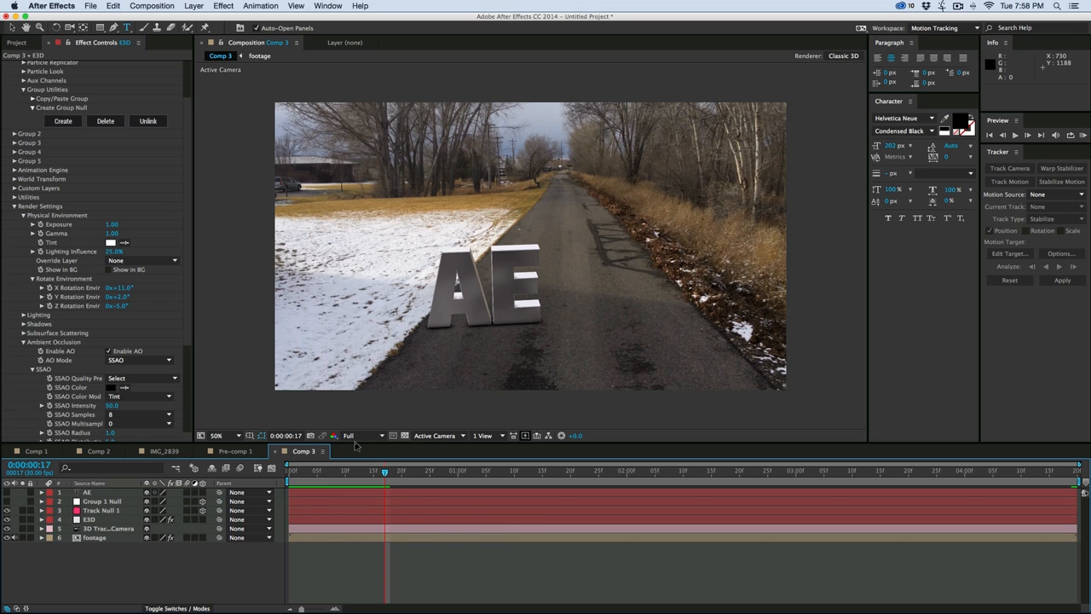
mouse_move(457, 284)
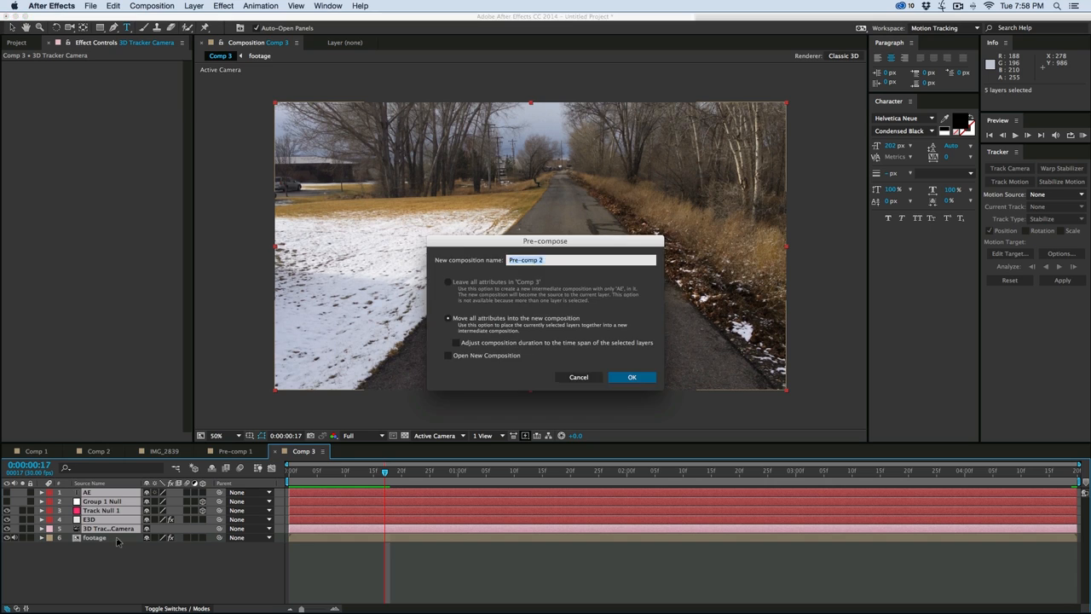
Pre-compose the text, null, camera and Element layers into the '3d' precomp
click(631, 377)
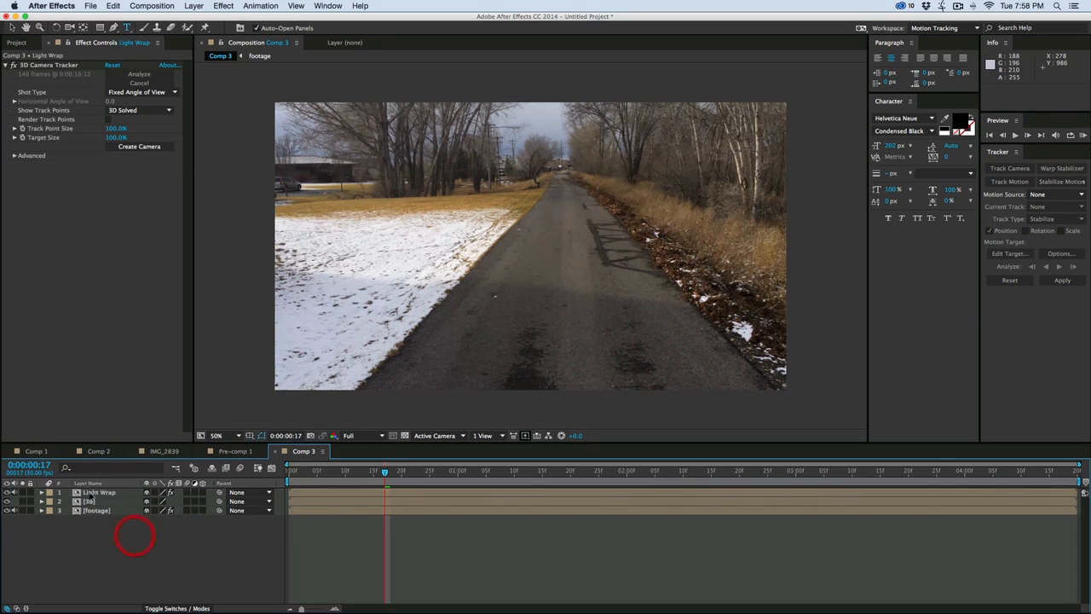
Add a Set Matte effect to Light Wrap using the 3d layer as matte source
click(99, 492)
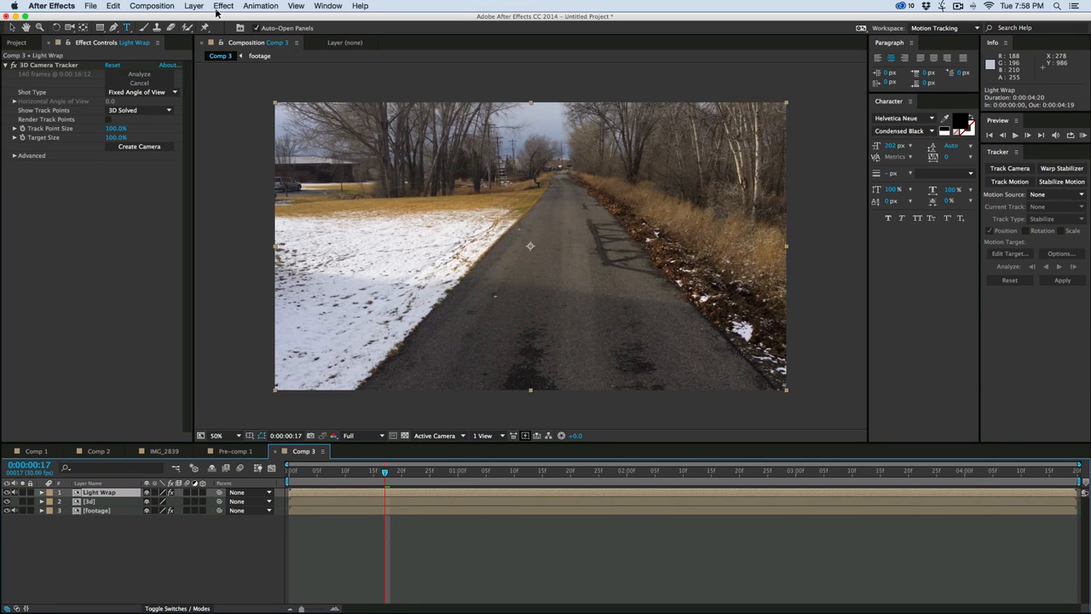
click(223, 6)
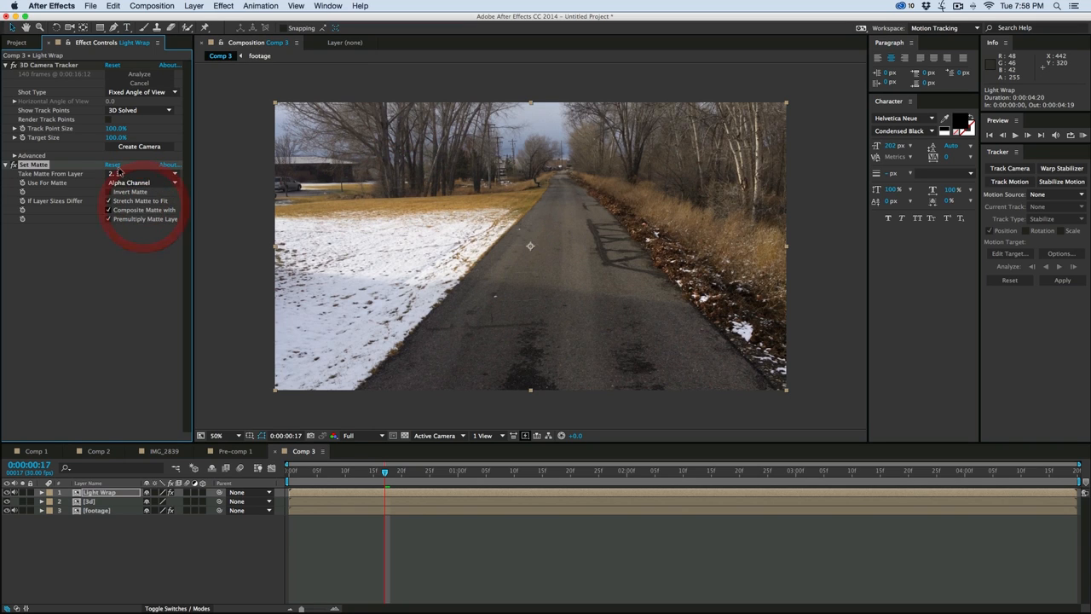
click(140, 173)
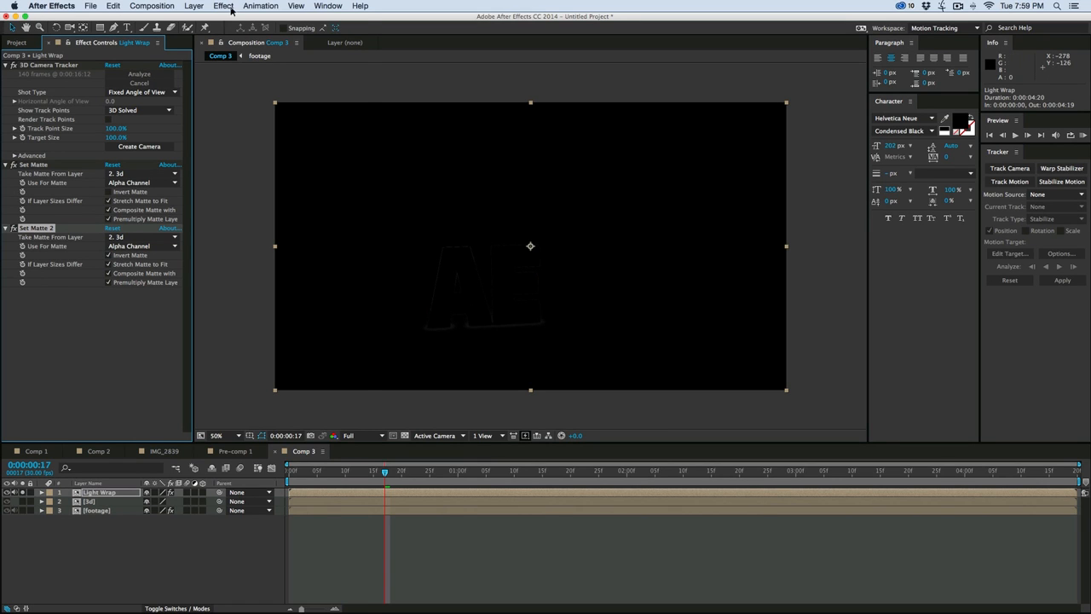
Add Channel Blur, invert the first matte, add Fast Blur, and set Light Wrap opacity to 21%
click(223, 6)
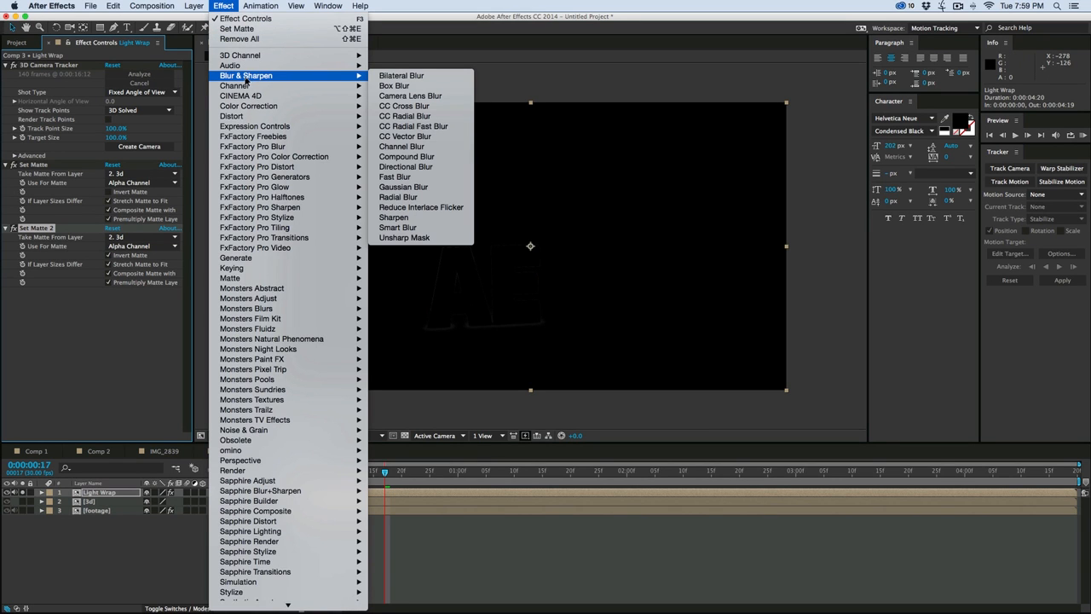
click(401, 146)
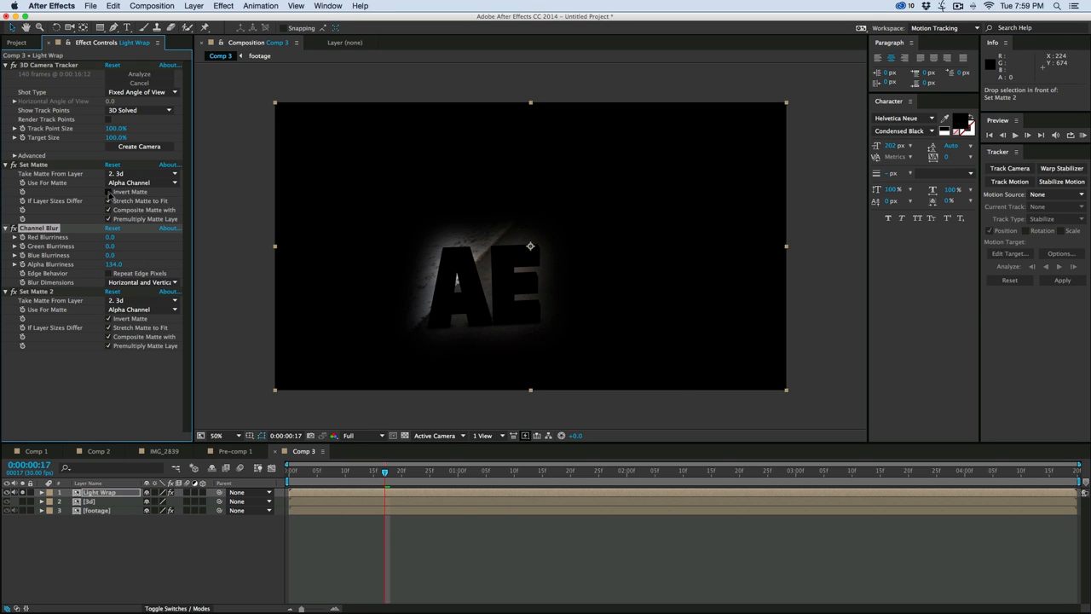
click(108, 317)
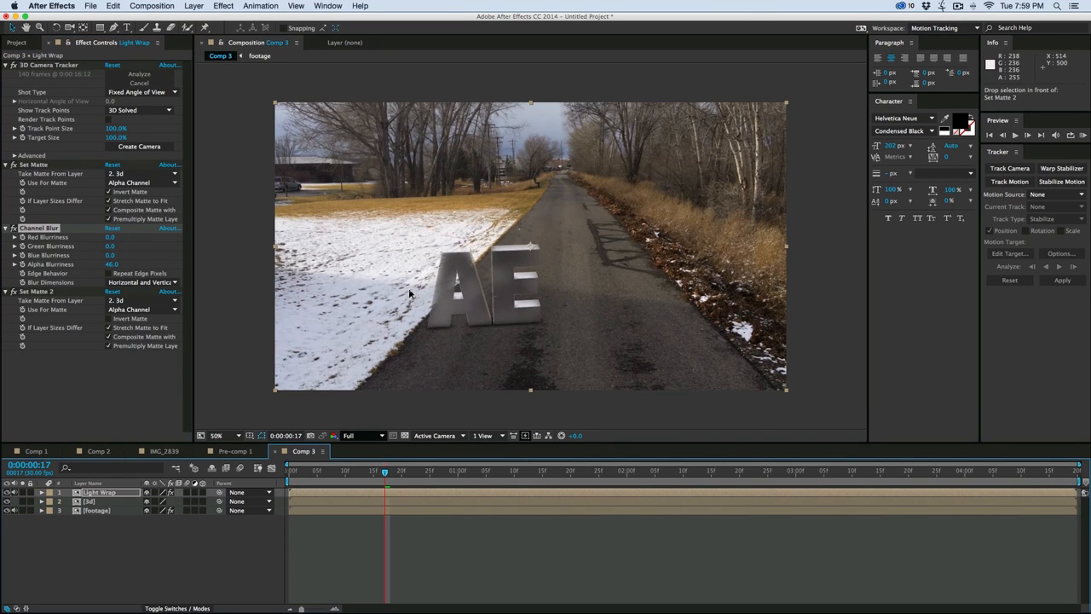
mouse_move(186, 400)
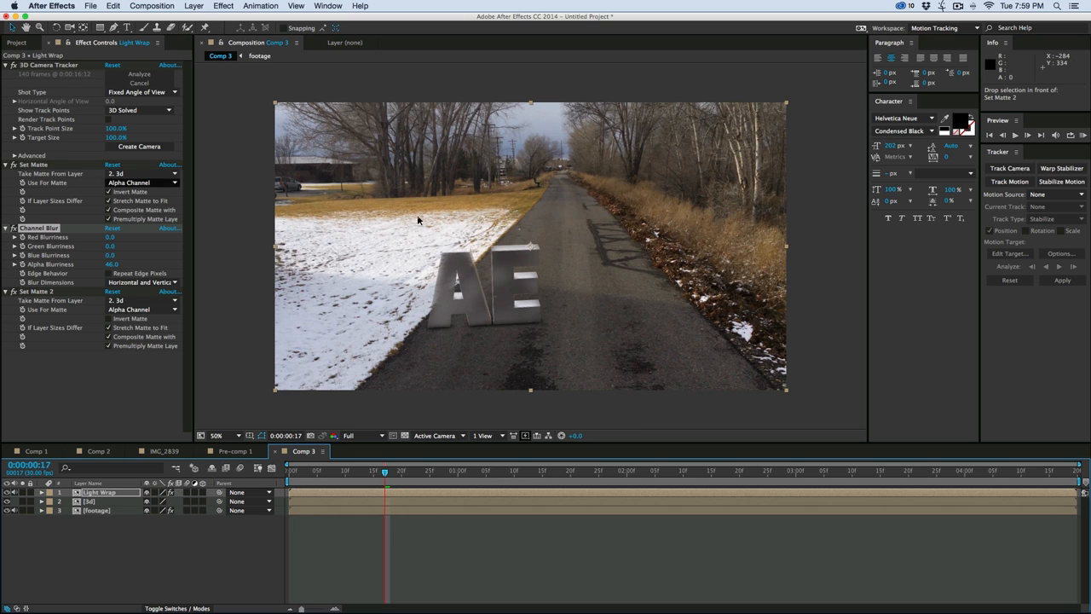
click(223, 6)
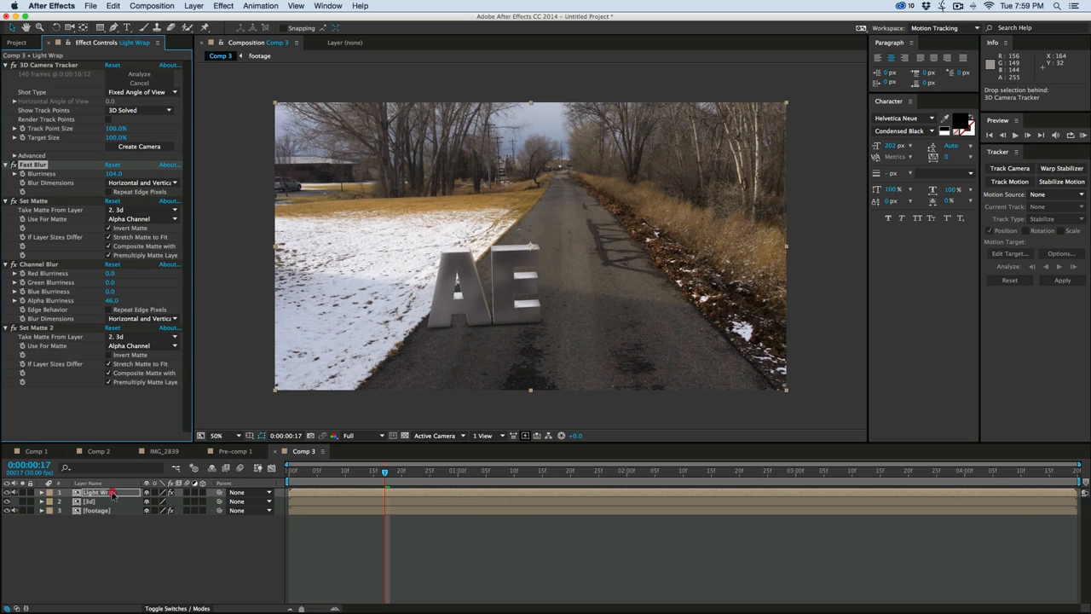
click(40, 491)
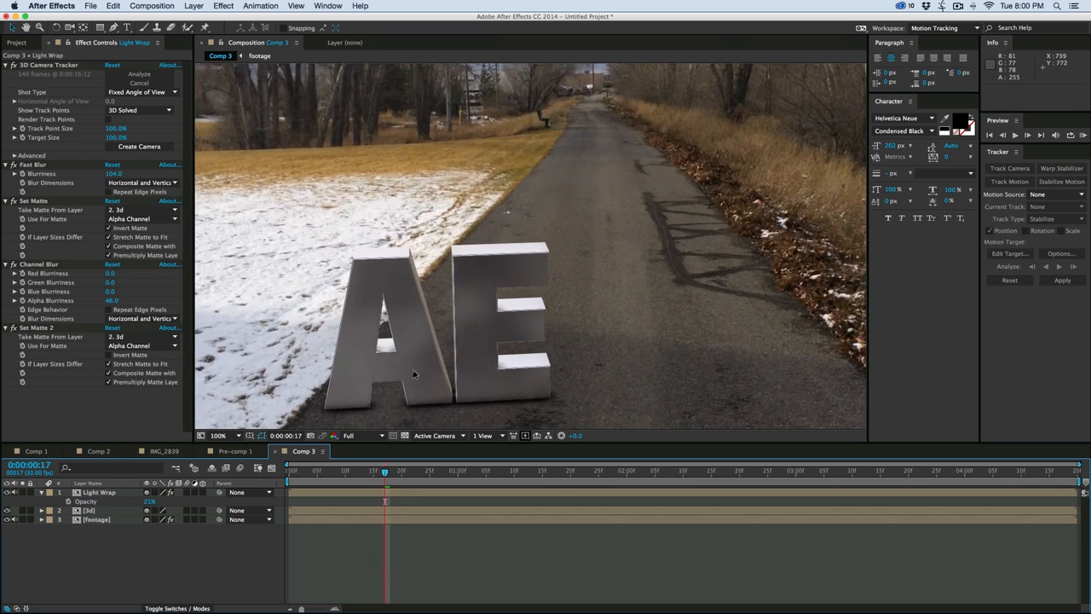
click(219, 435)
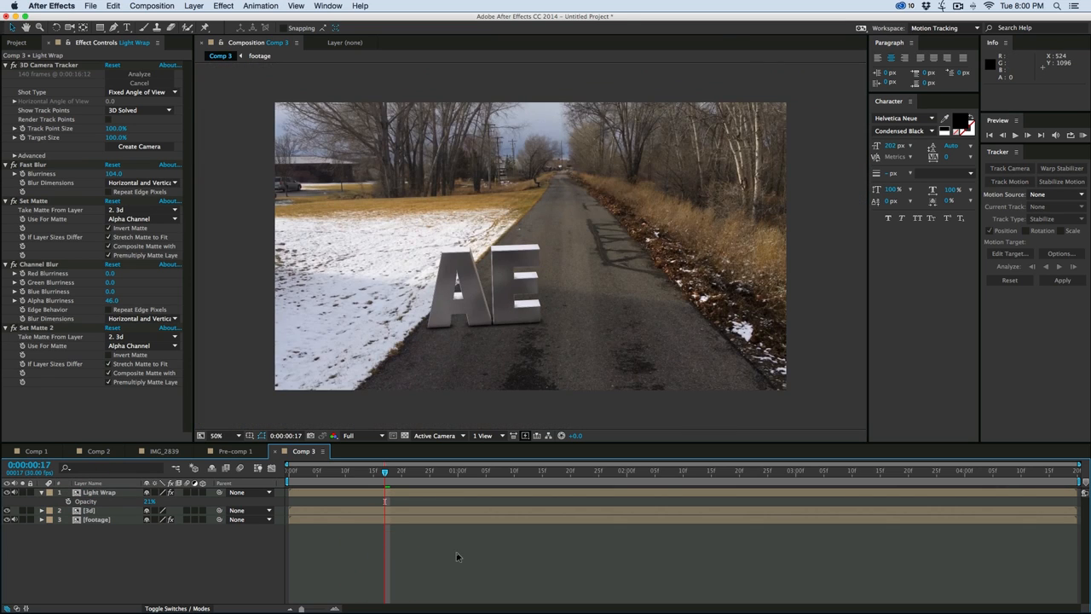
Add an adjustment layer with a faint Glow (threshold 44.3%, radius 58, intensity 0.1)
click(193, 6)
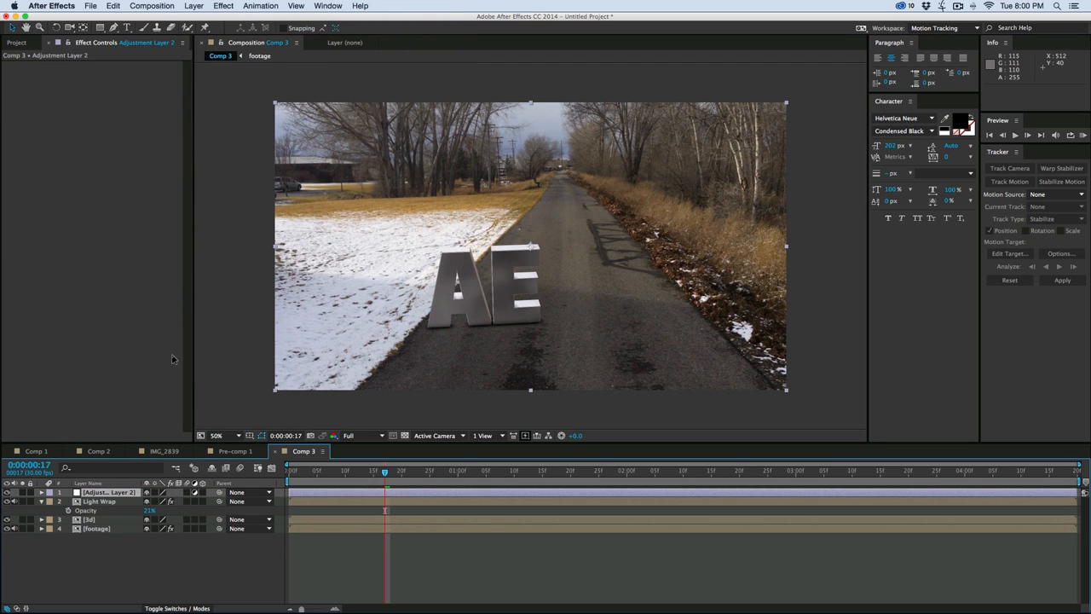
mouse_move(286, 259)
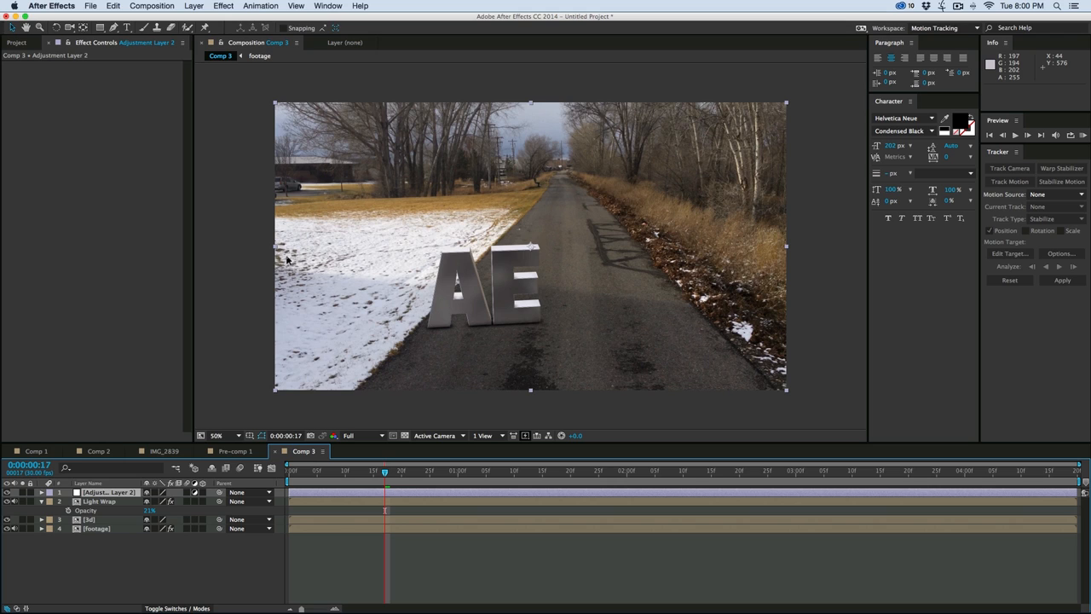
mouse_move(286, 254)
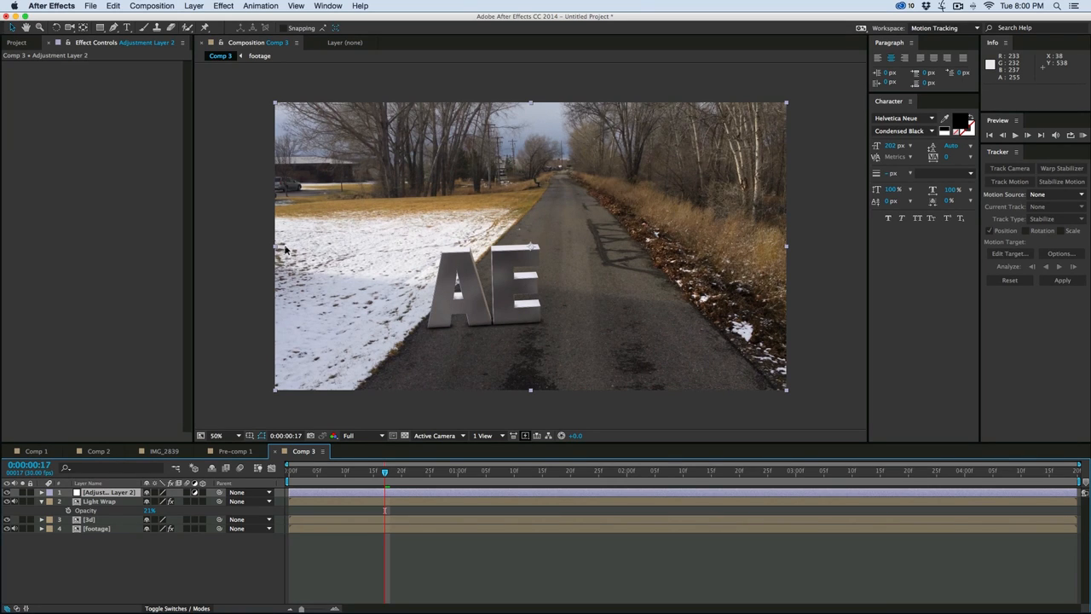
click(223, 6)
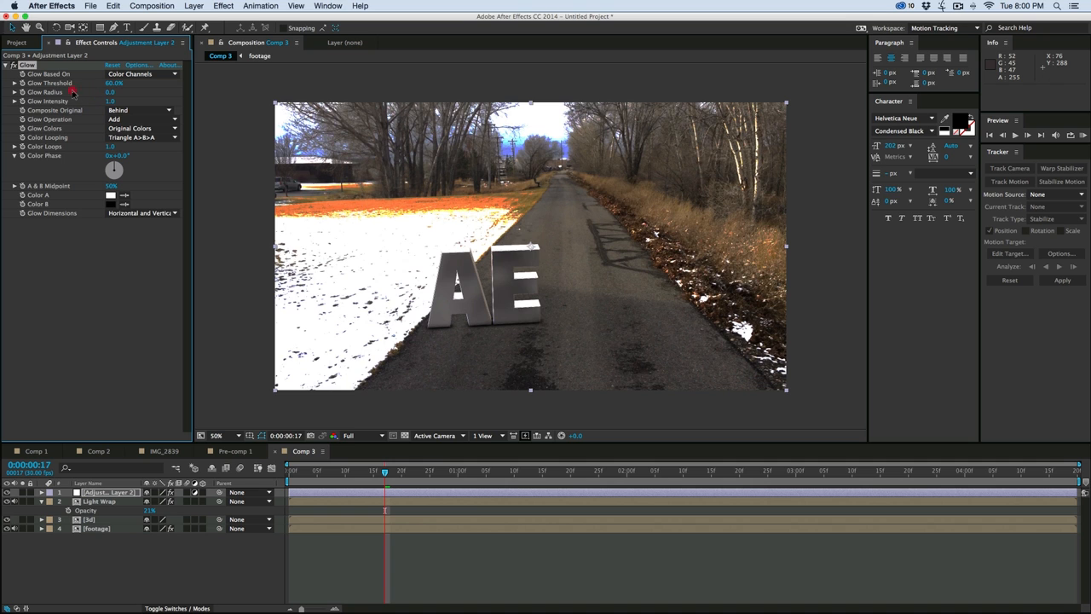
drag(114, 83, 90, 82)
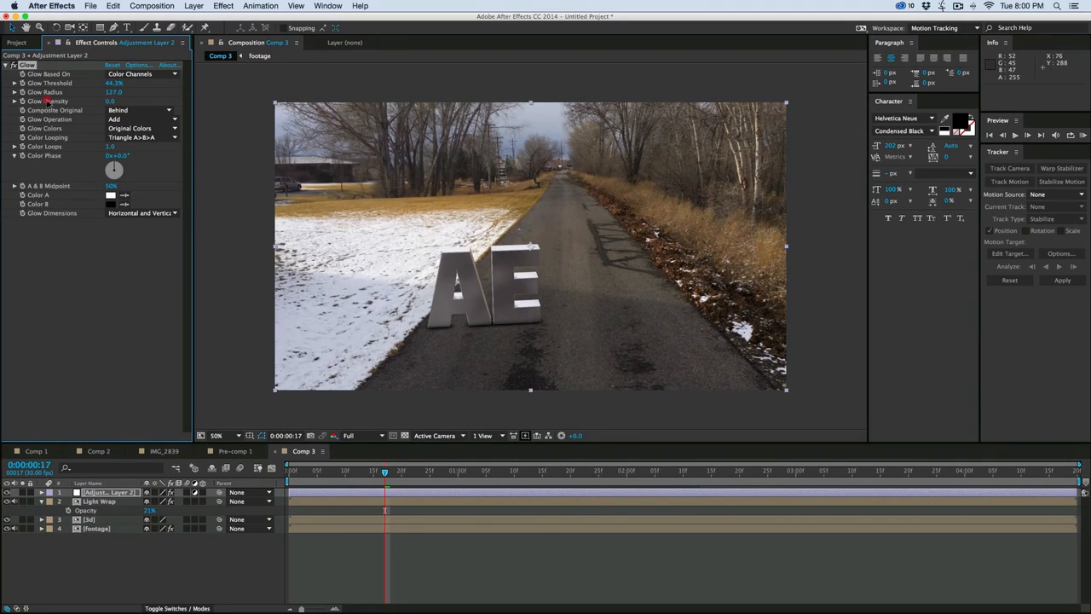
click(110, 101)
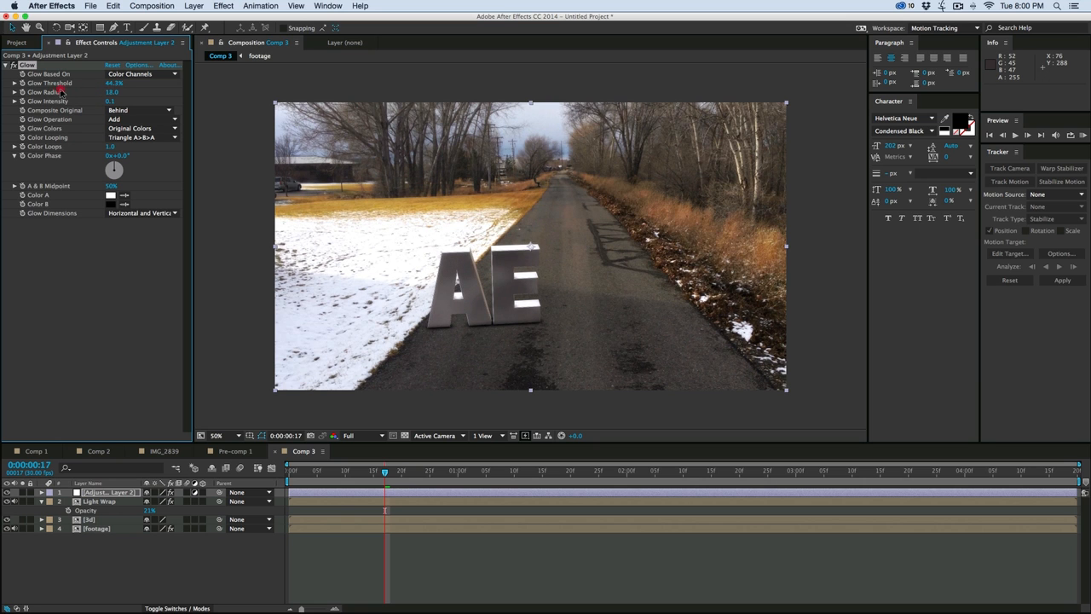
Apply Curves to the adjustment layer and bend the Blue channel curve
click(223, 6)
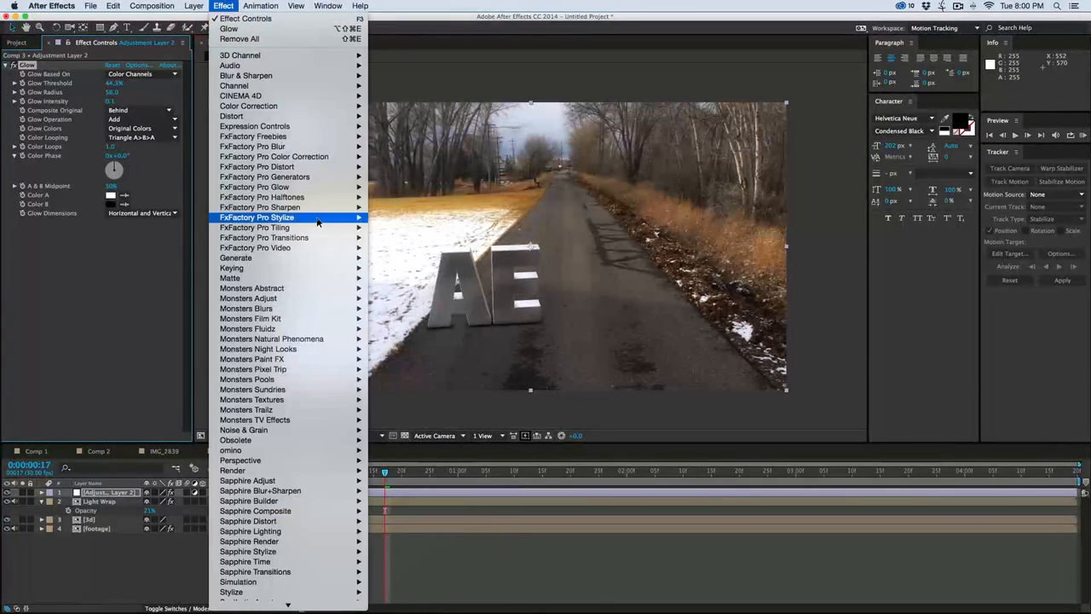
mouse_move(248, 106)
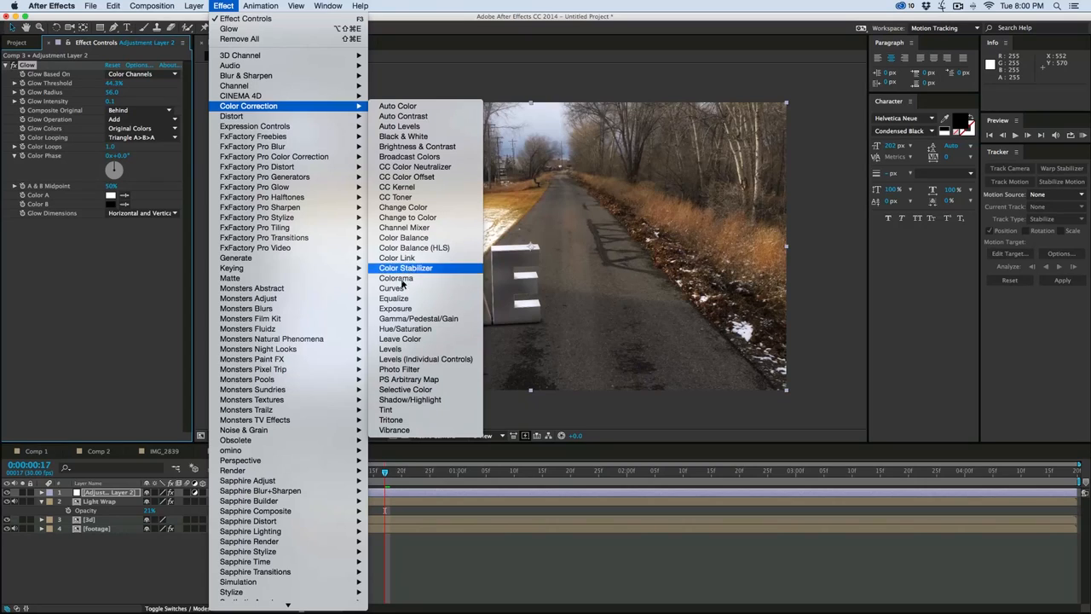
click(391, 287)
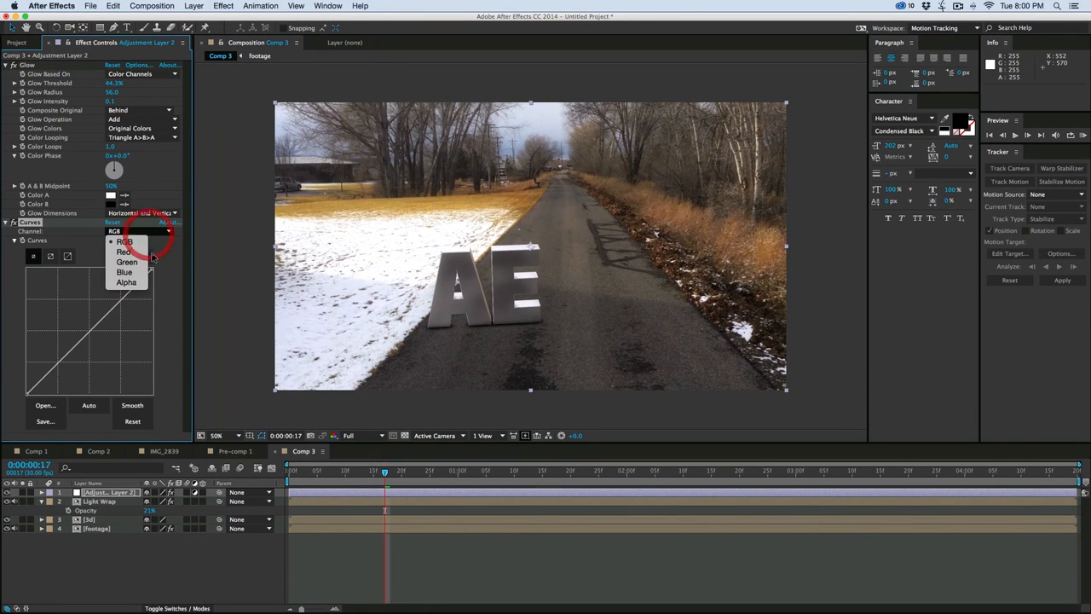
click(125, 272)
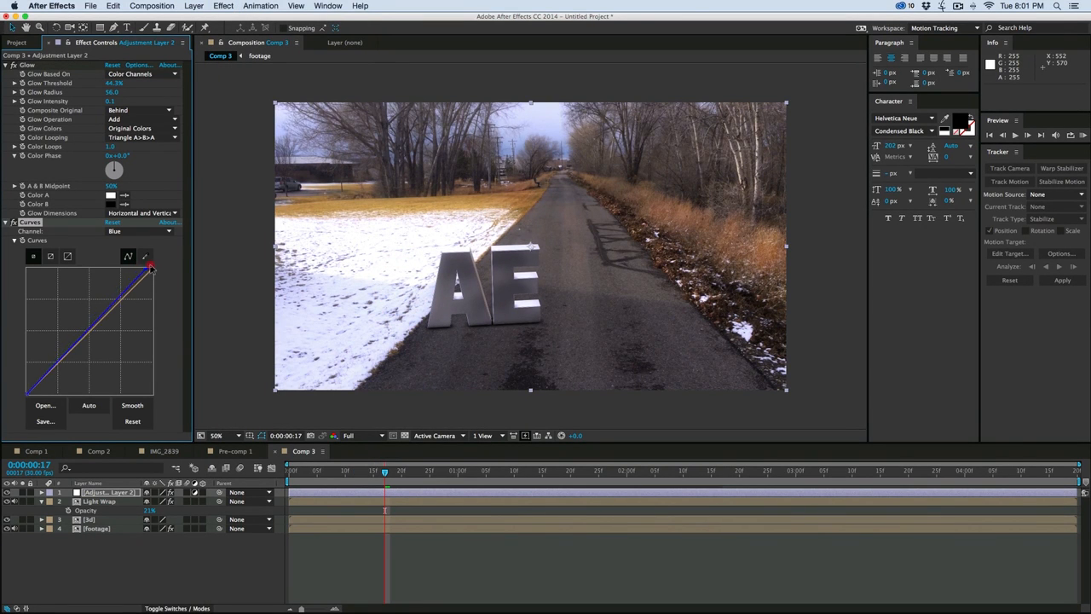
drag(149, 268, 164, 277)
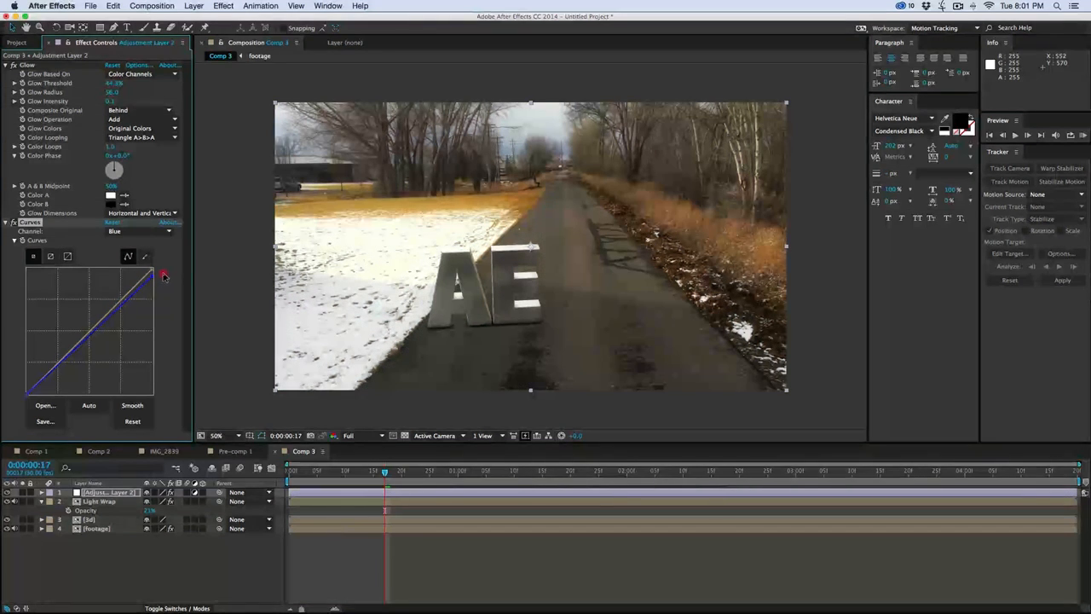
click(141, 231)
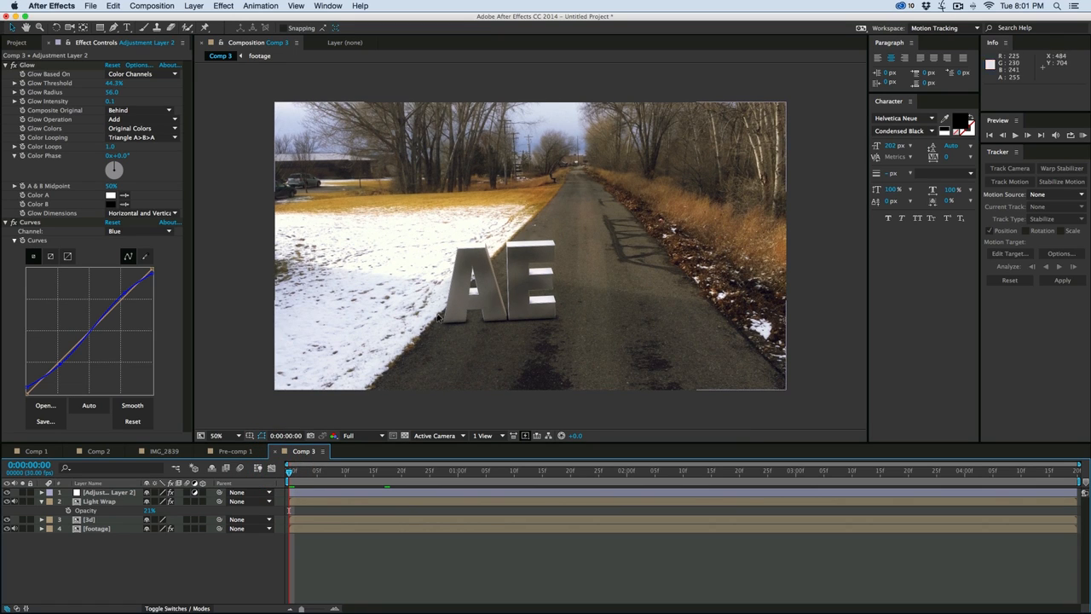
mouse_move(386, 254)
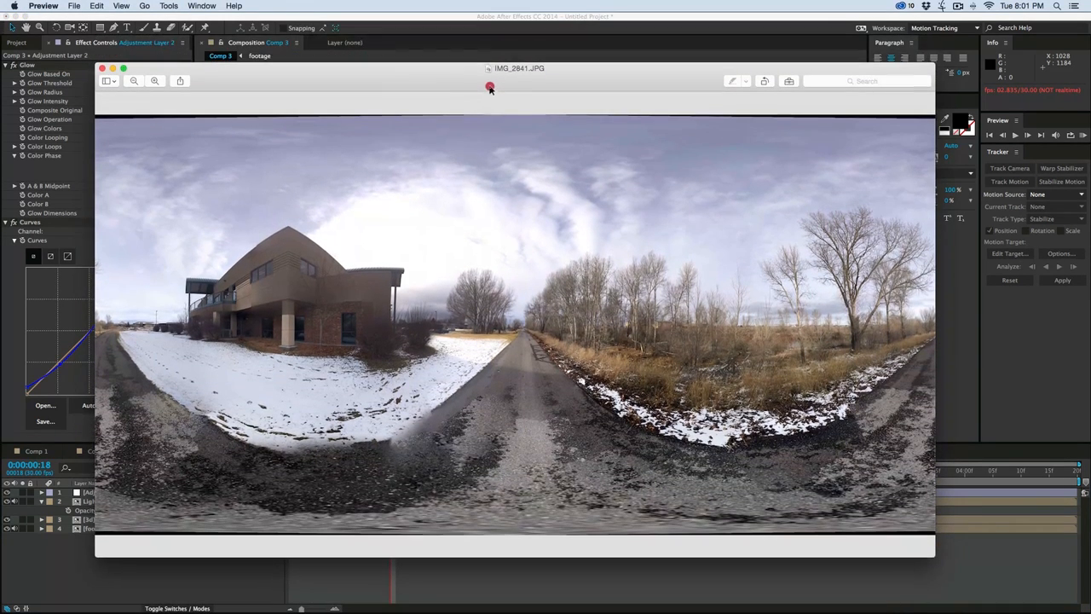
Drag the IMG_2841.JPG panorama window below the viewer, then move it out of view
drag(490, 86, 507, 370)
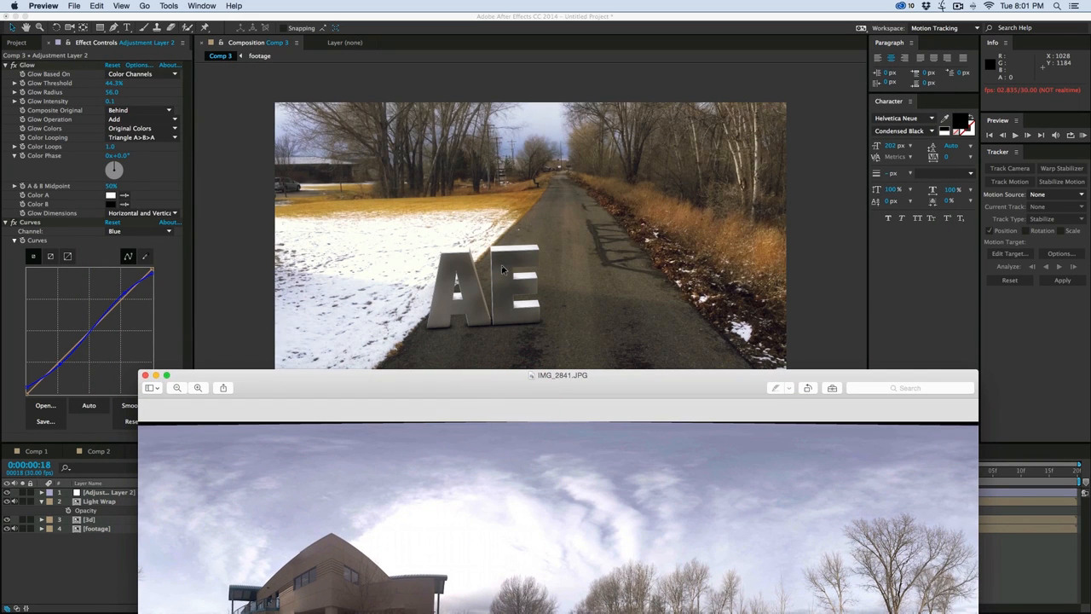
mouse_move(439, 204)
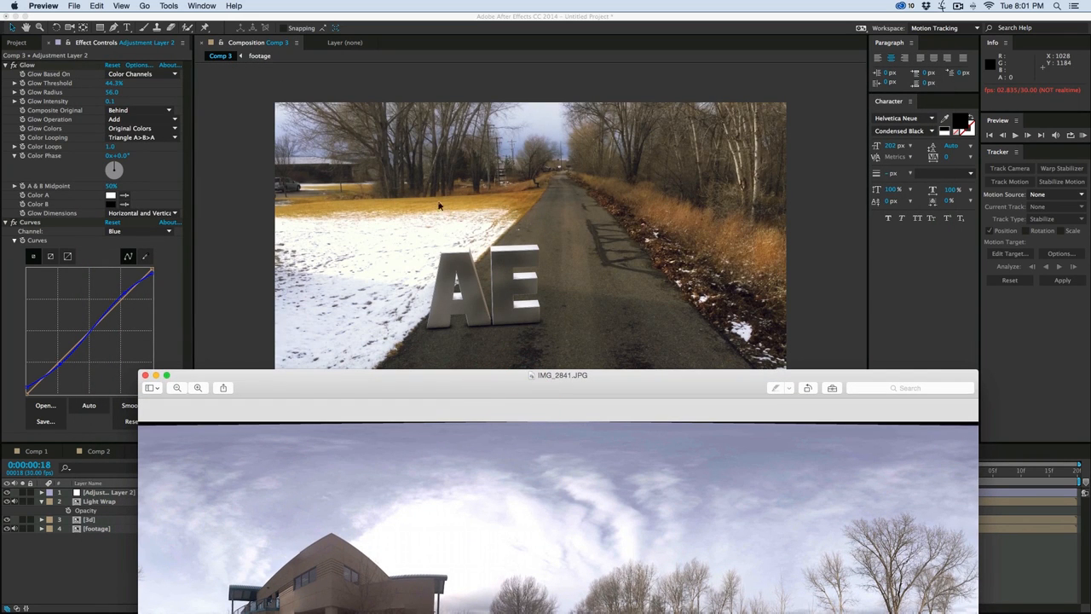
drag(563, 375, 545, 158)
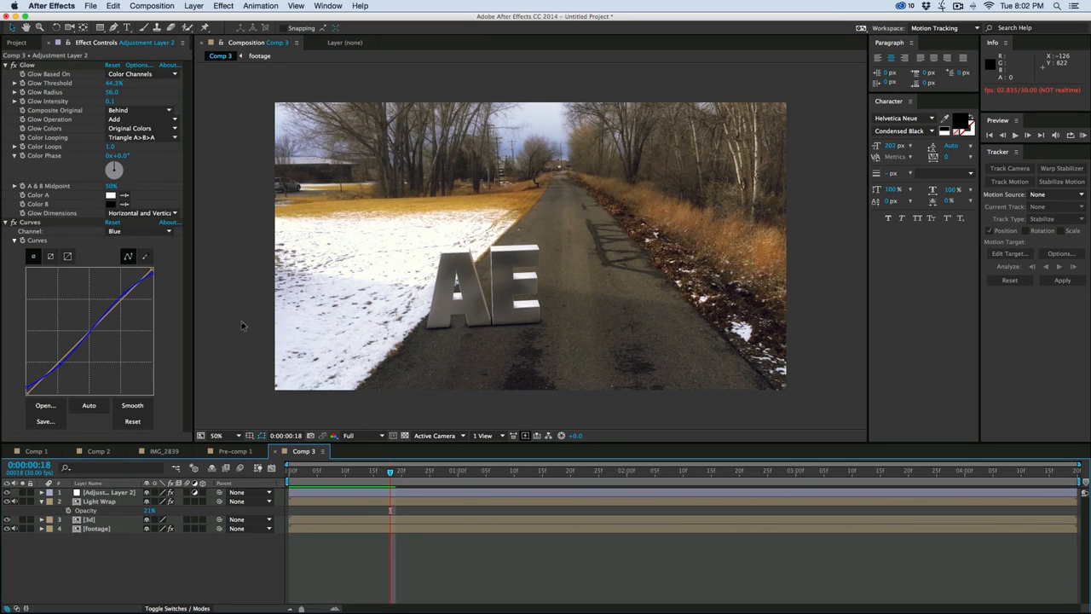
mouse_move(230, 328)
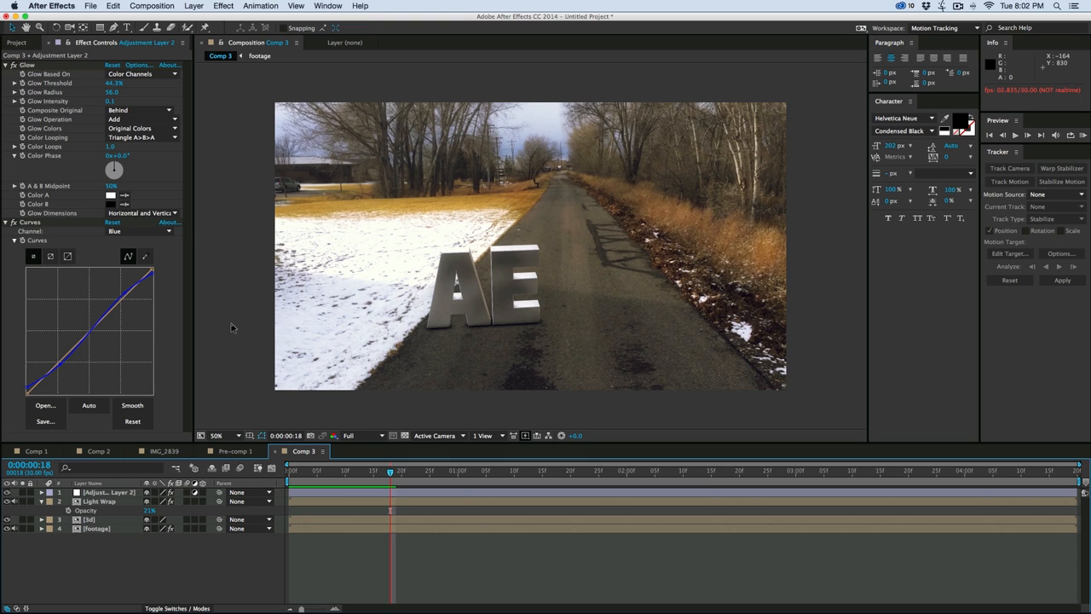